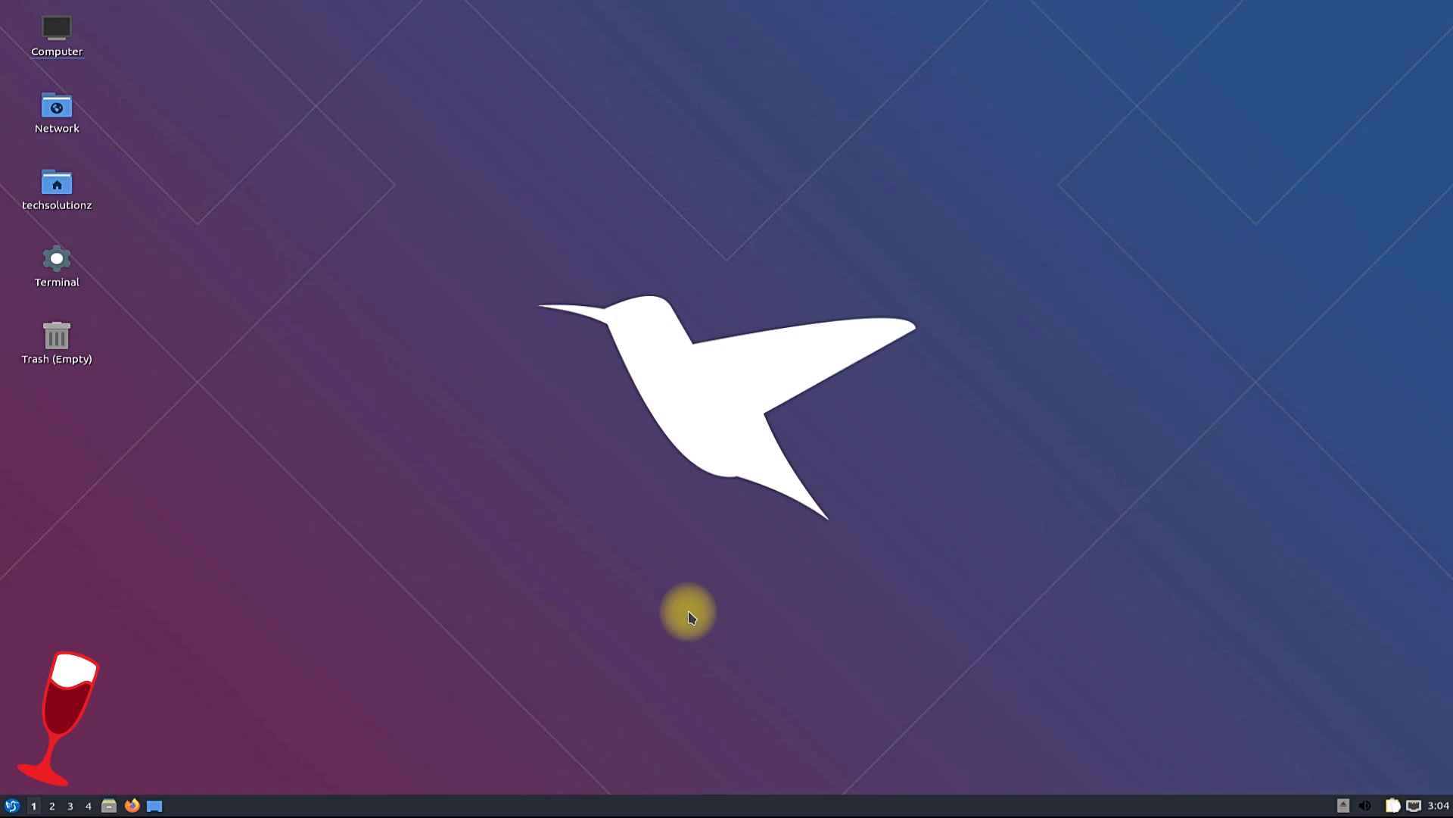
- Launch QTerminal from the desktop and begin a sudo apt command at the prompt
double_click(55, 259)
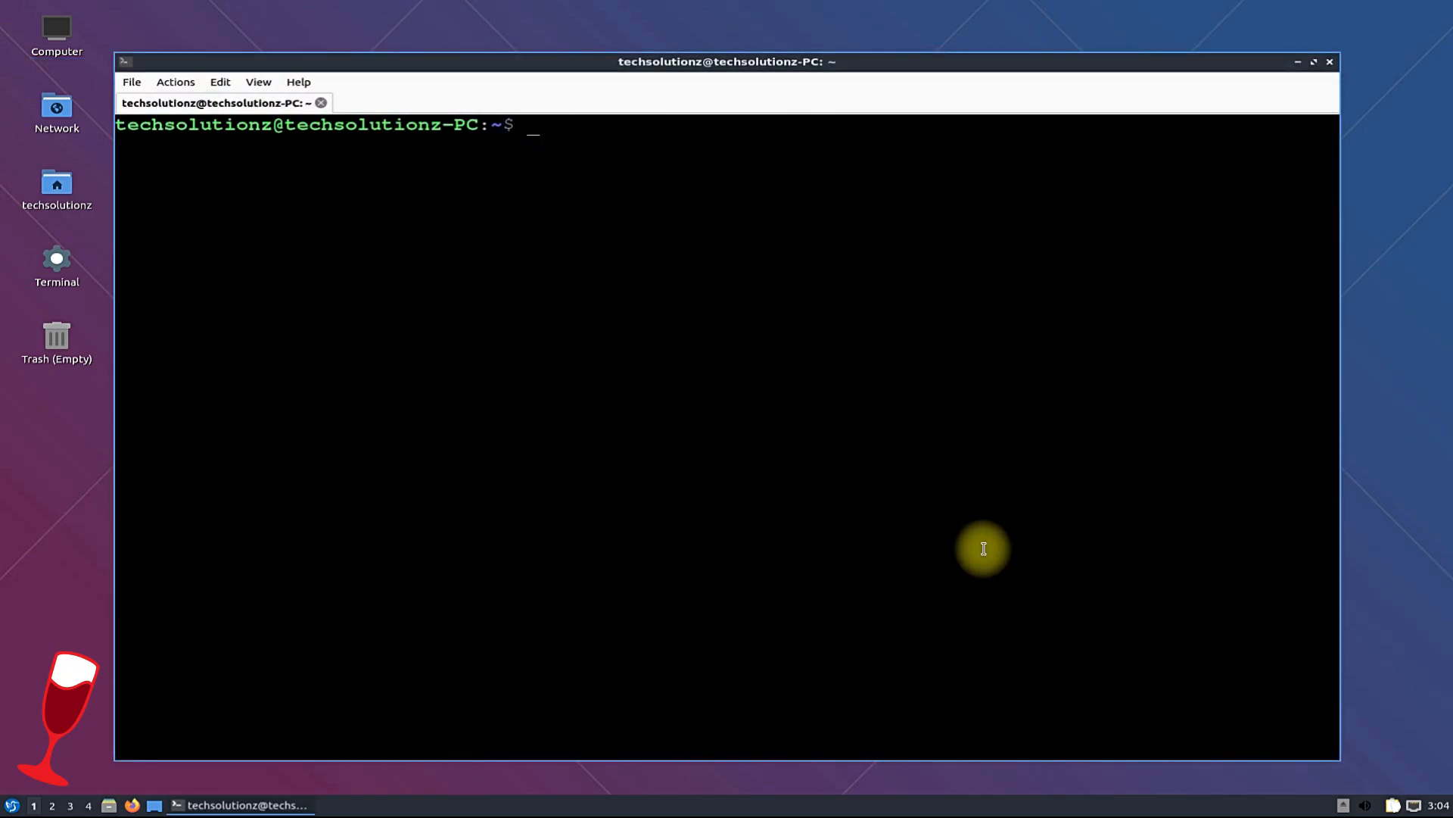
type("sudo")
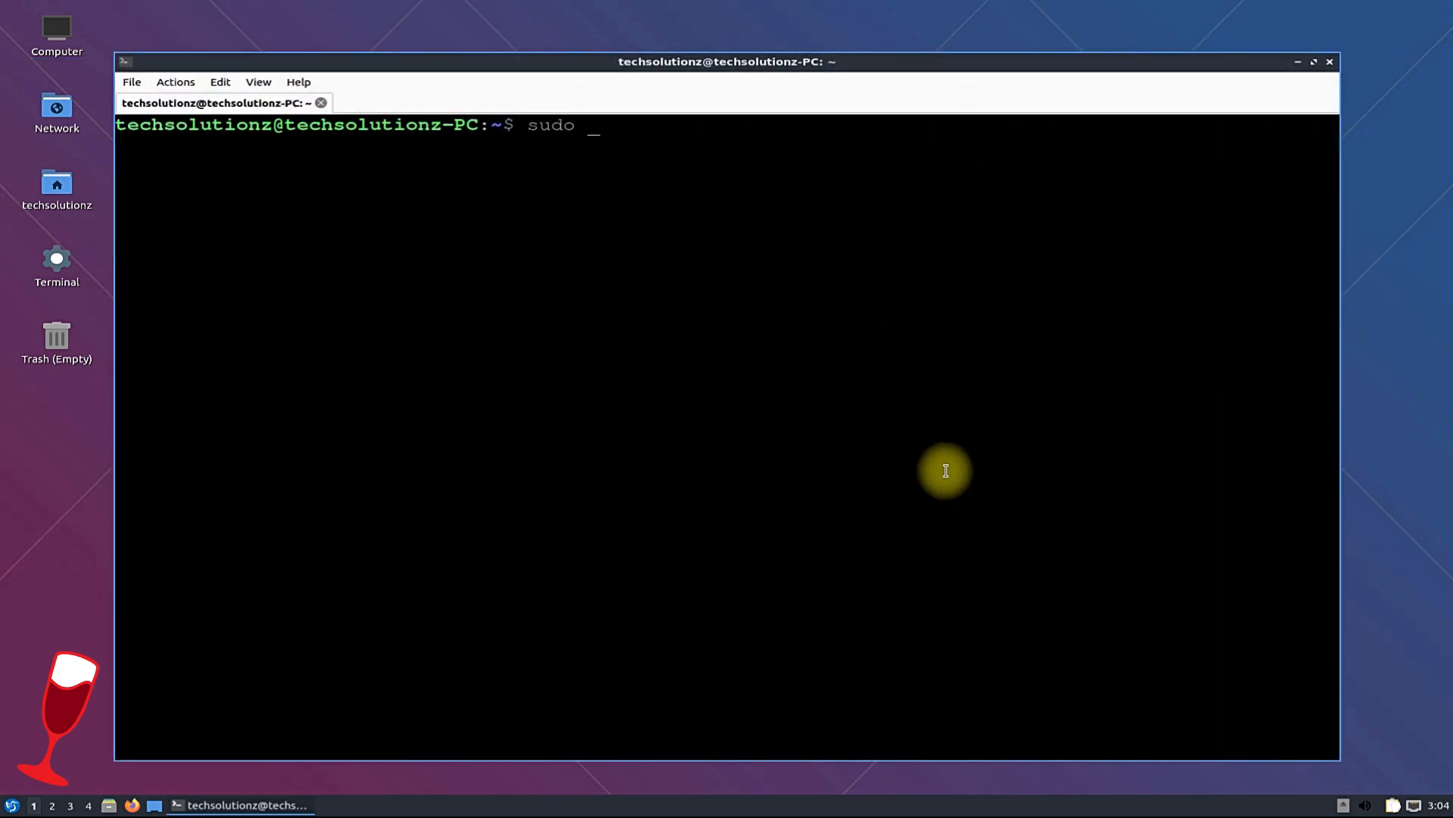
type("apt")
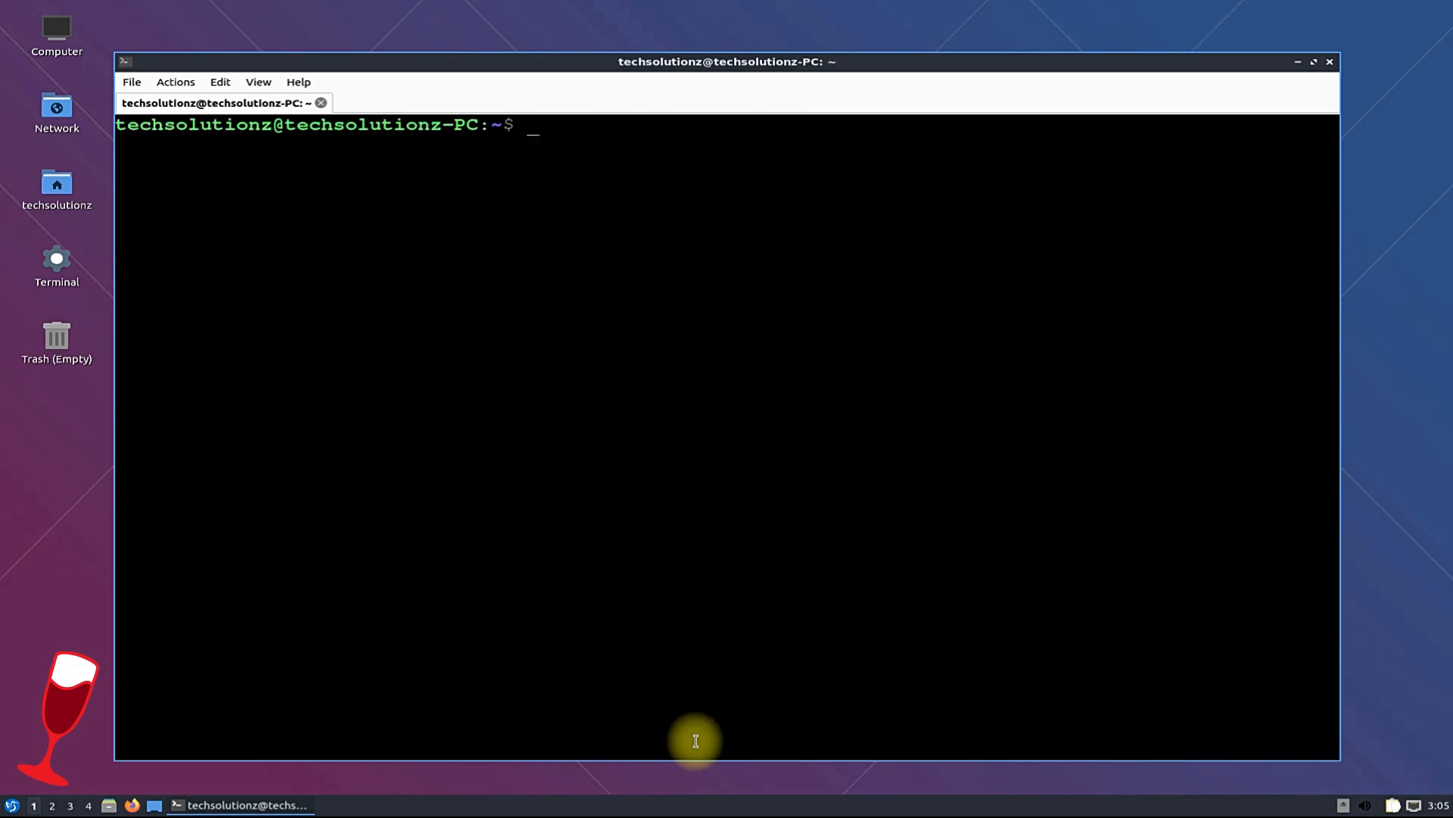
- Run 'sudo dpkg --print-architecture' to confirm the system is amd64
type("sudo dpkg")
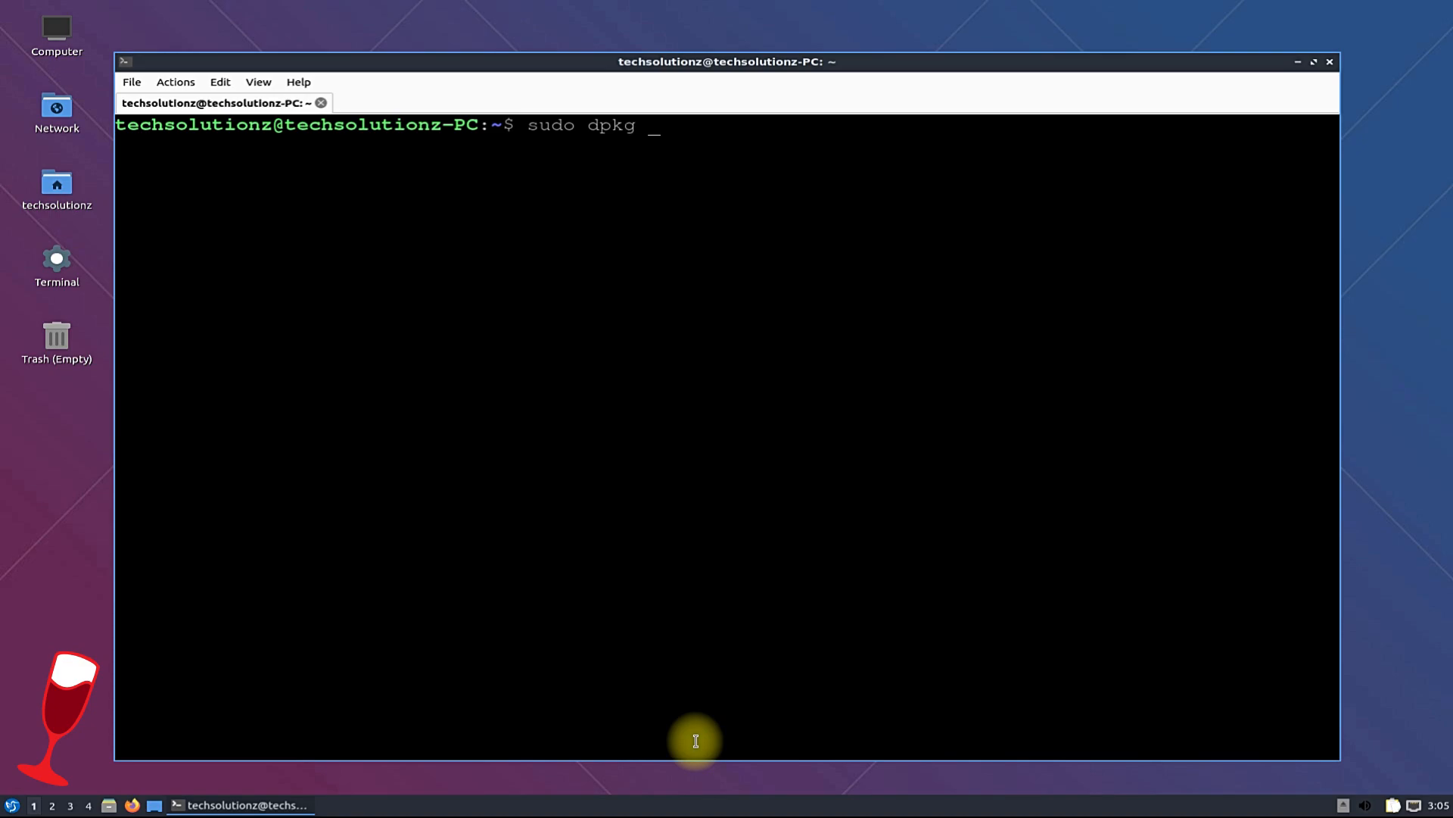
type("--print-a")
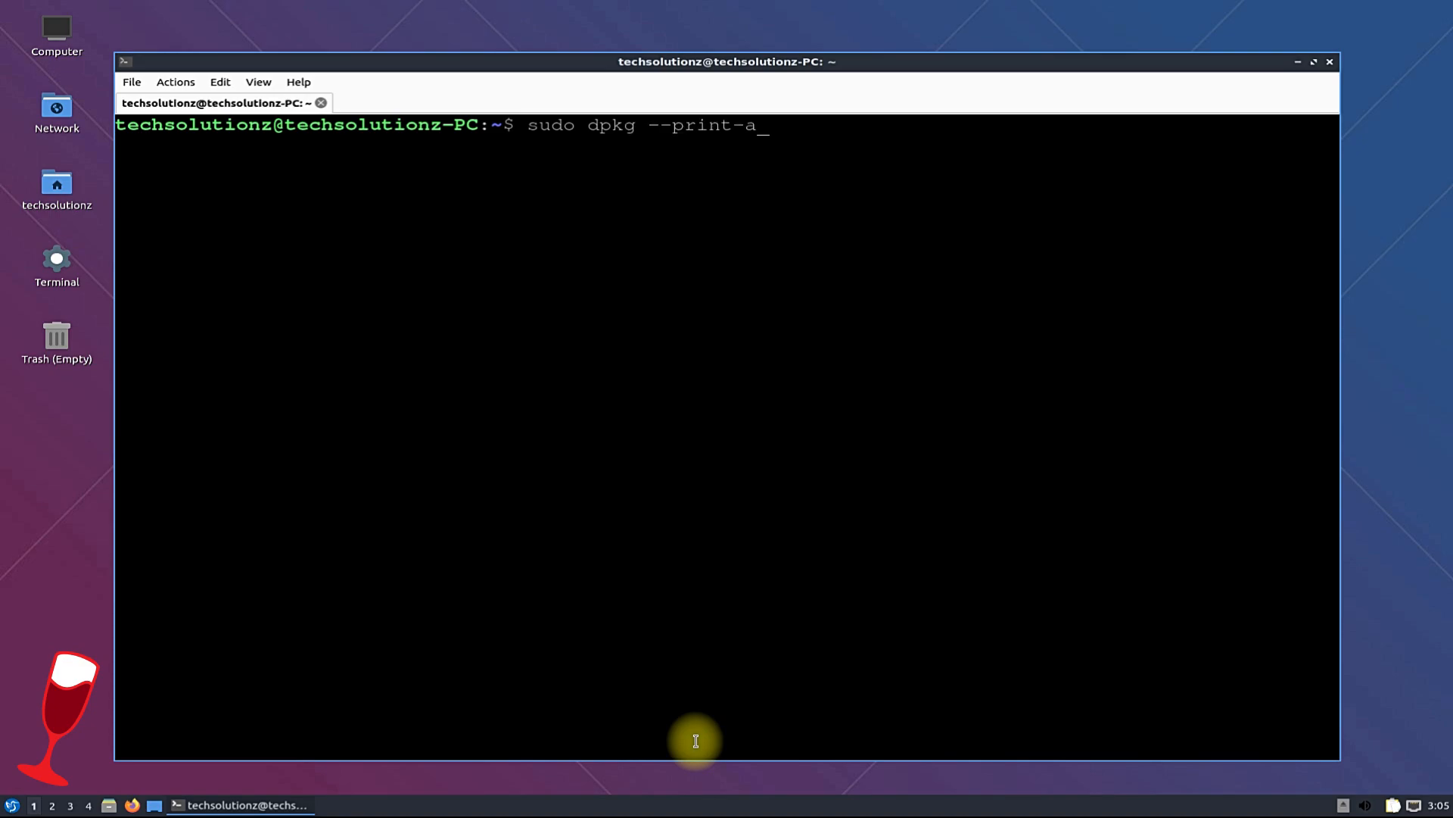
type("rchitecture")
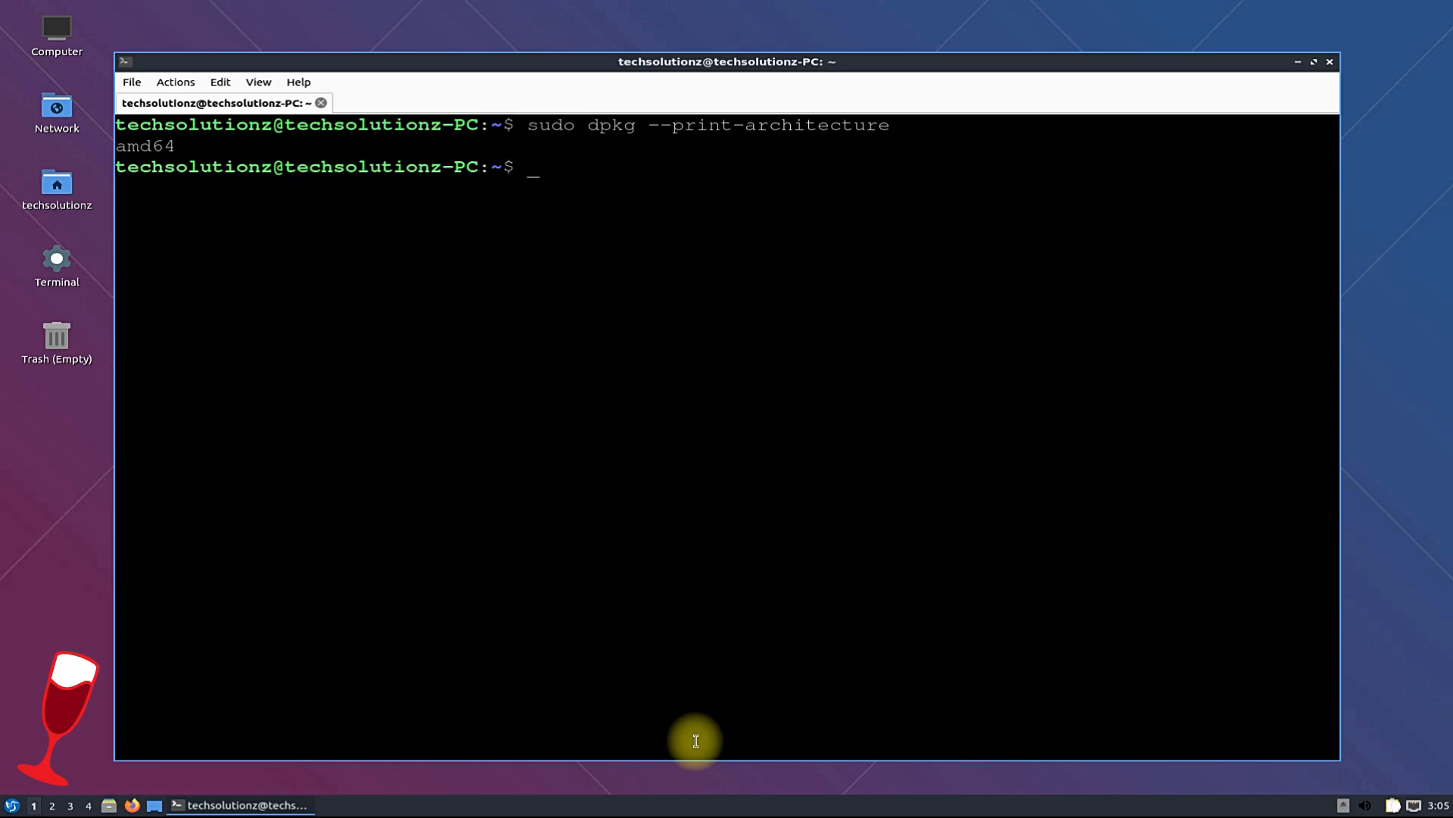
- Run 'sudo dpkg --add-architecture i386' to enable 32-bit packages, then begin wget
type("sudo dpkg")
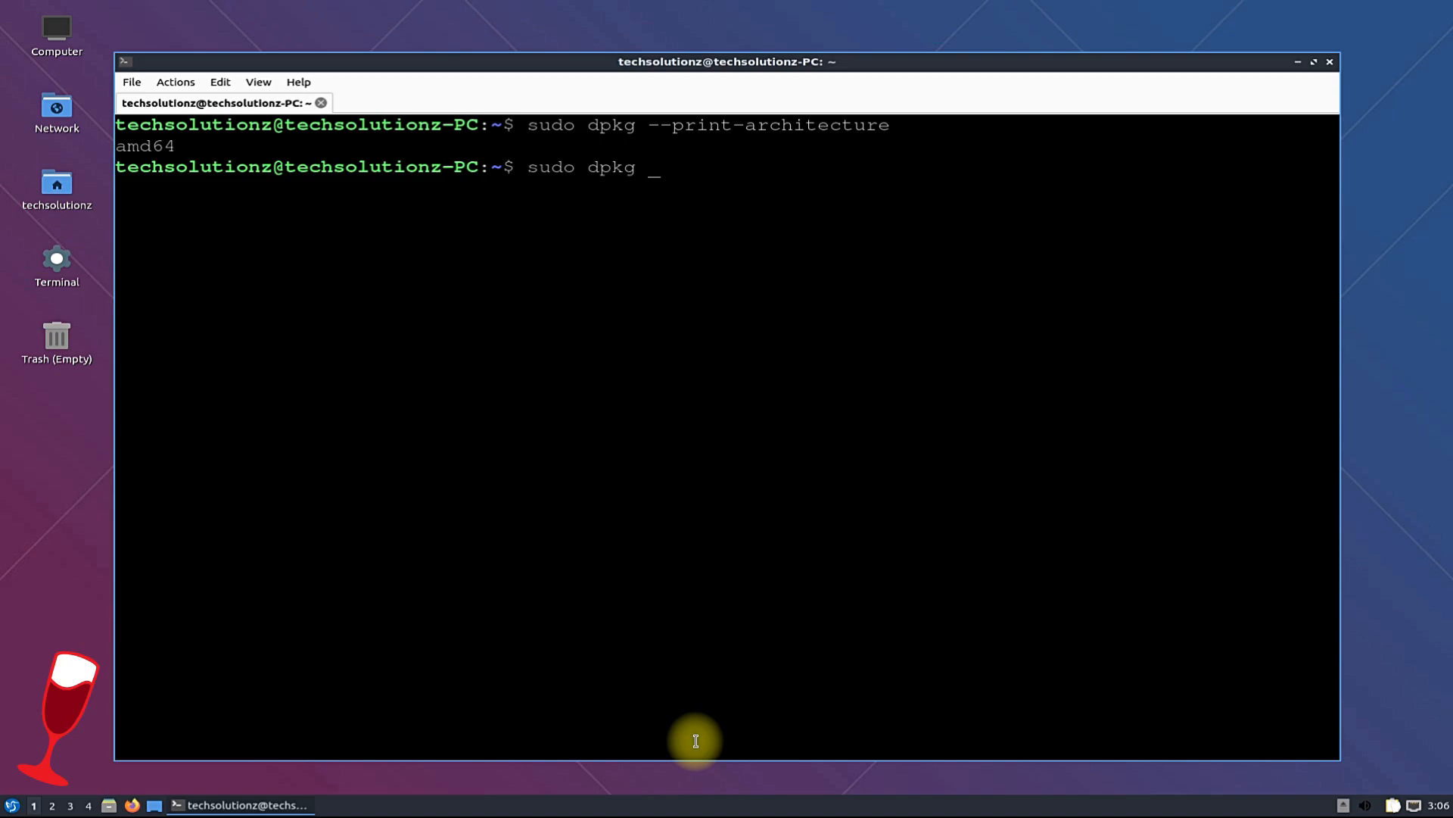
type("--add-arch")
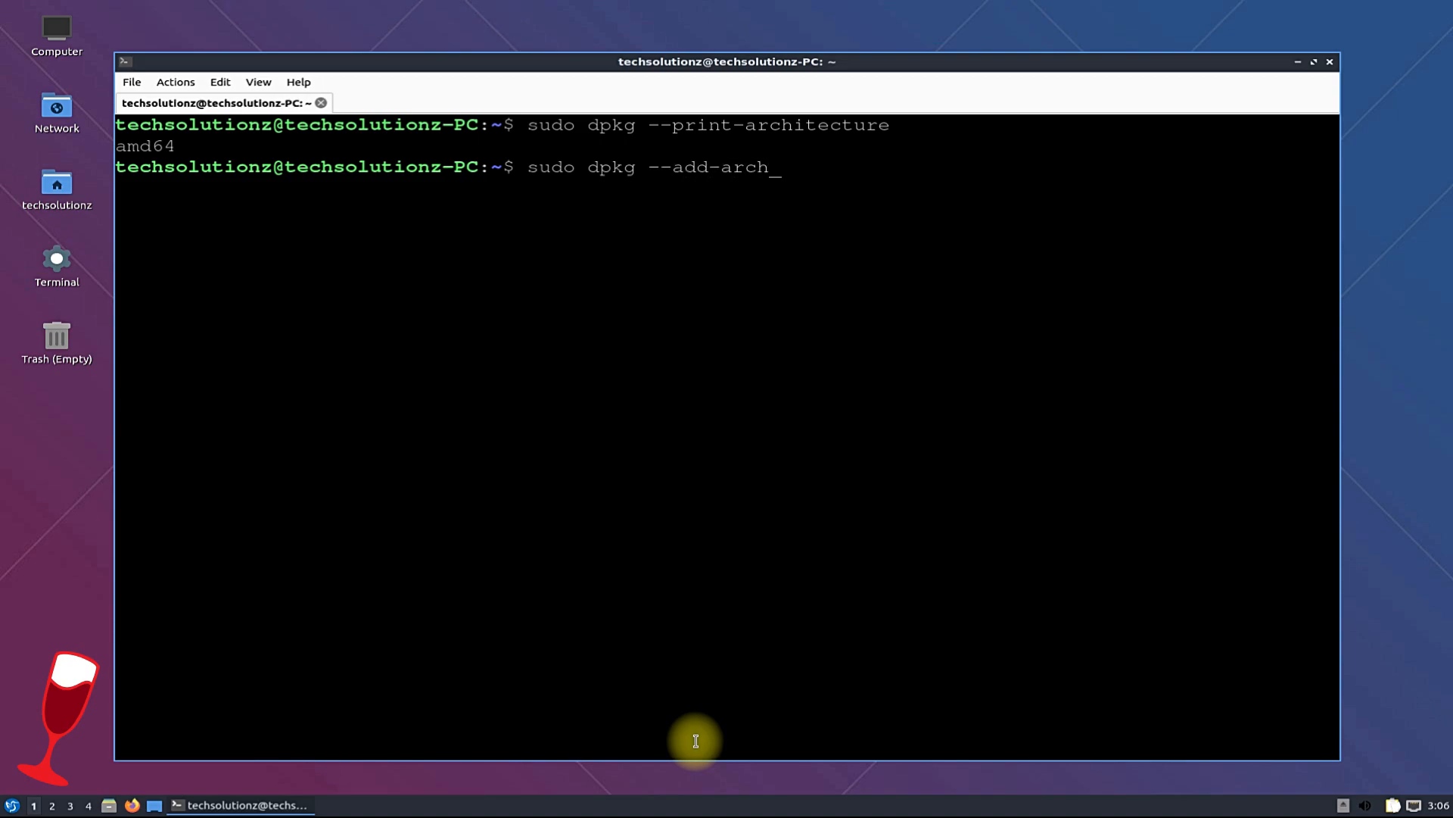
type("itecture")
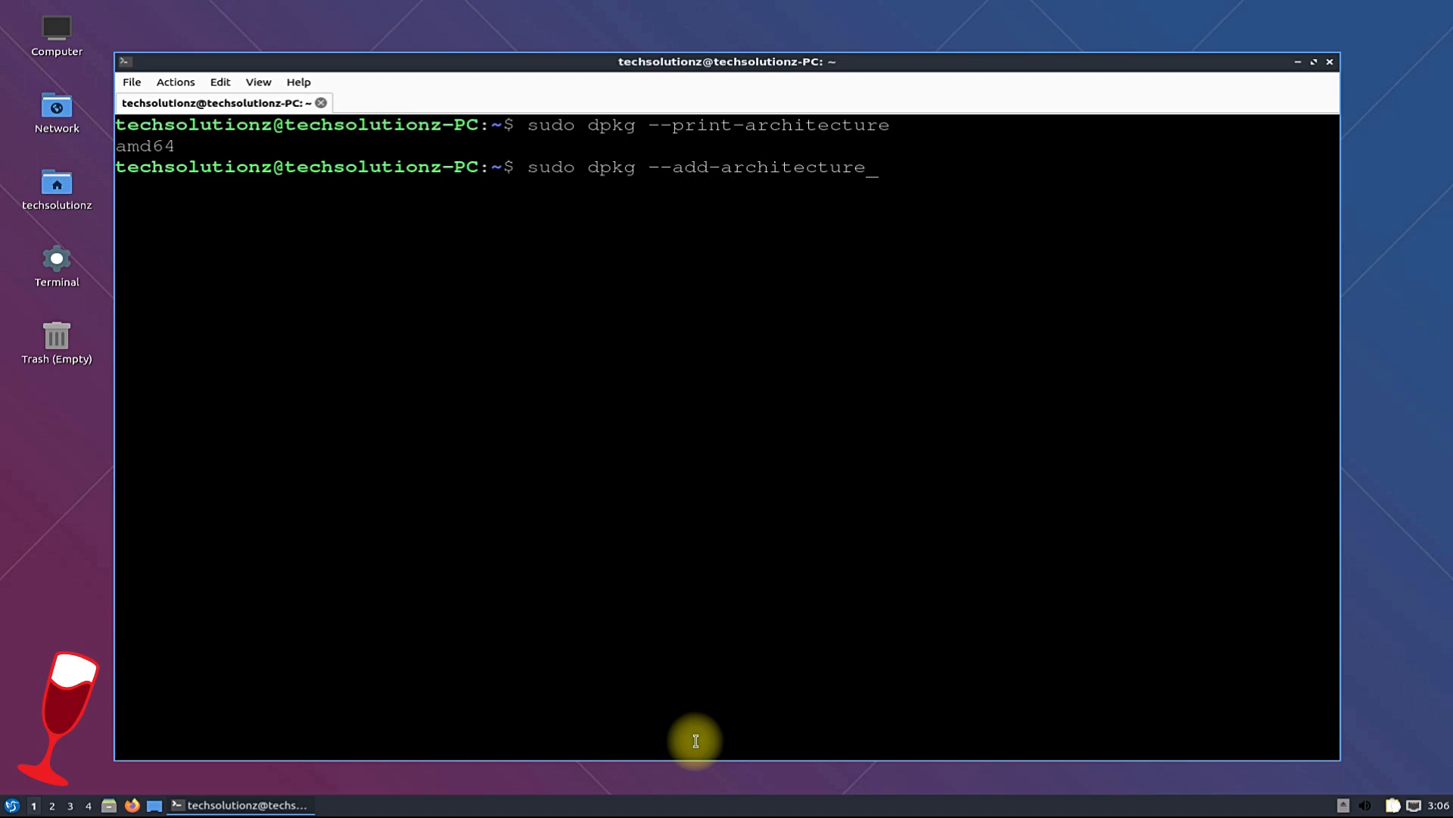
type("i386")
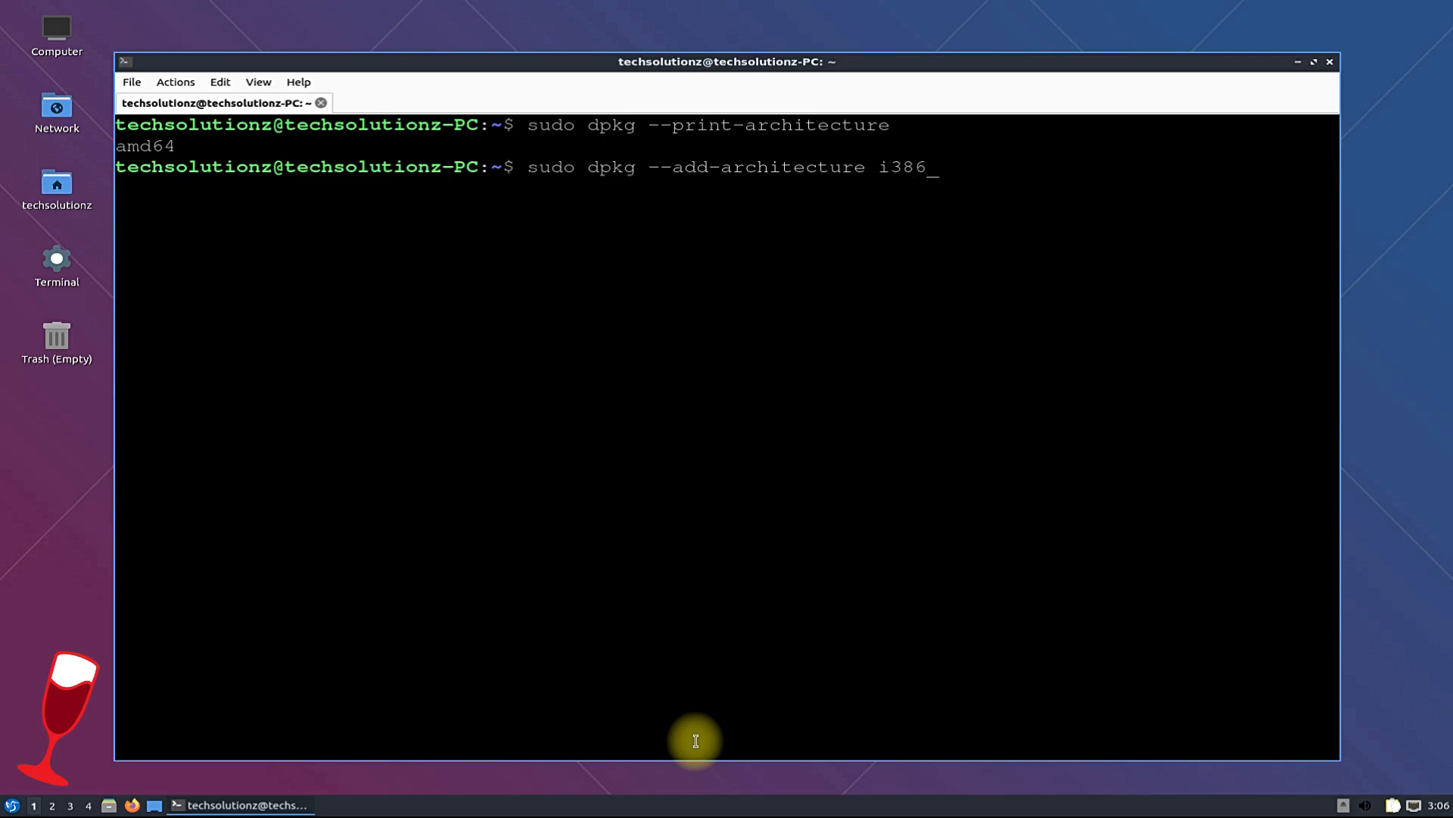
type("wgt")
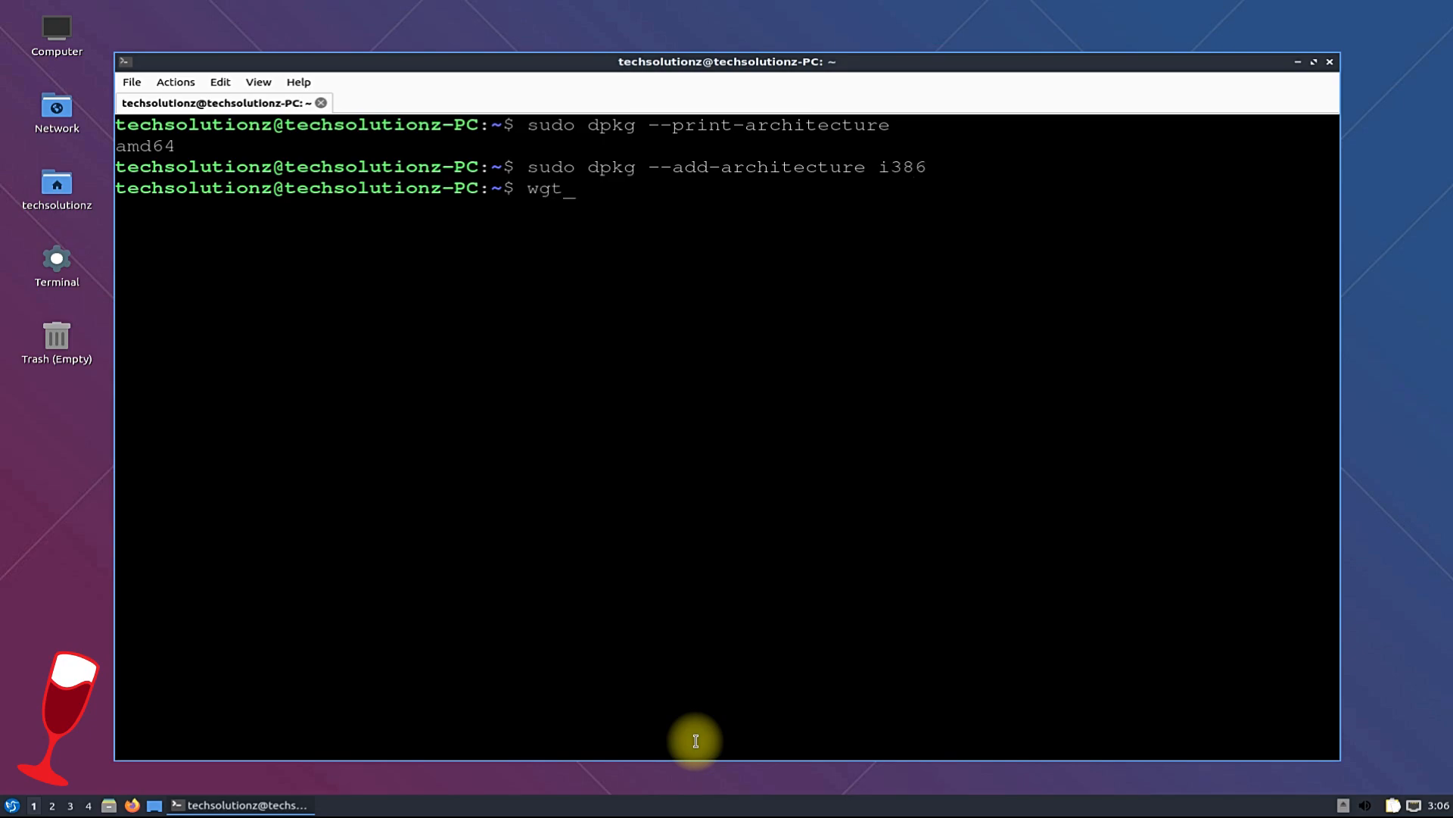
type("et -n")
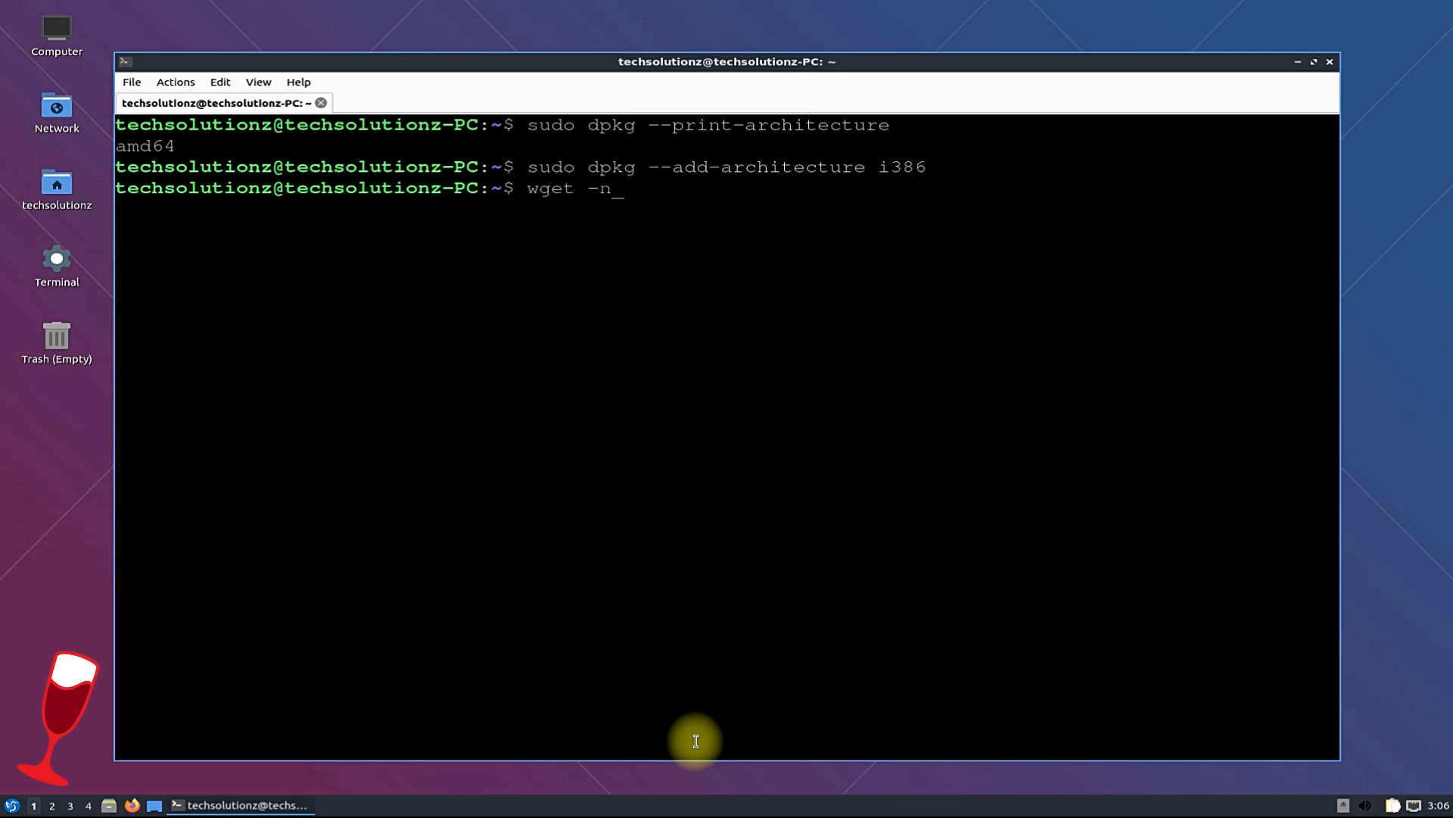
type("c https")
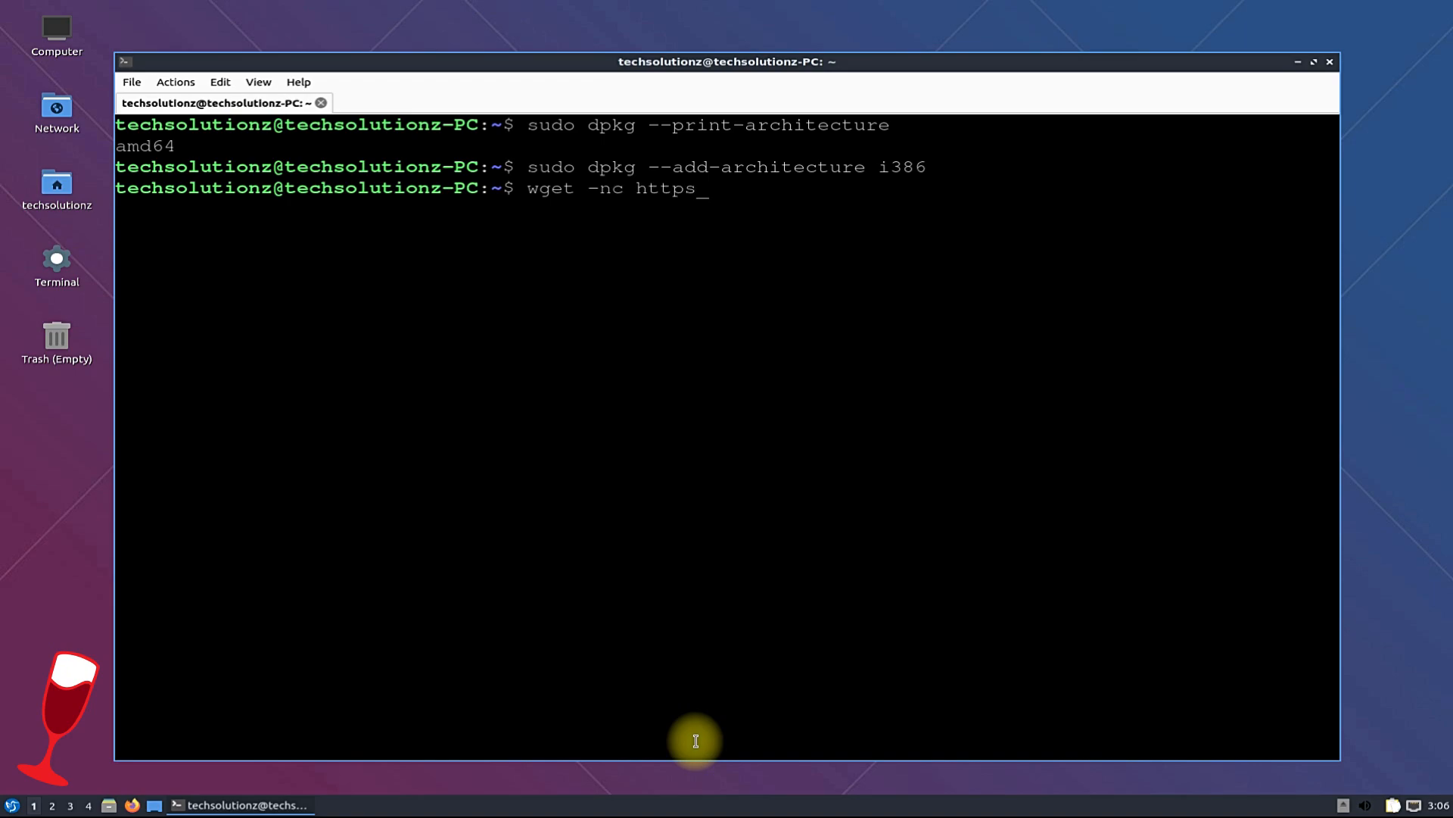
type("://")
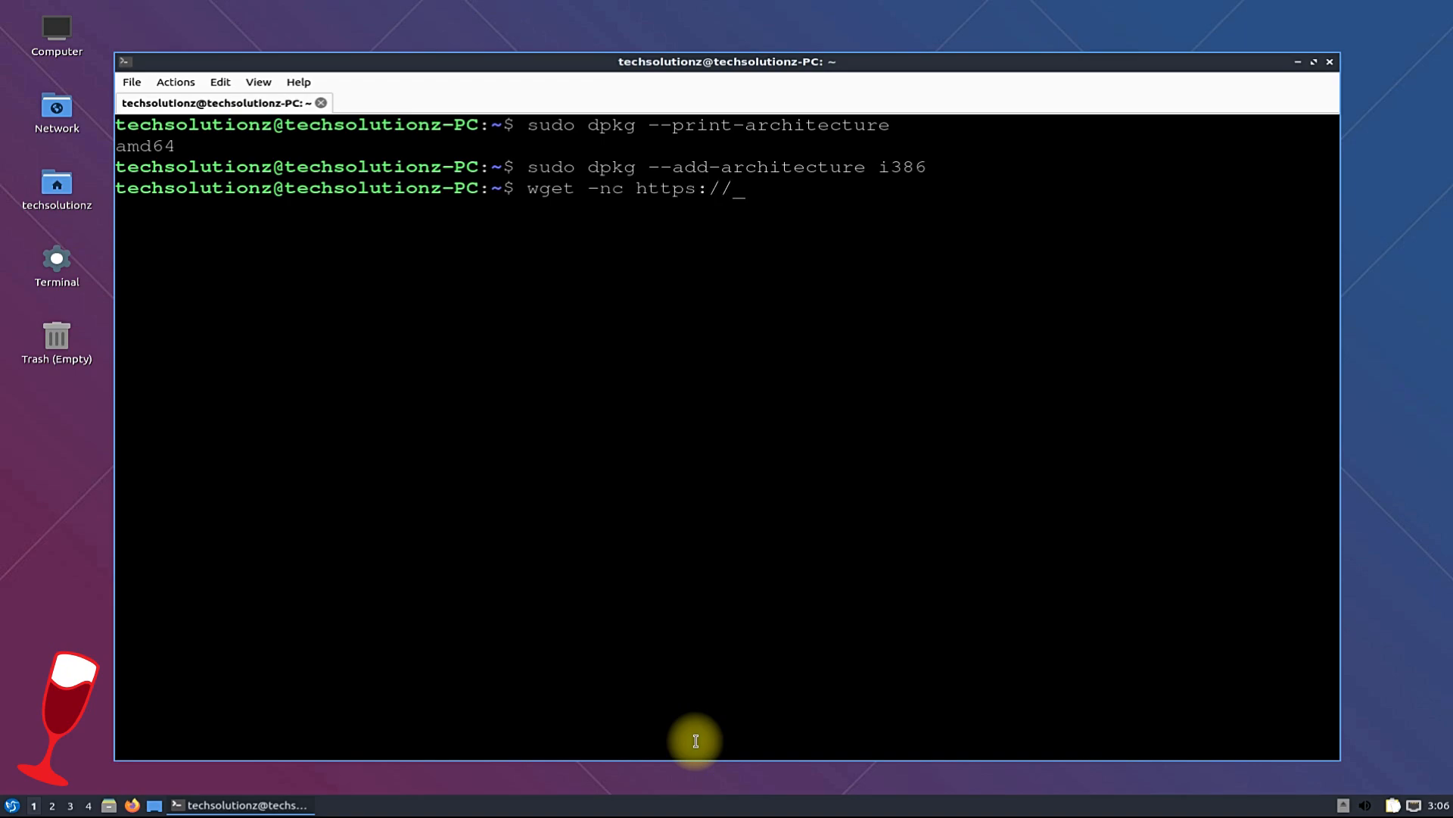
type("dl.winehq.")
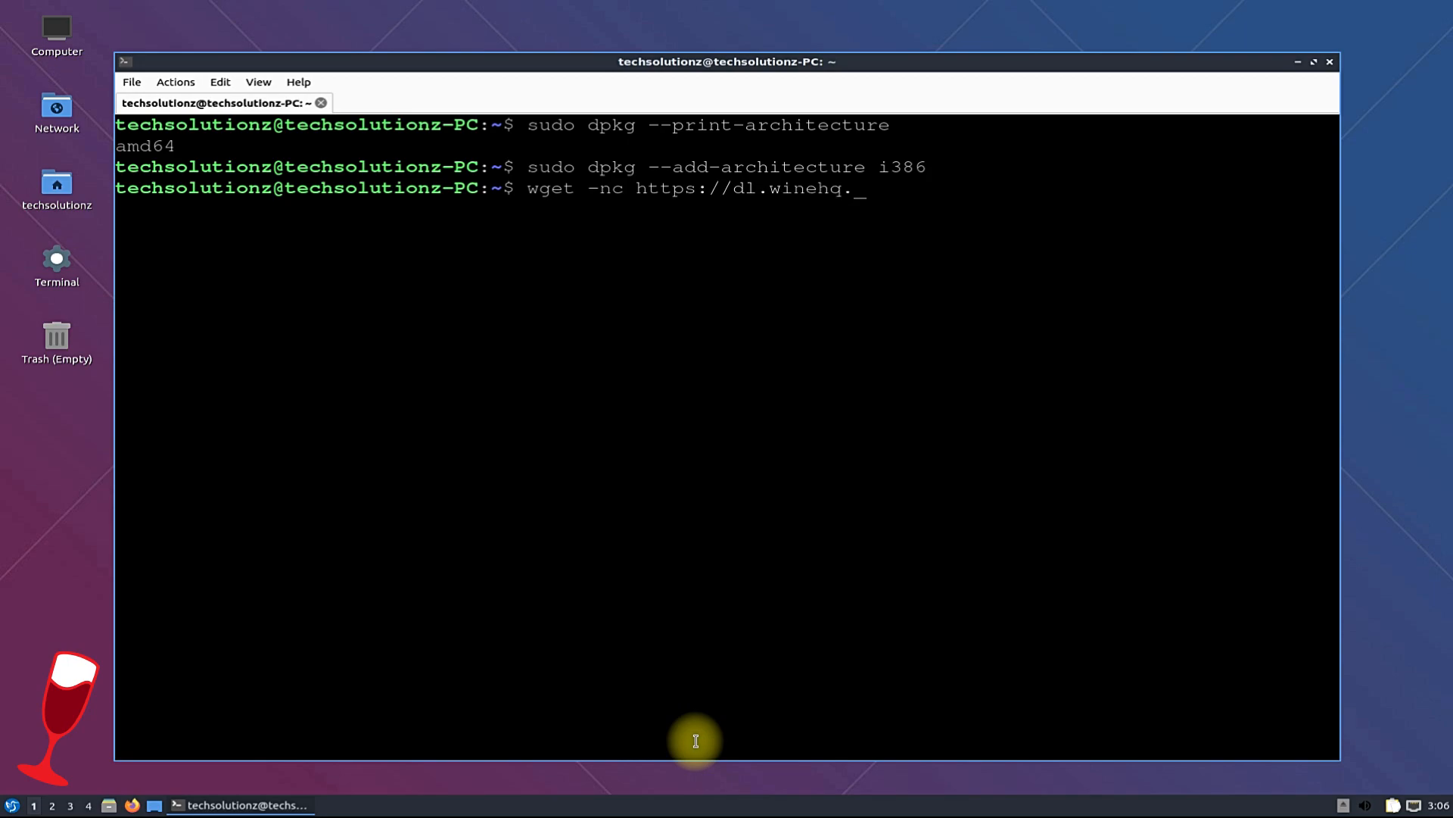
type("org/wine")
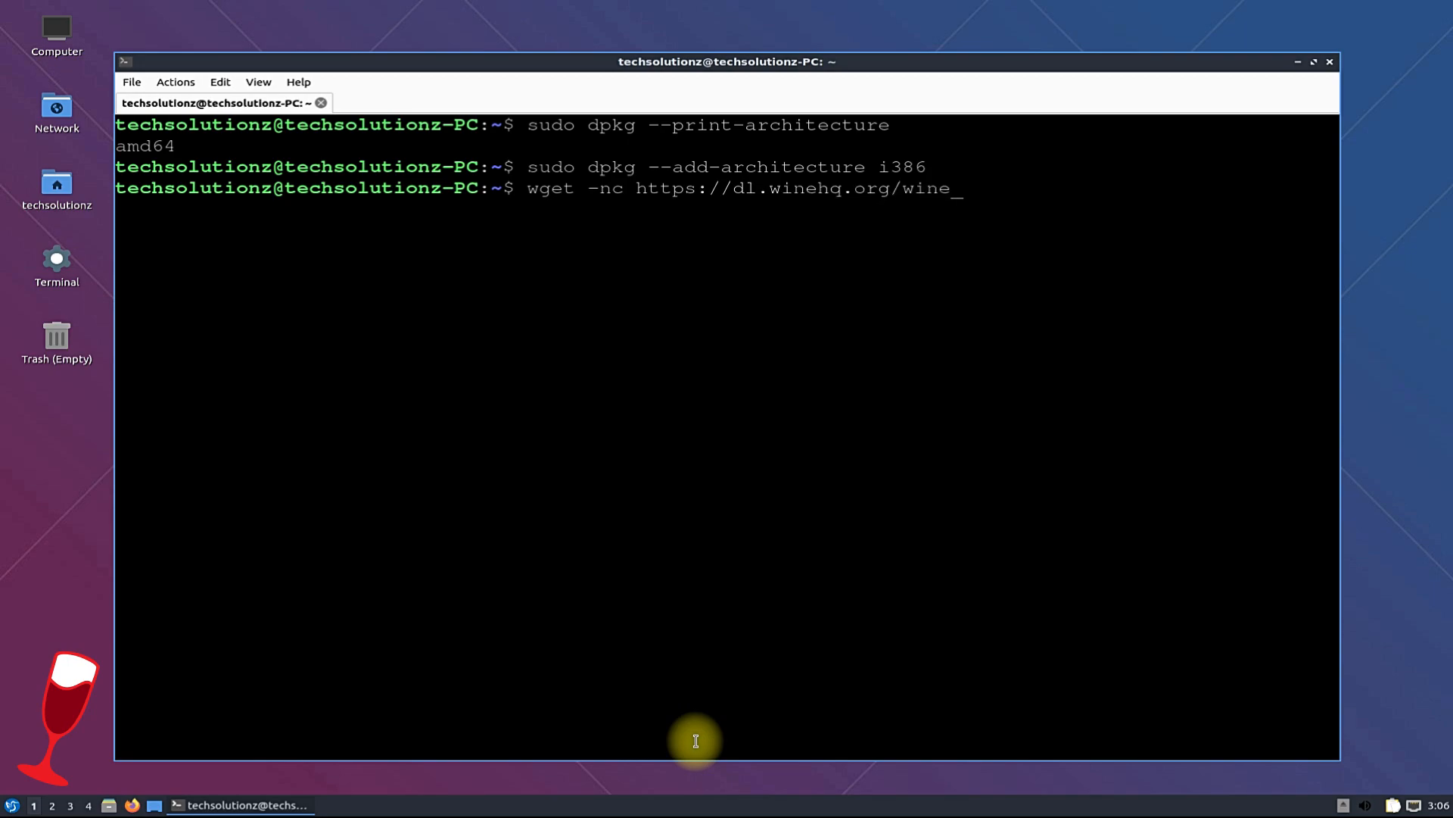
type("-builds/")
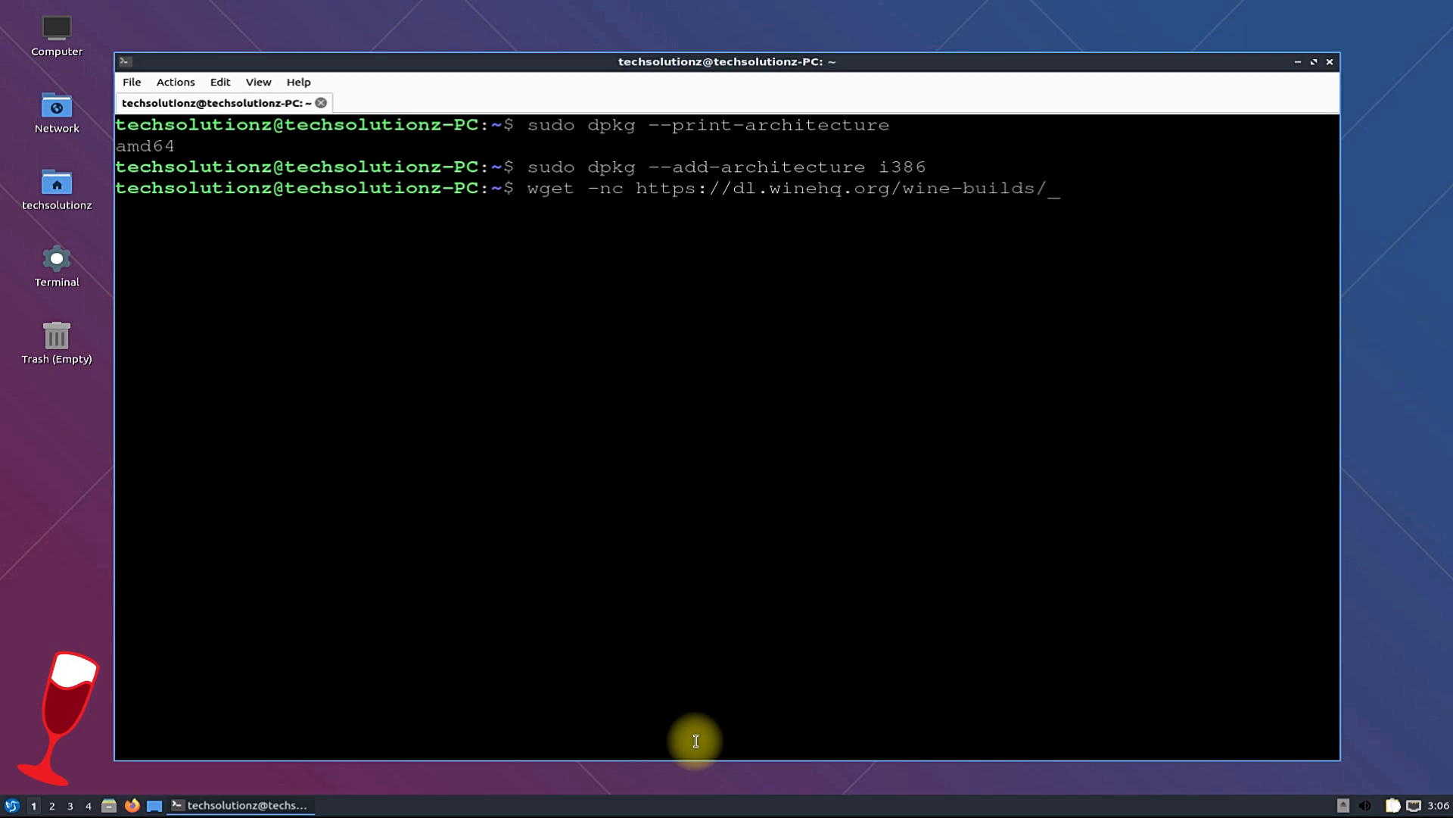
type("winehq.")
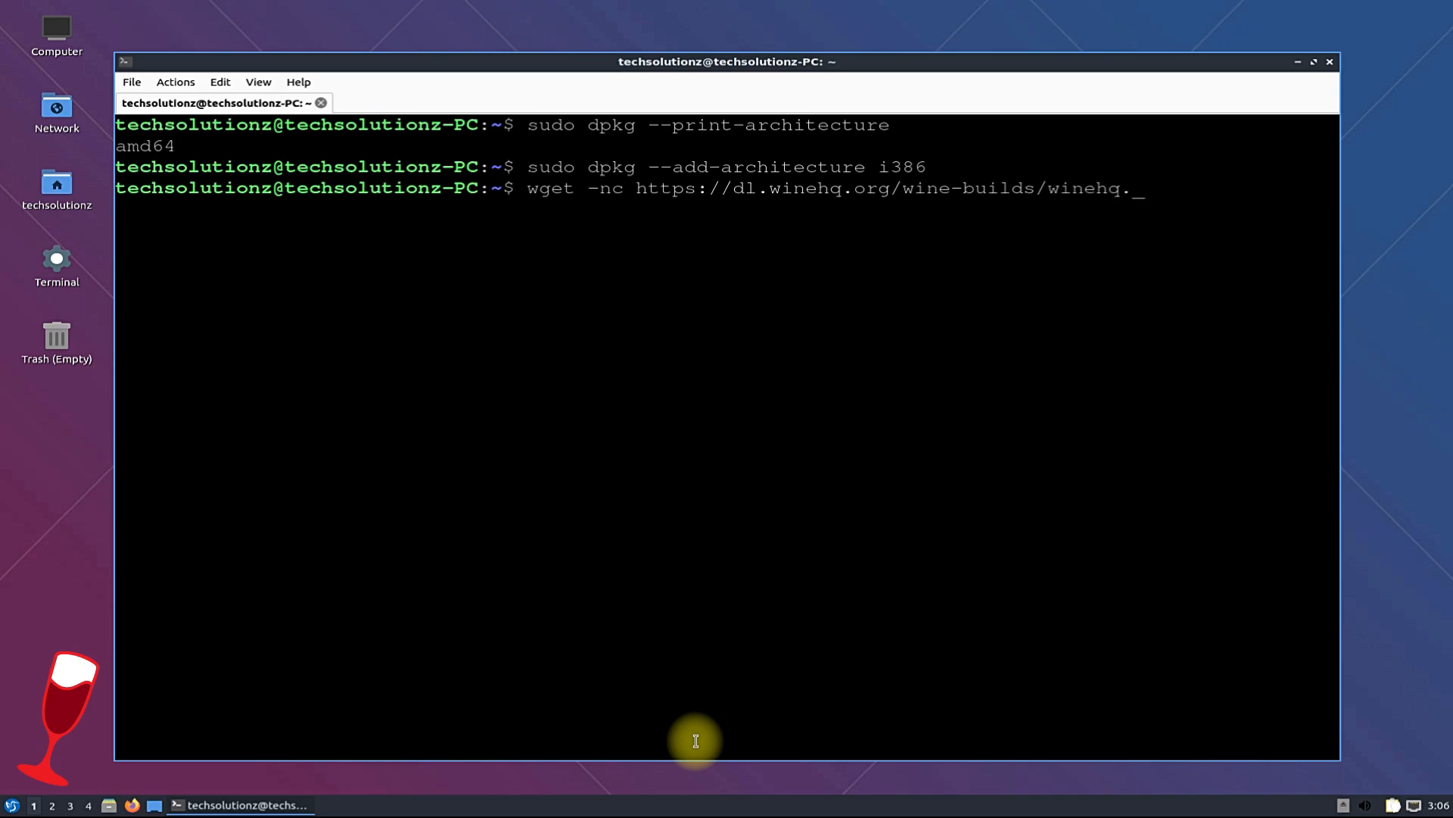
type("key")
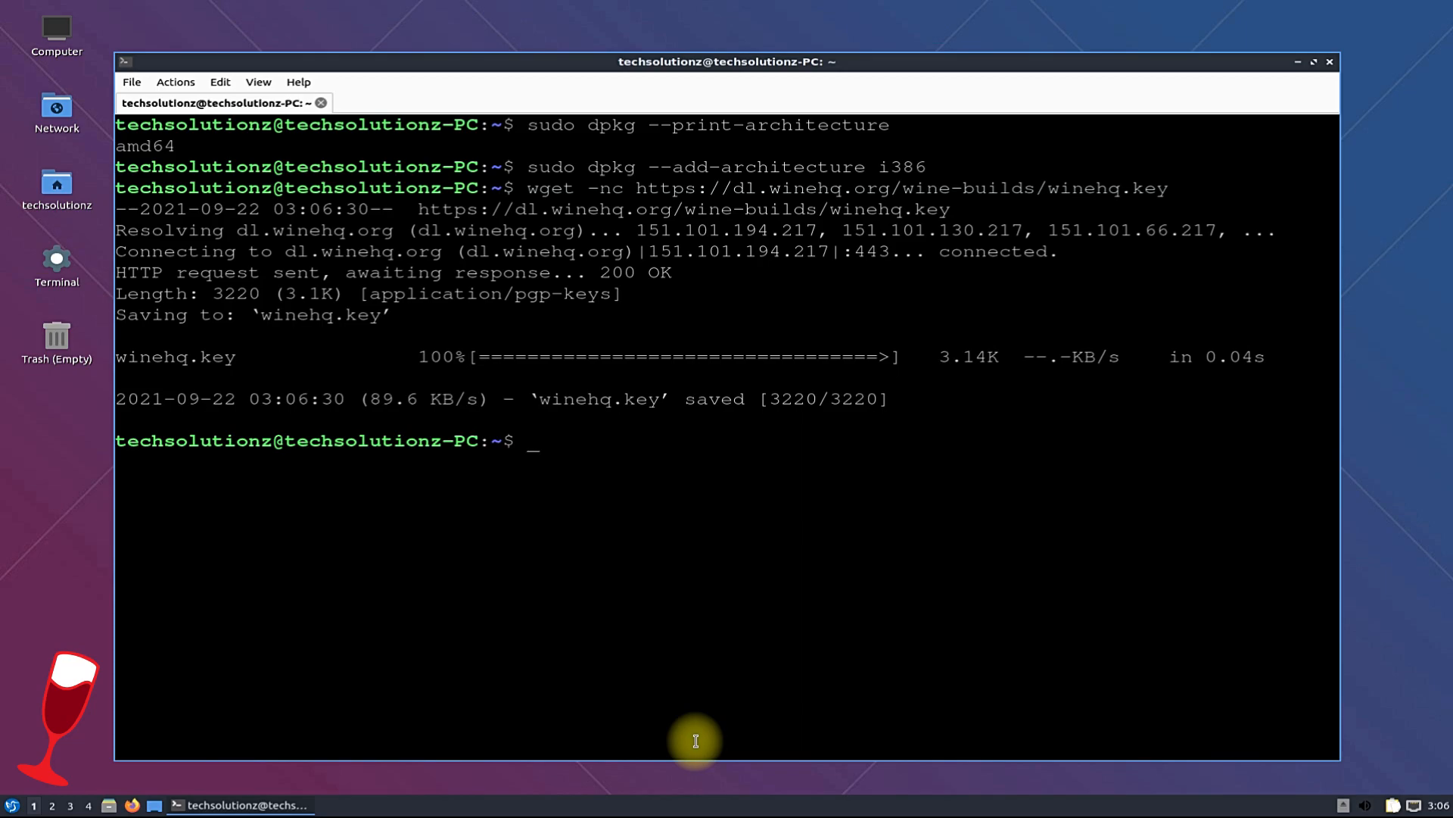
- Dearmor winehq.key into /etc/apt/trusted.gpg.d/winehq.key.gpg with sudo -H gpg
type("sudo")
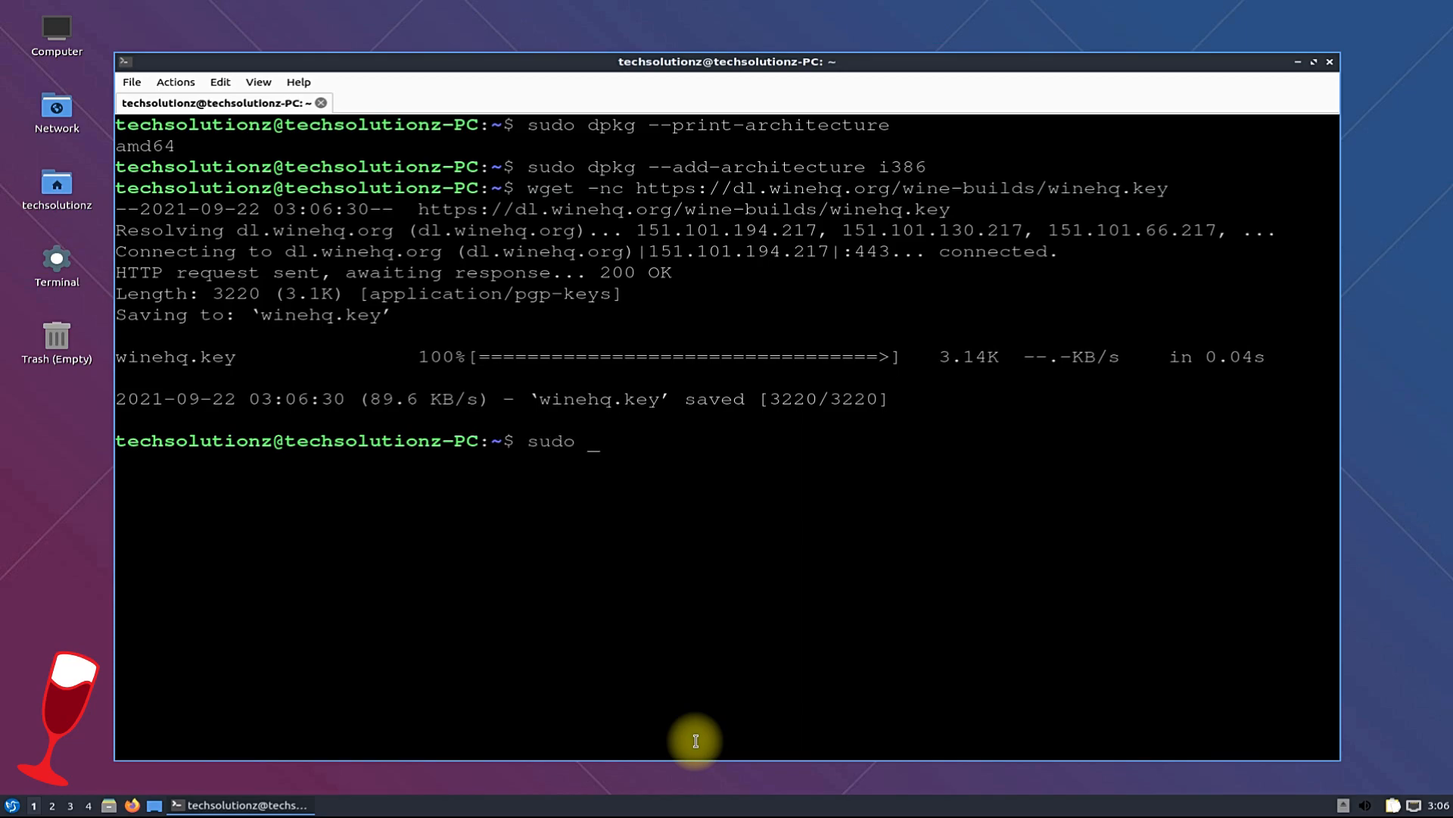
type("-H gpg")
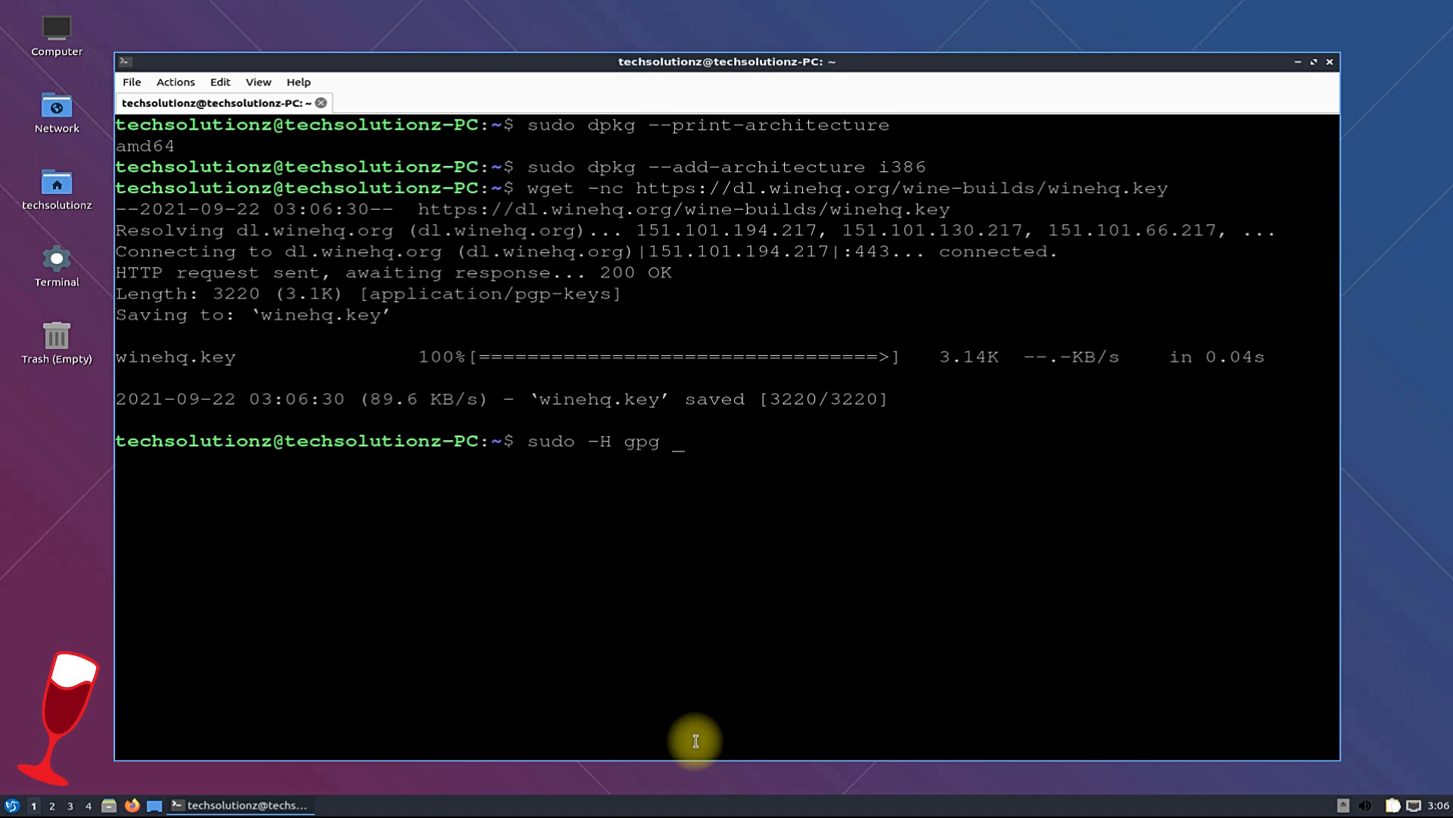
type("-o /et")
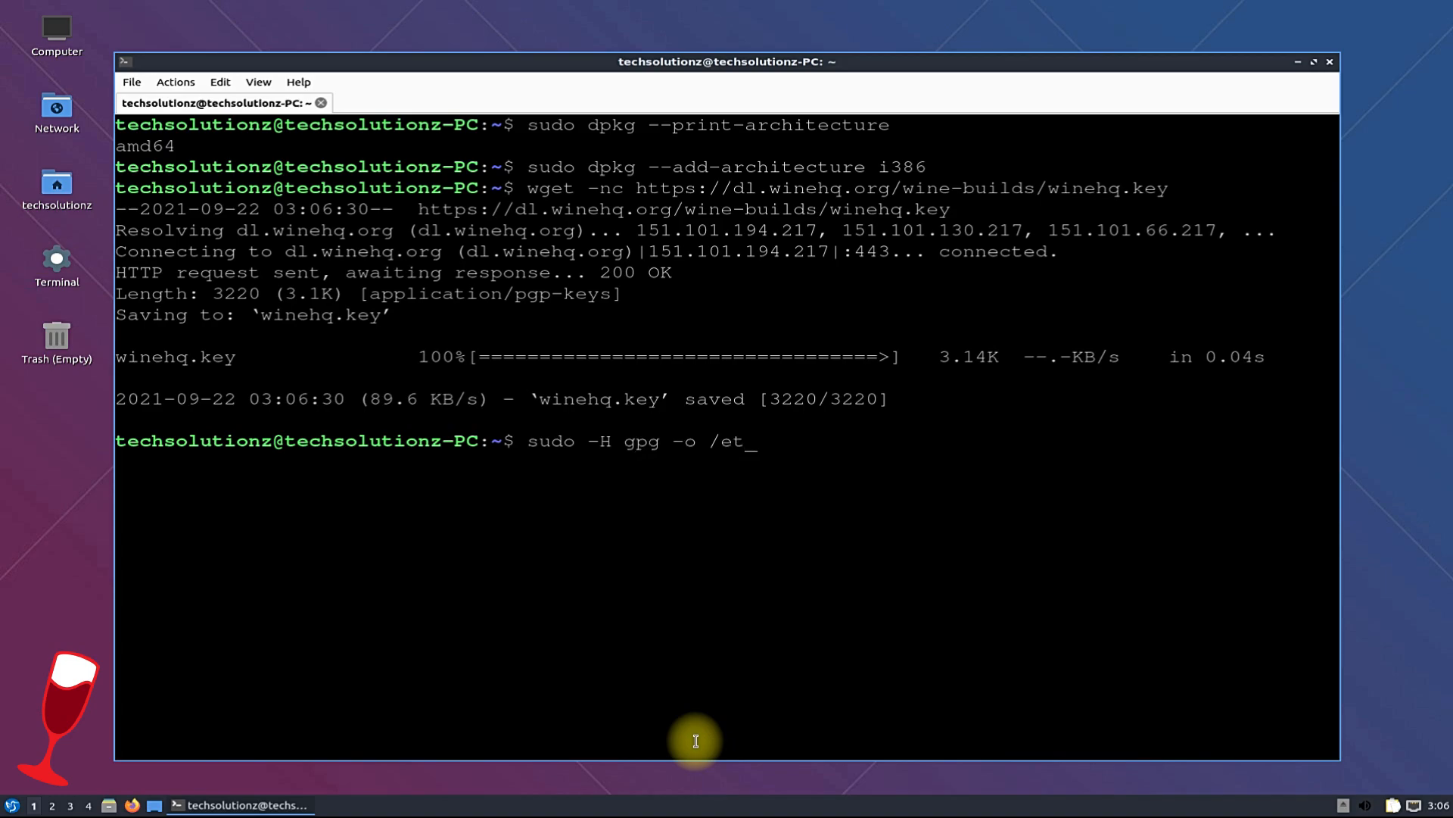
type("c/a")
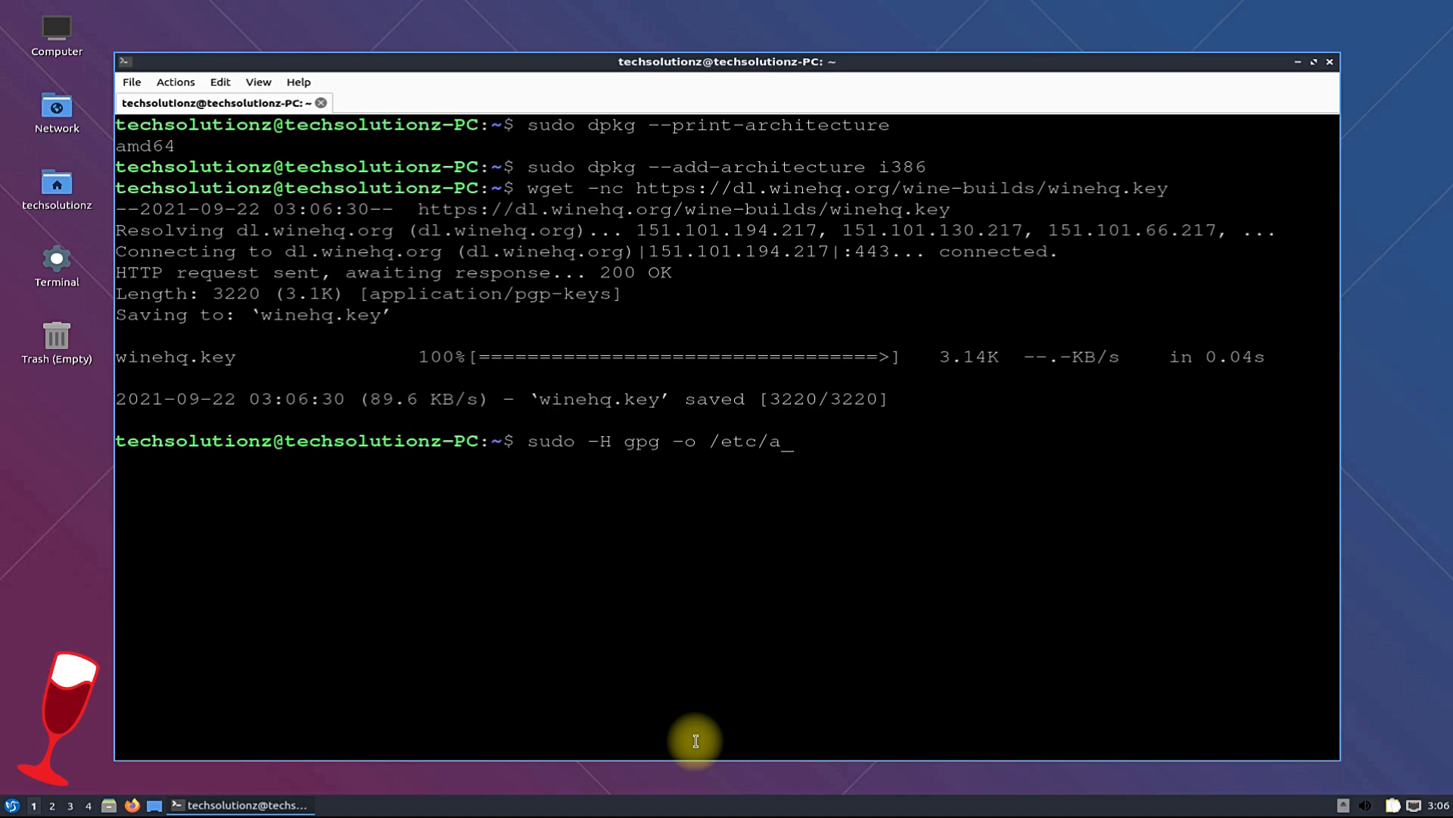
type("pt/tru")
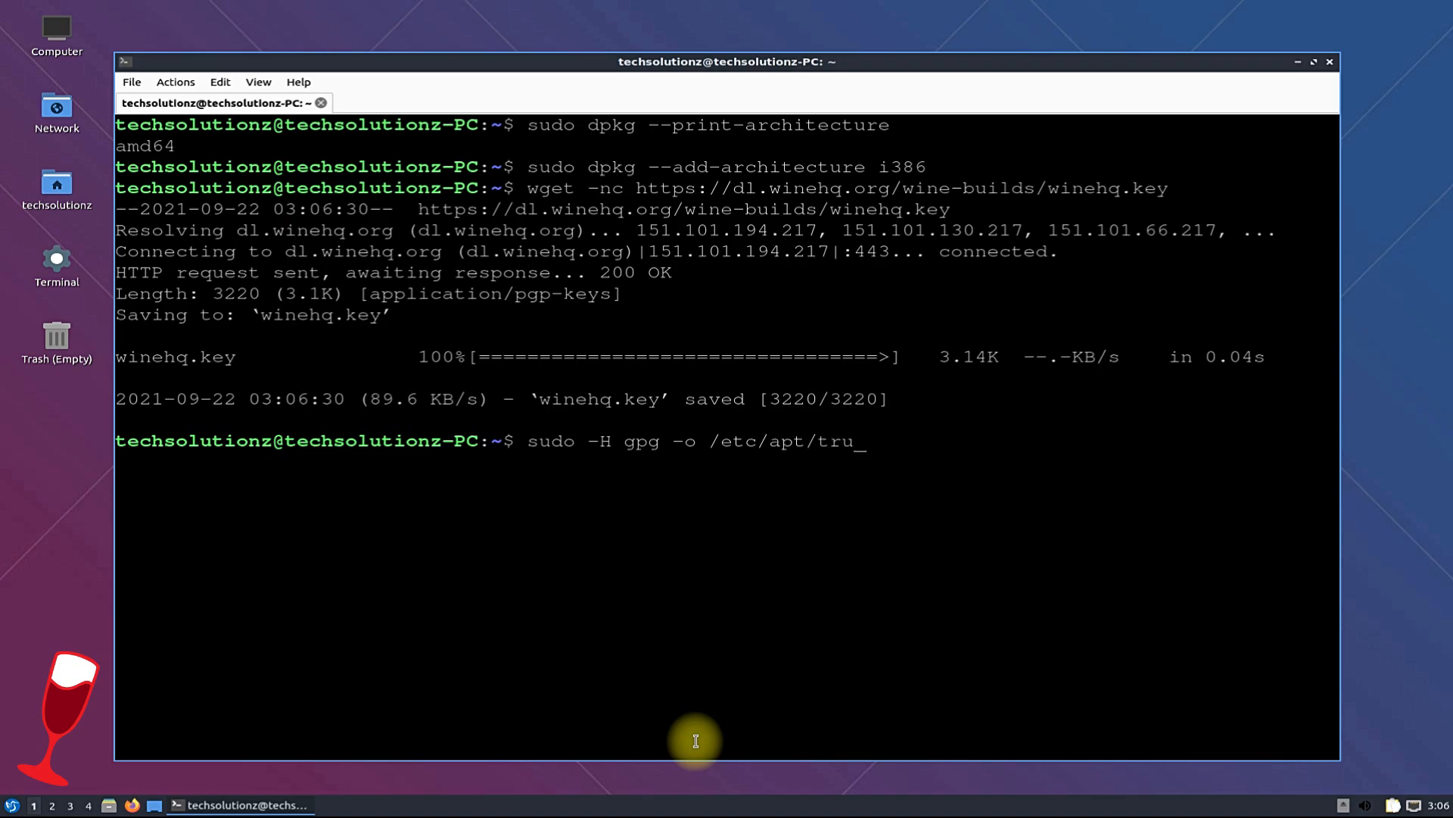
type("sted.")
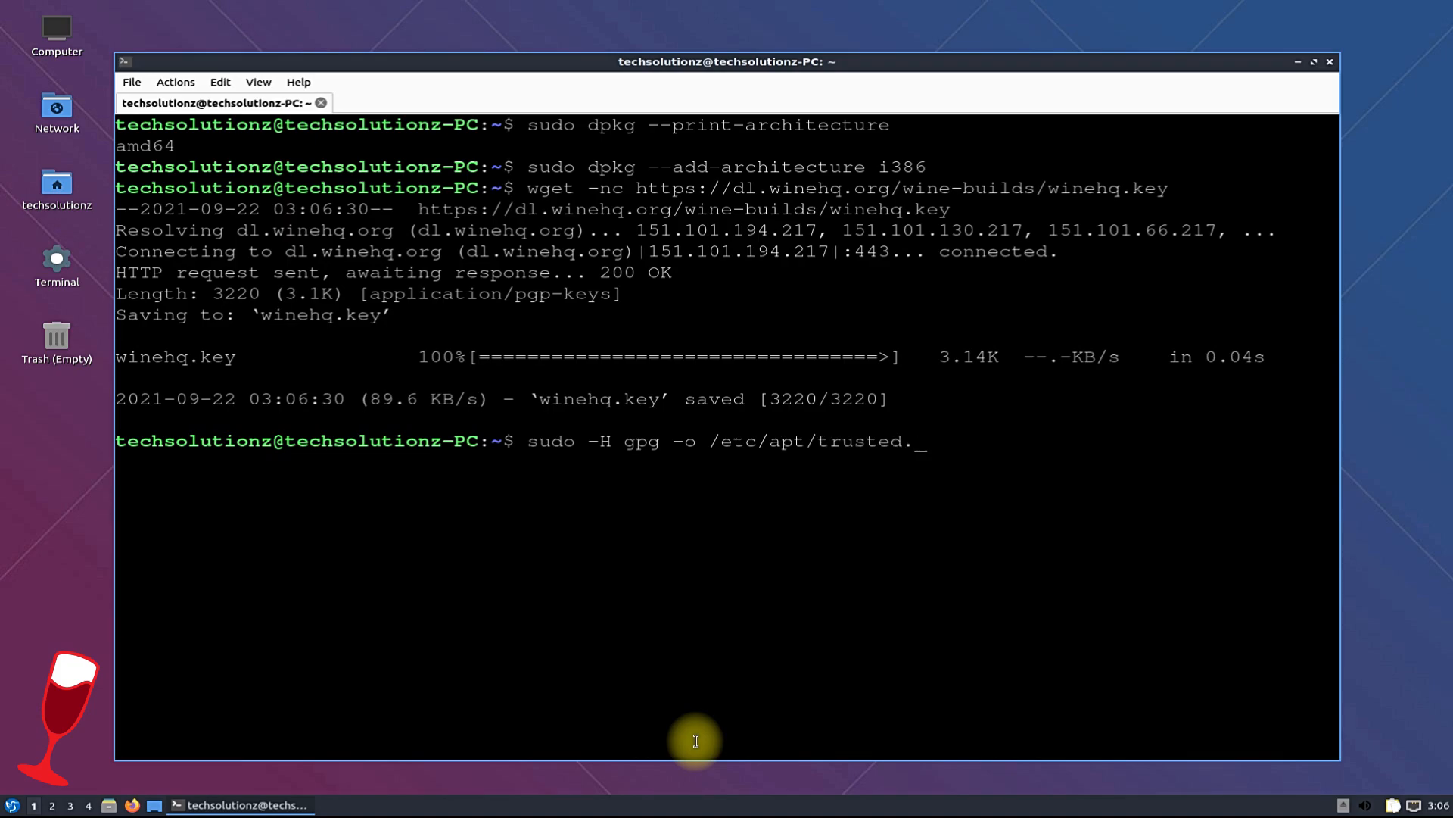
type("gpg.d")
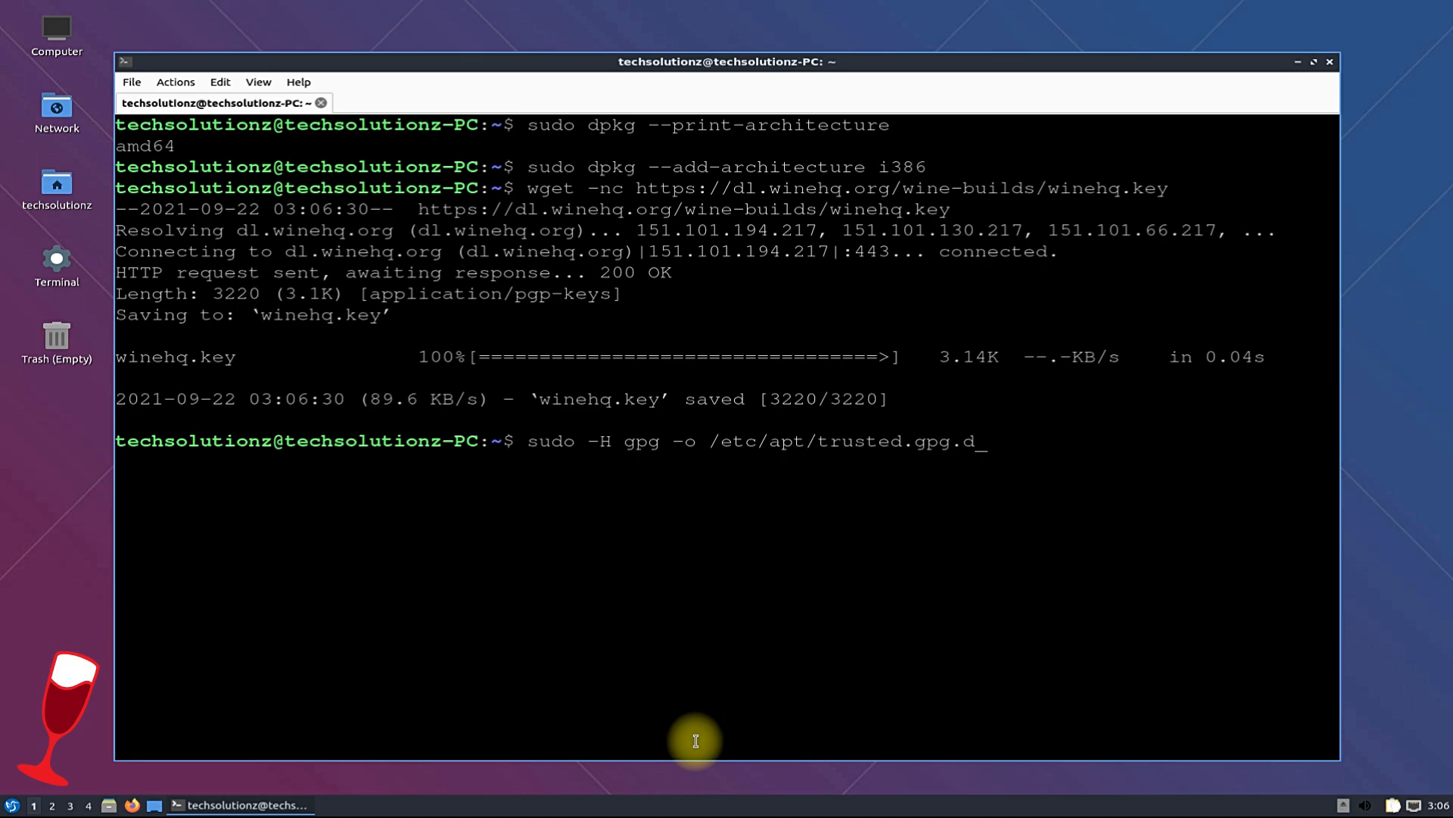
type("/winehq.key")
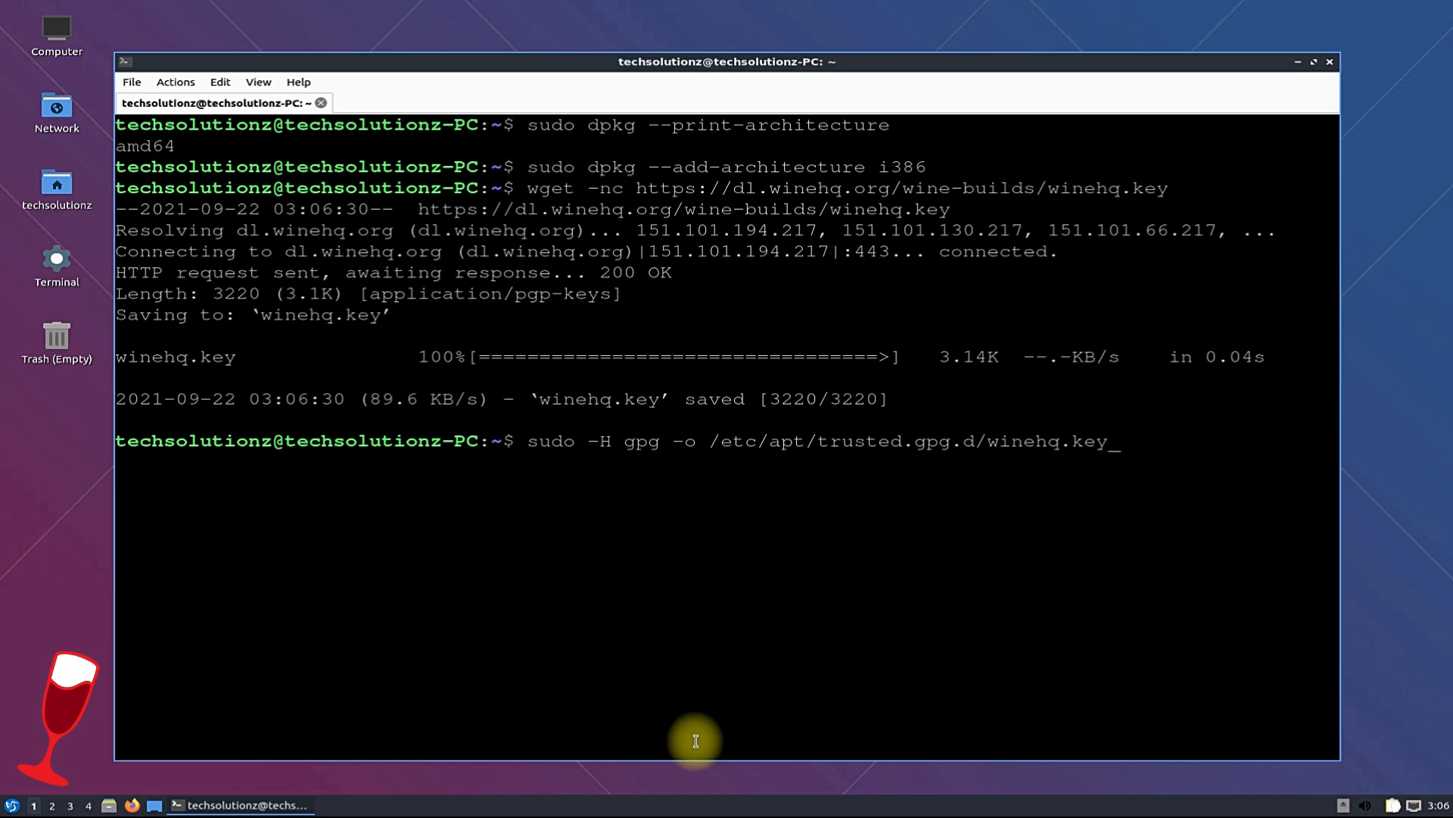
type(".gpg")
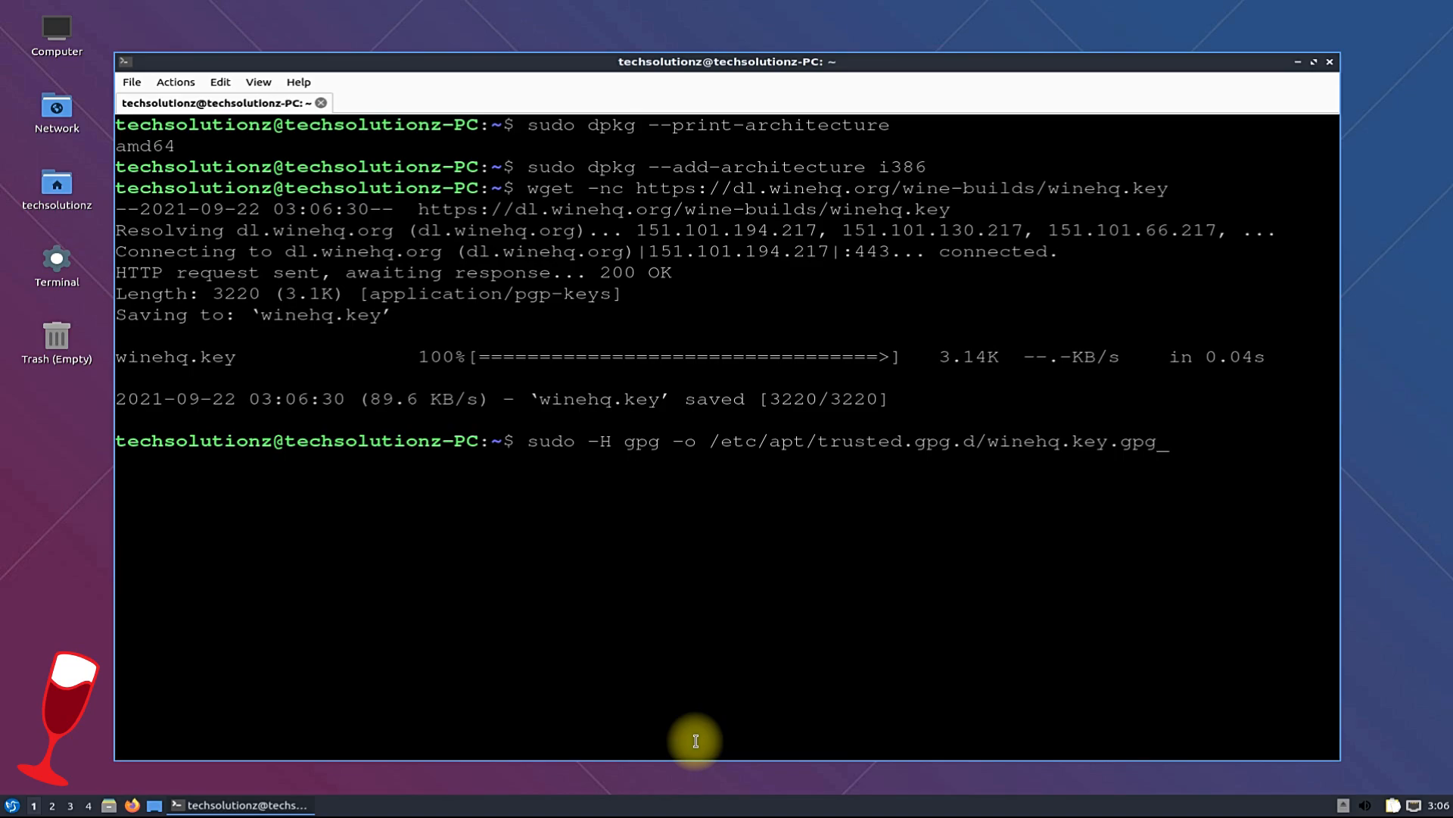
type("--dearmor win")
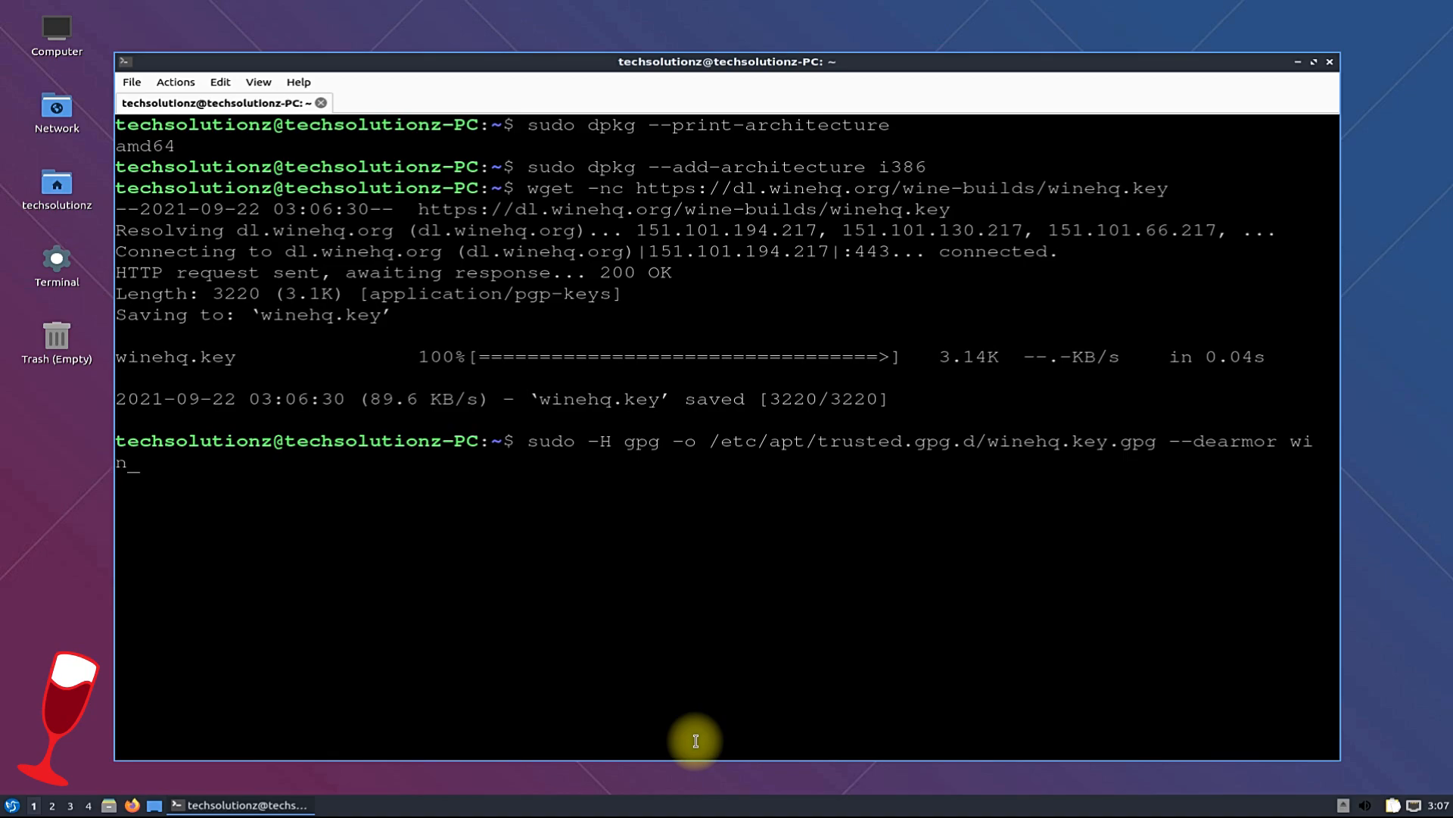
type("ehq.key")
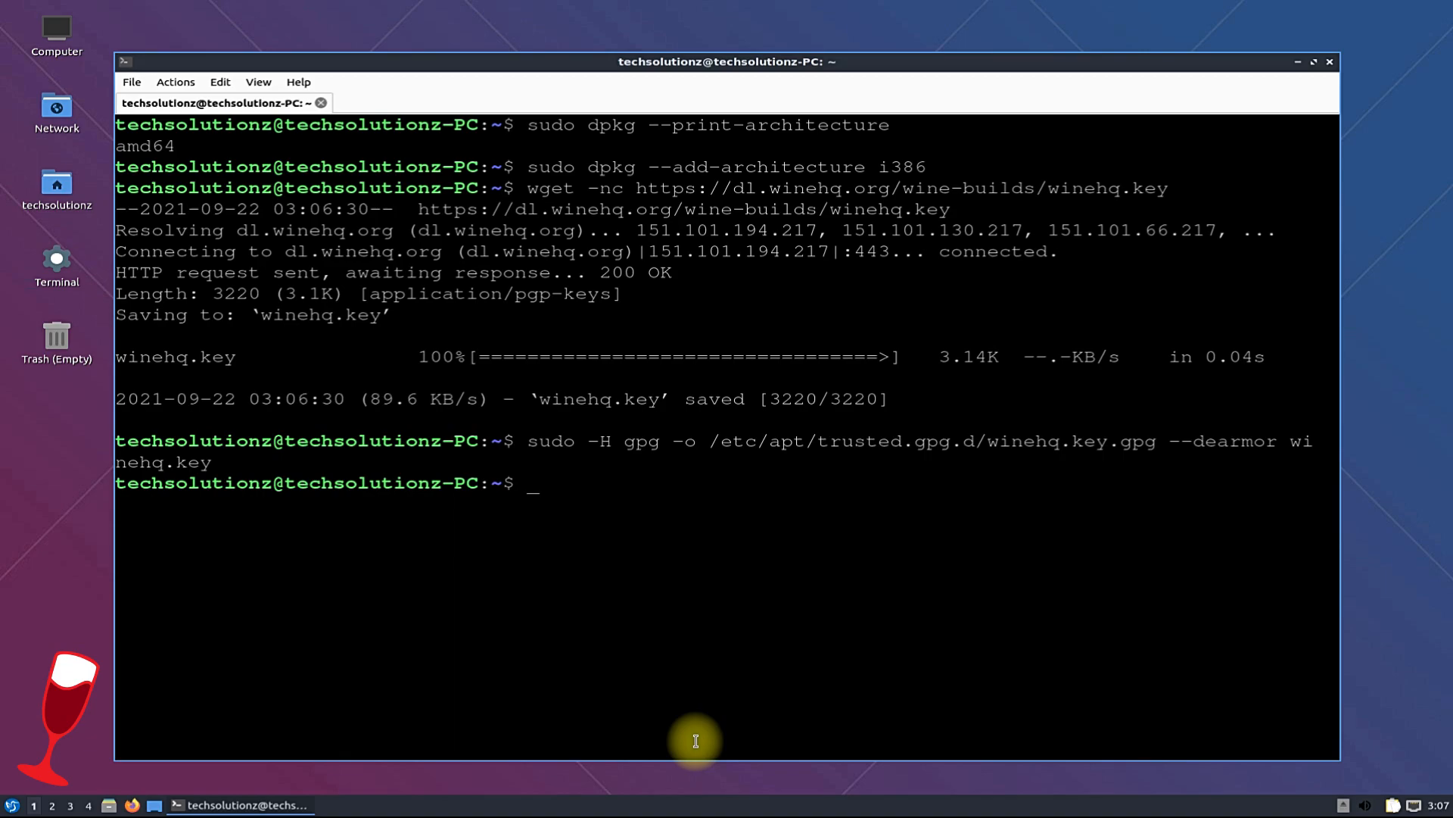
type("sudo ad")
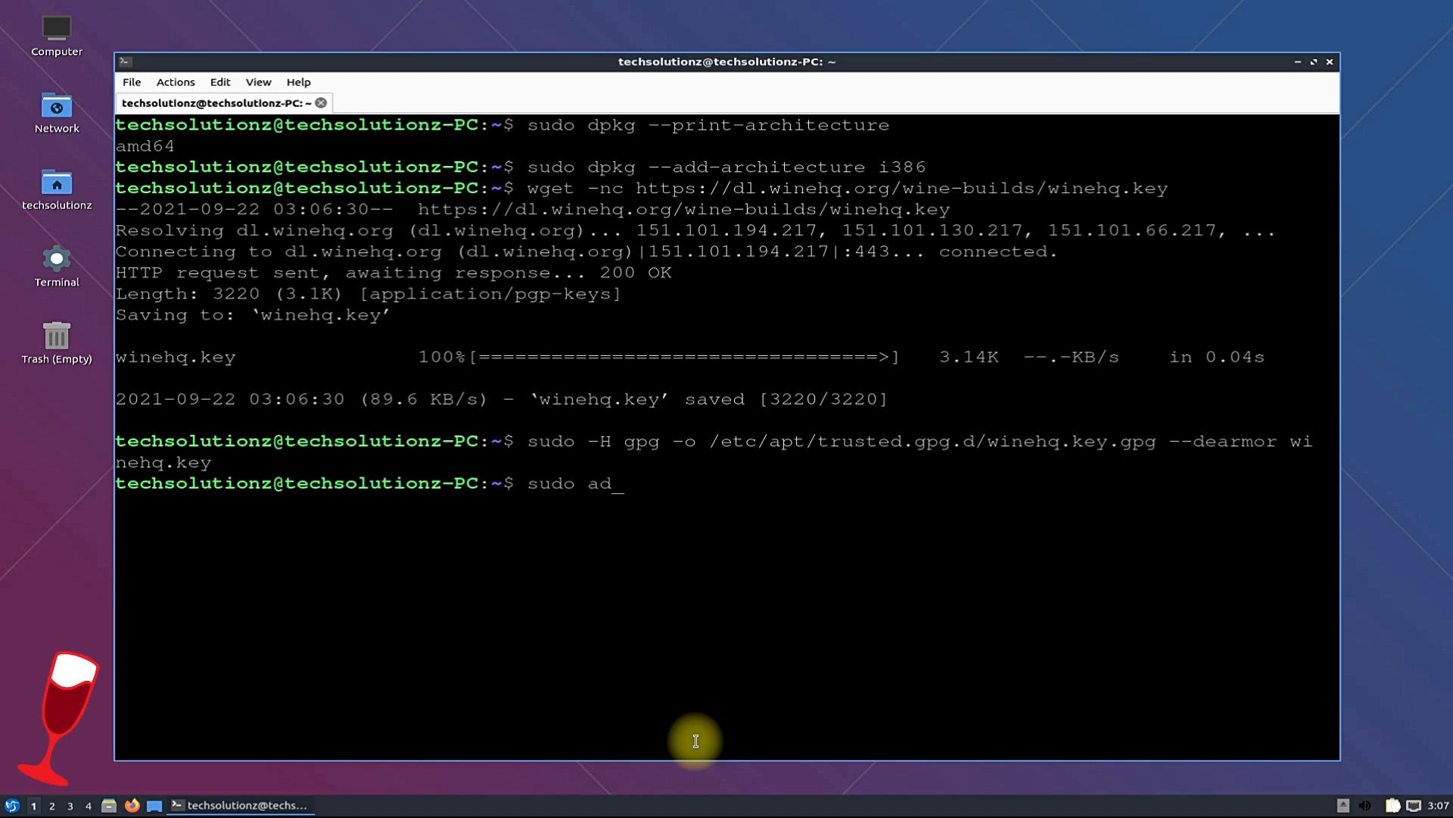
type("d-aptp")
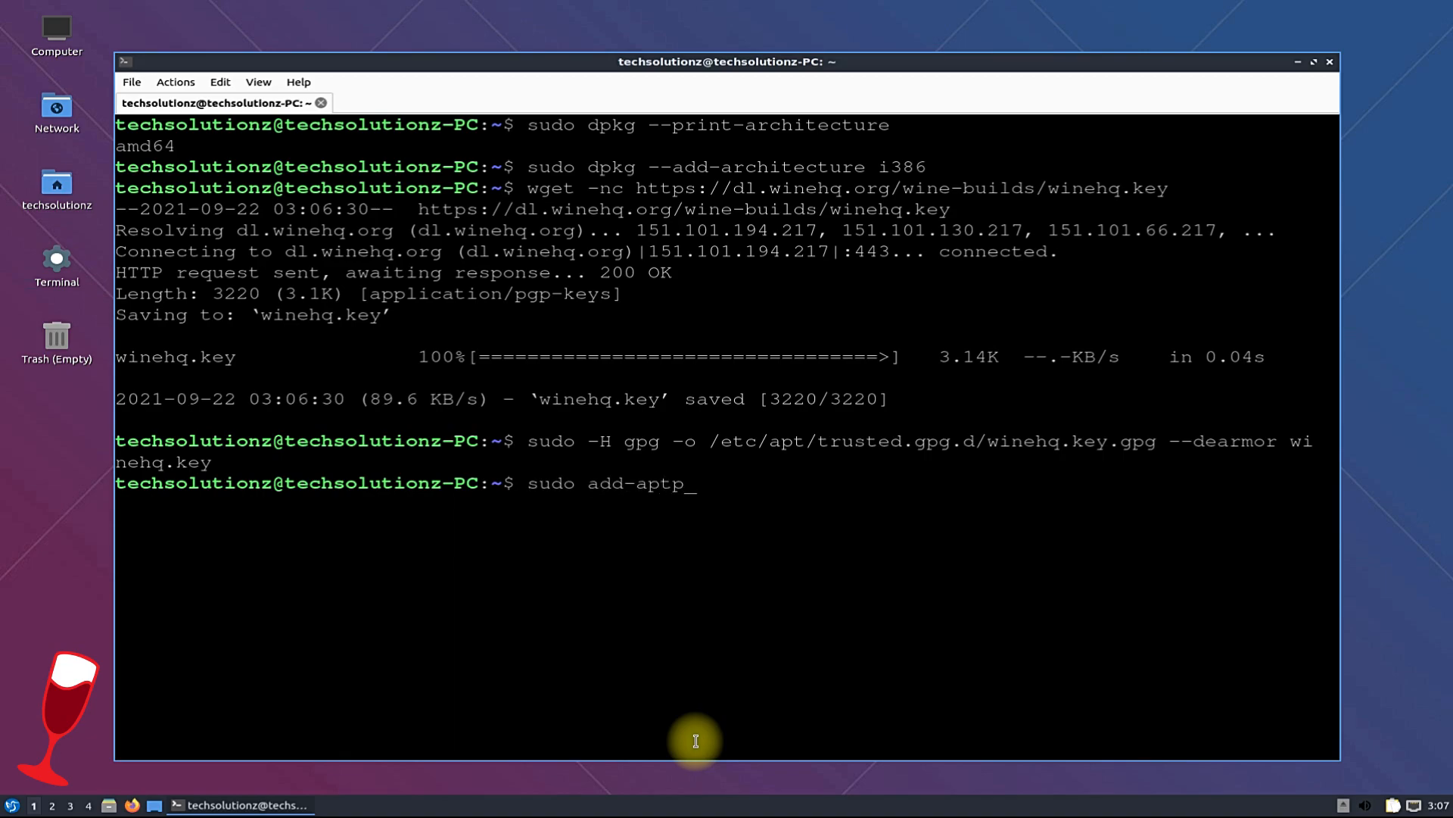
type("-repo")
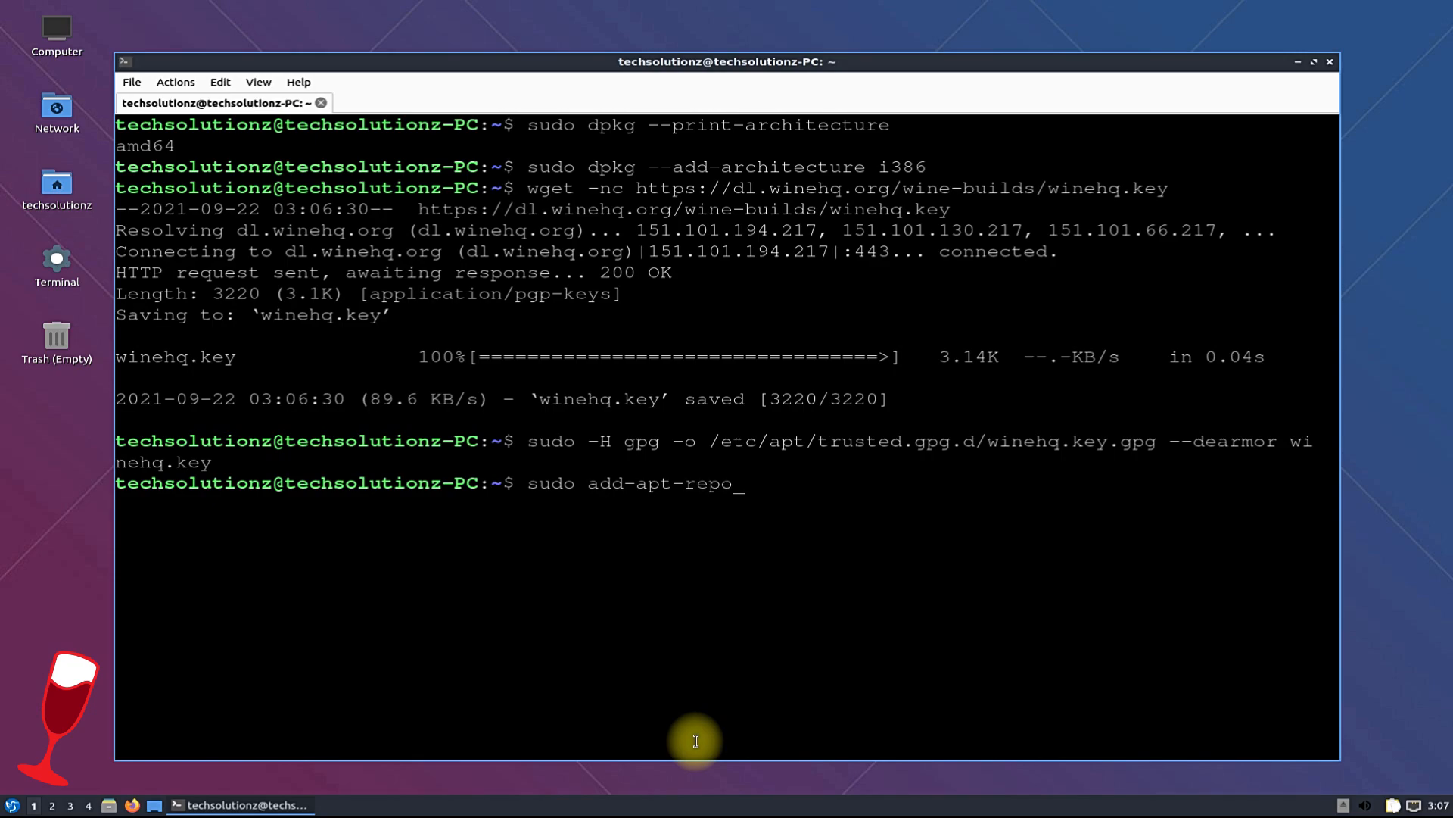
type("sitory")
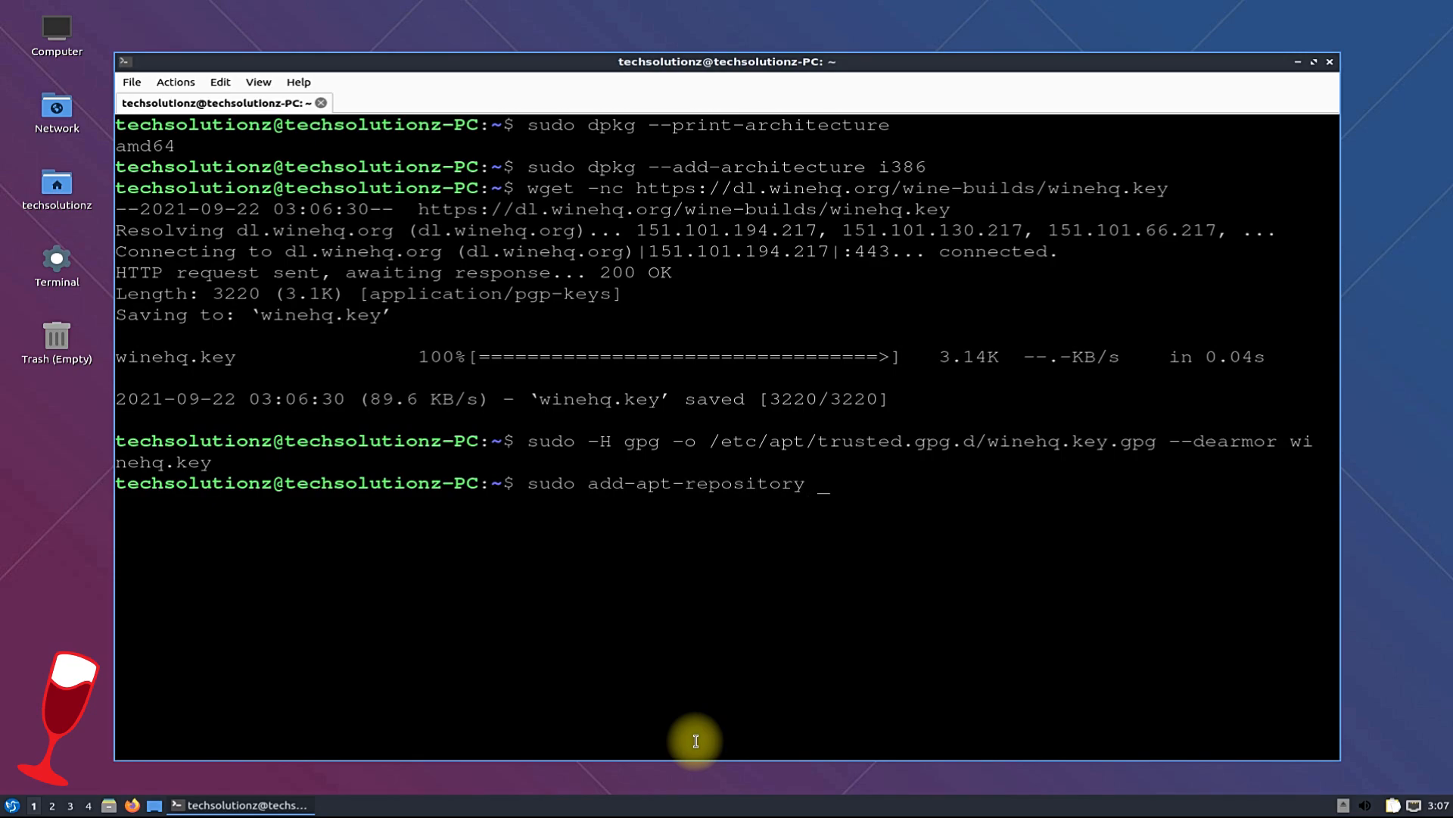
type("'deb httos")
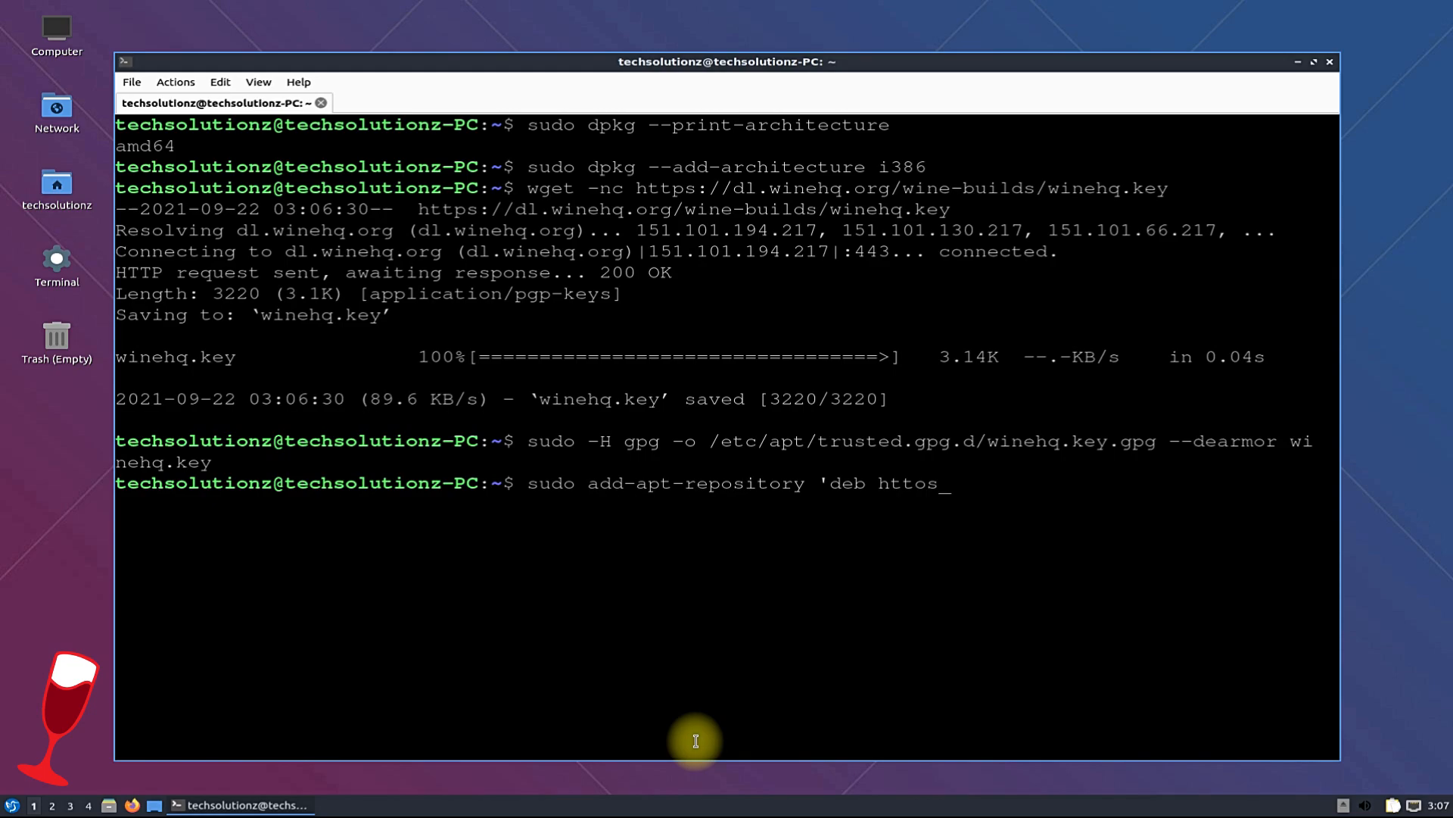
type("https://")
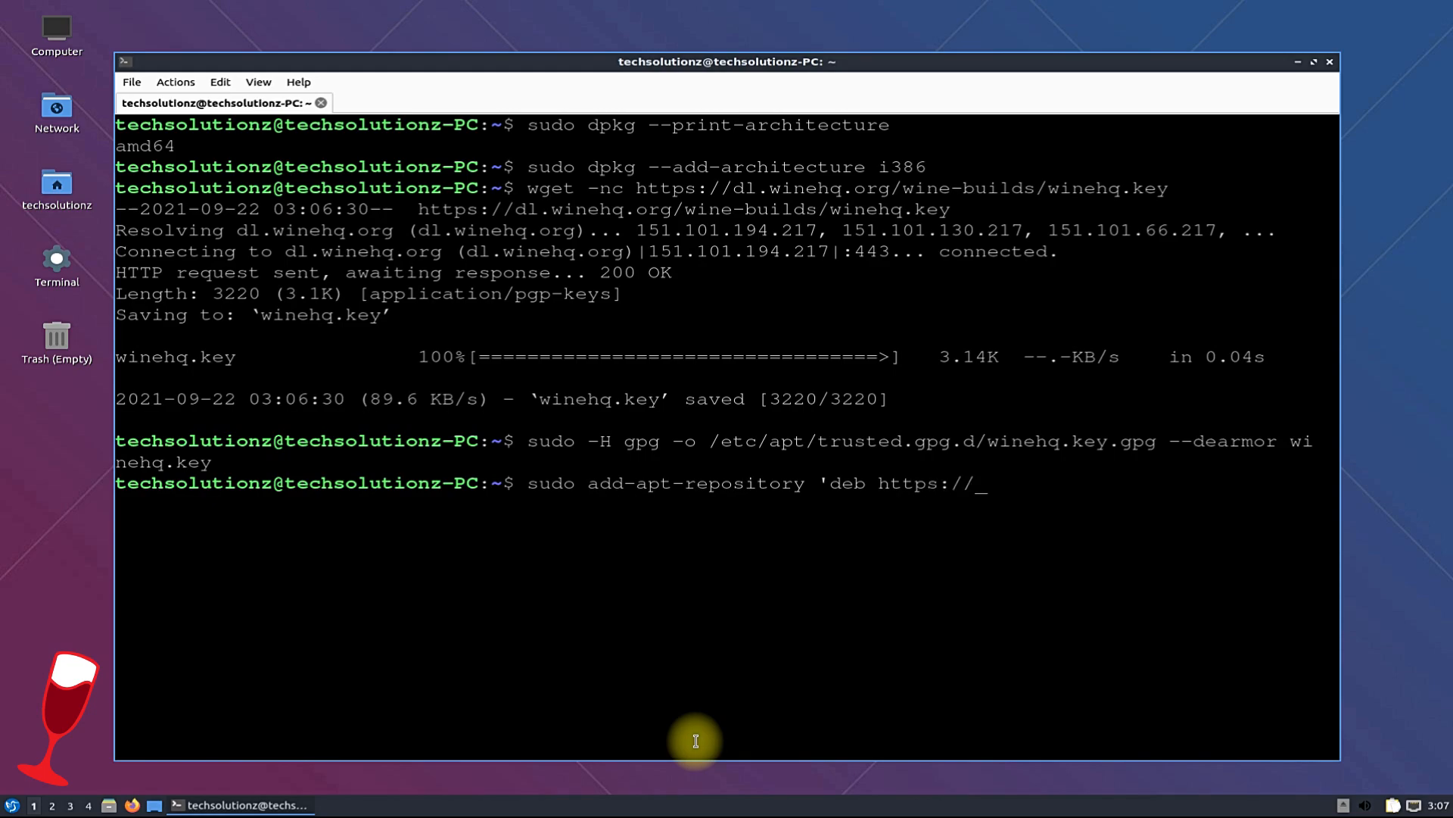
type("dl.wine")
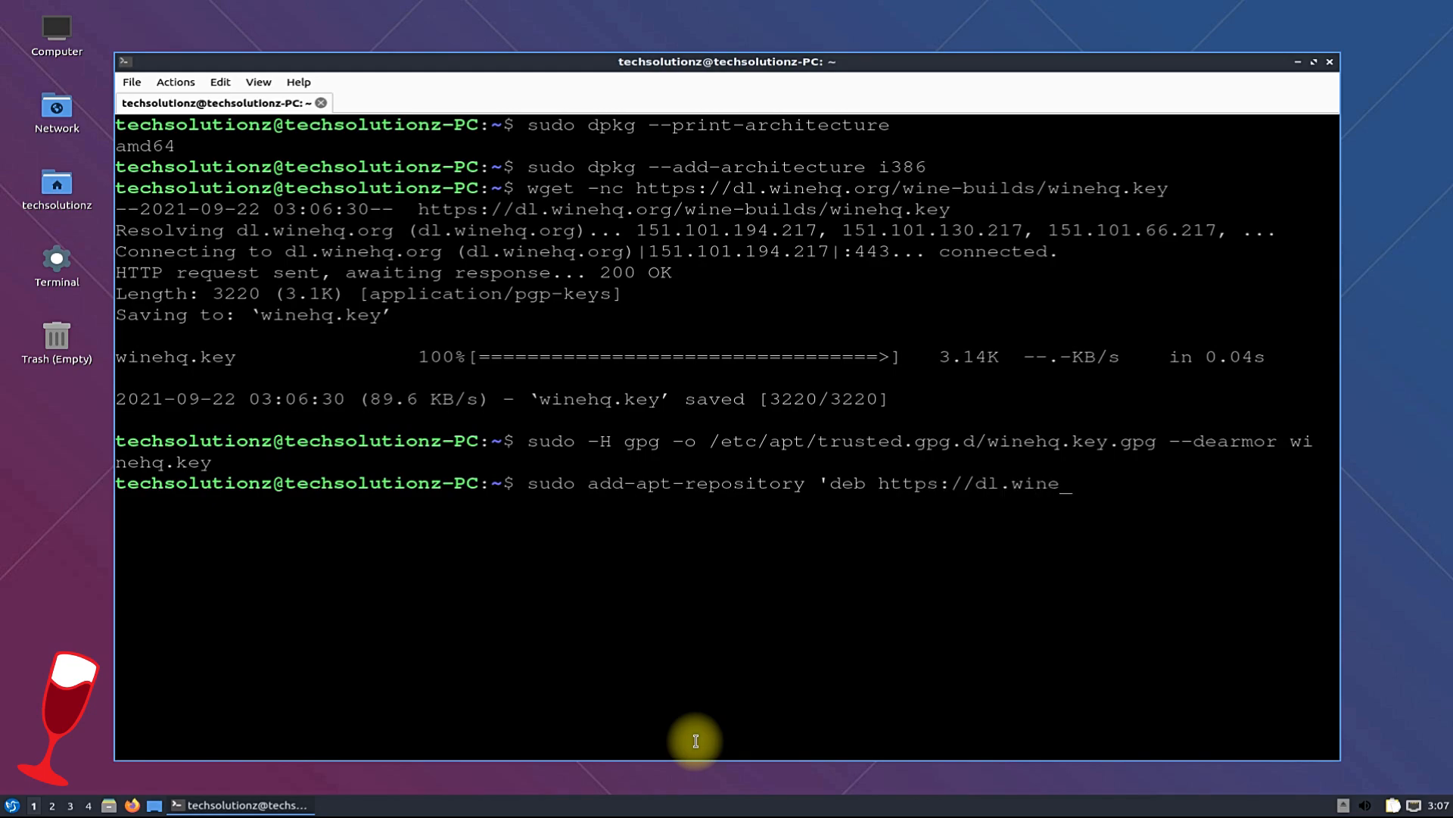
type("hq.org/wine")
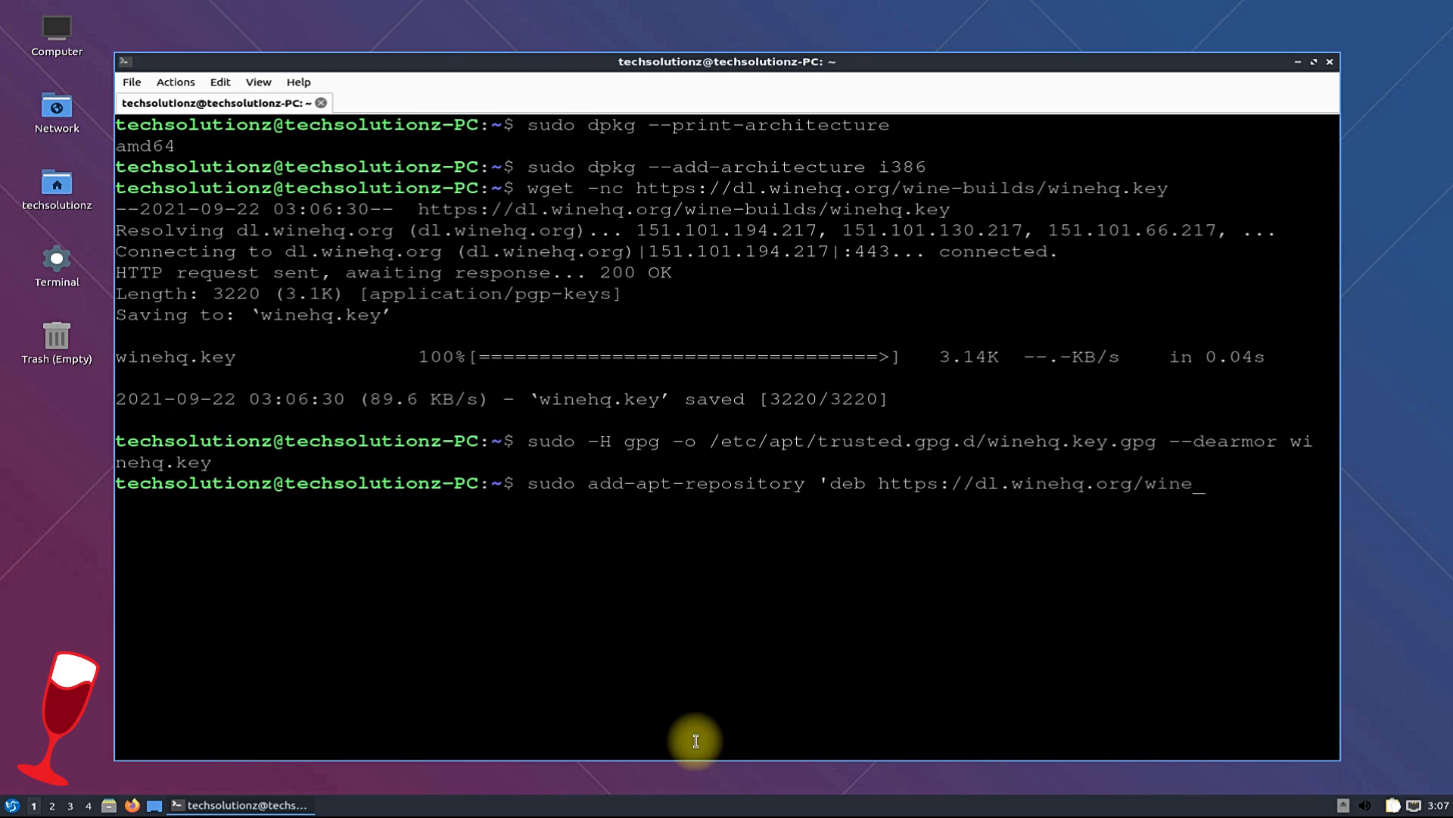
type("-builds/")
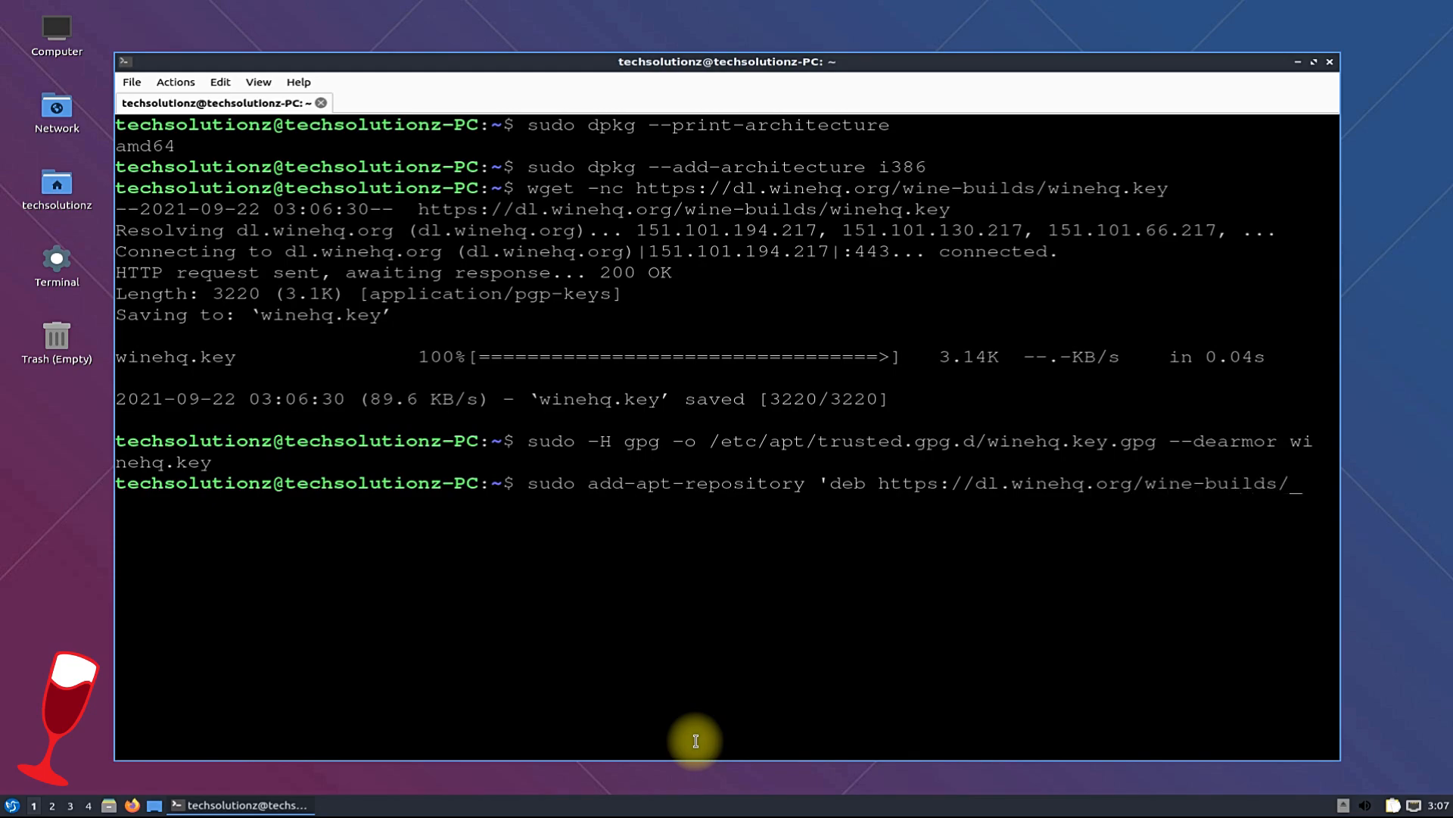
- Complete the repository line with 'ubuntu/ hirsute main', add it, then run sudo apt update
type("ubu")
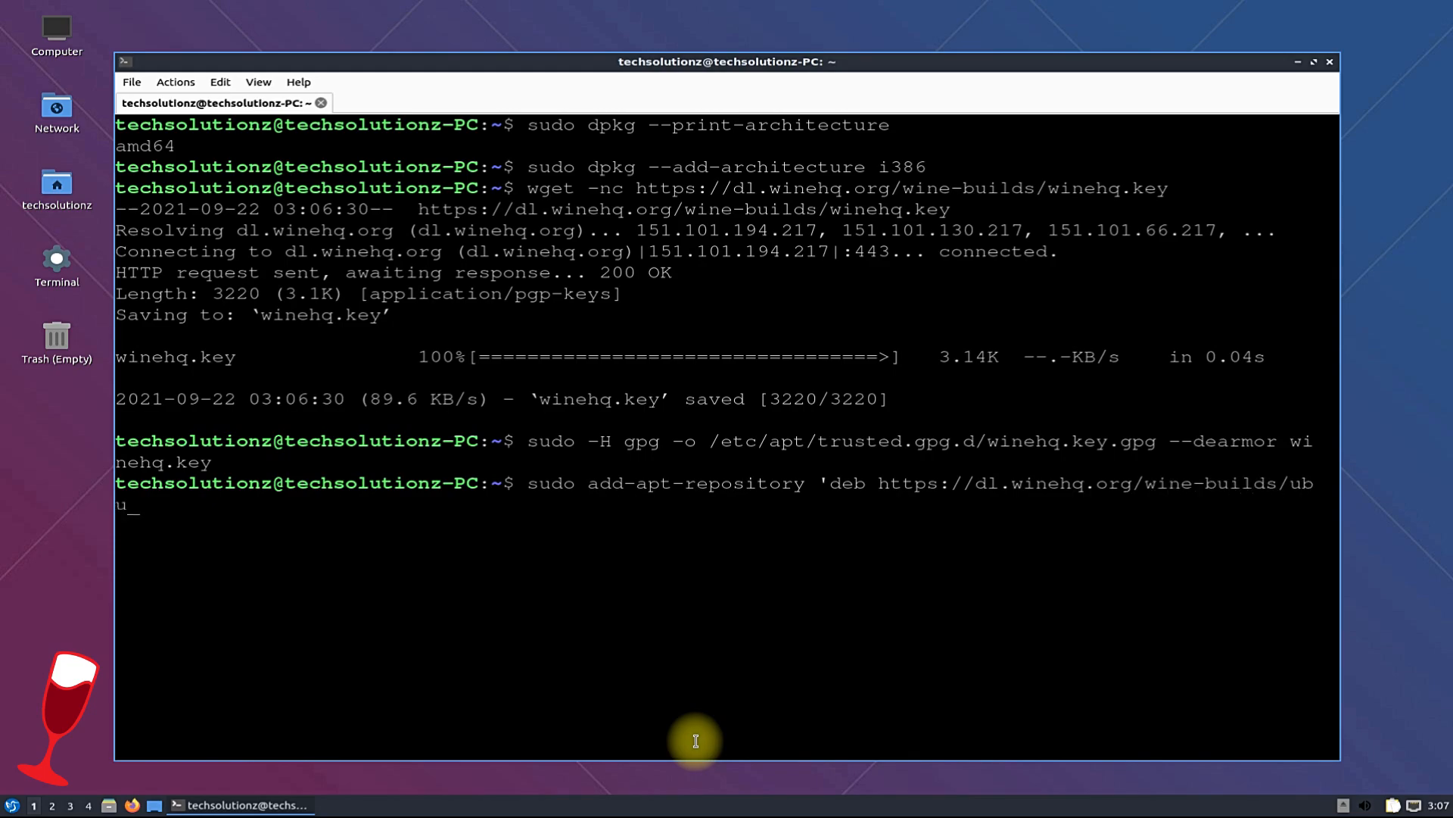
type("ntu")
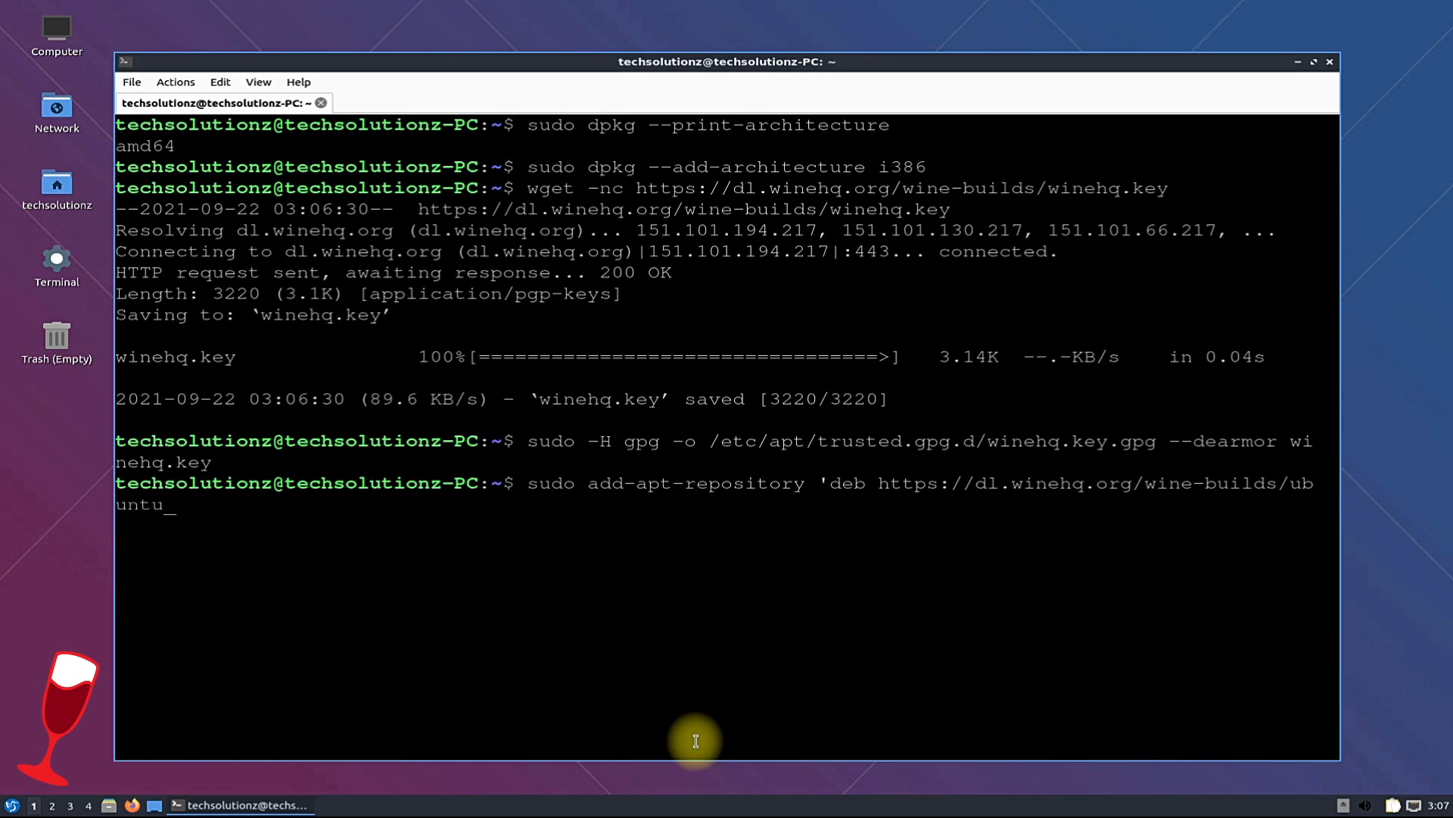
type("/")
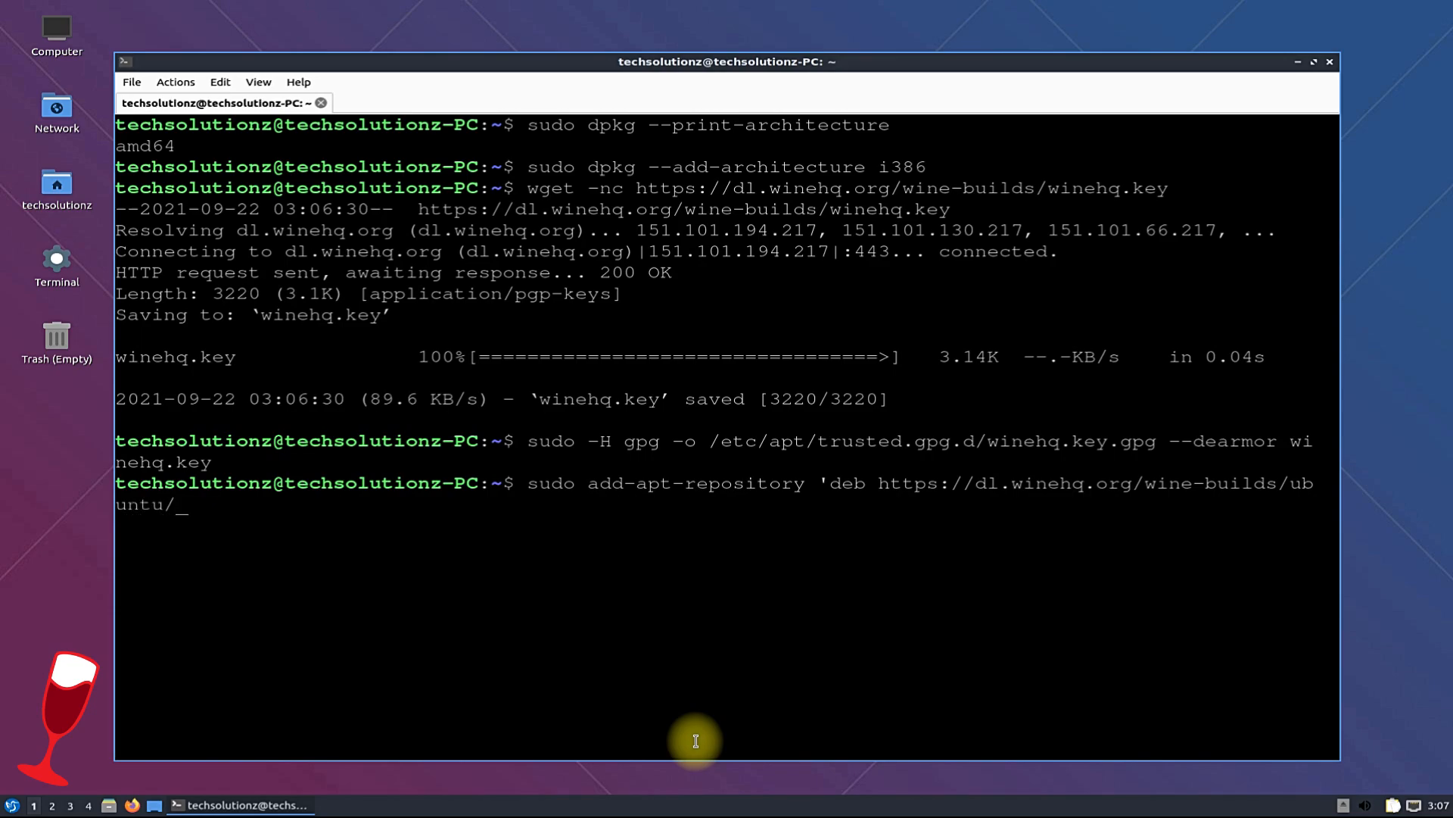
type("hirsut")
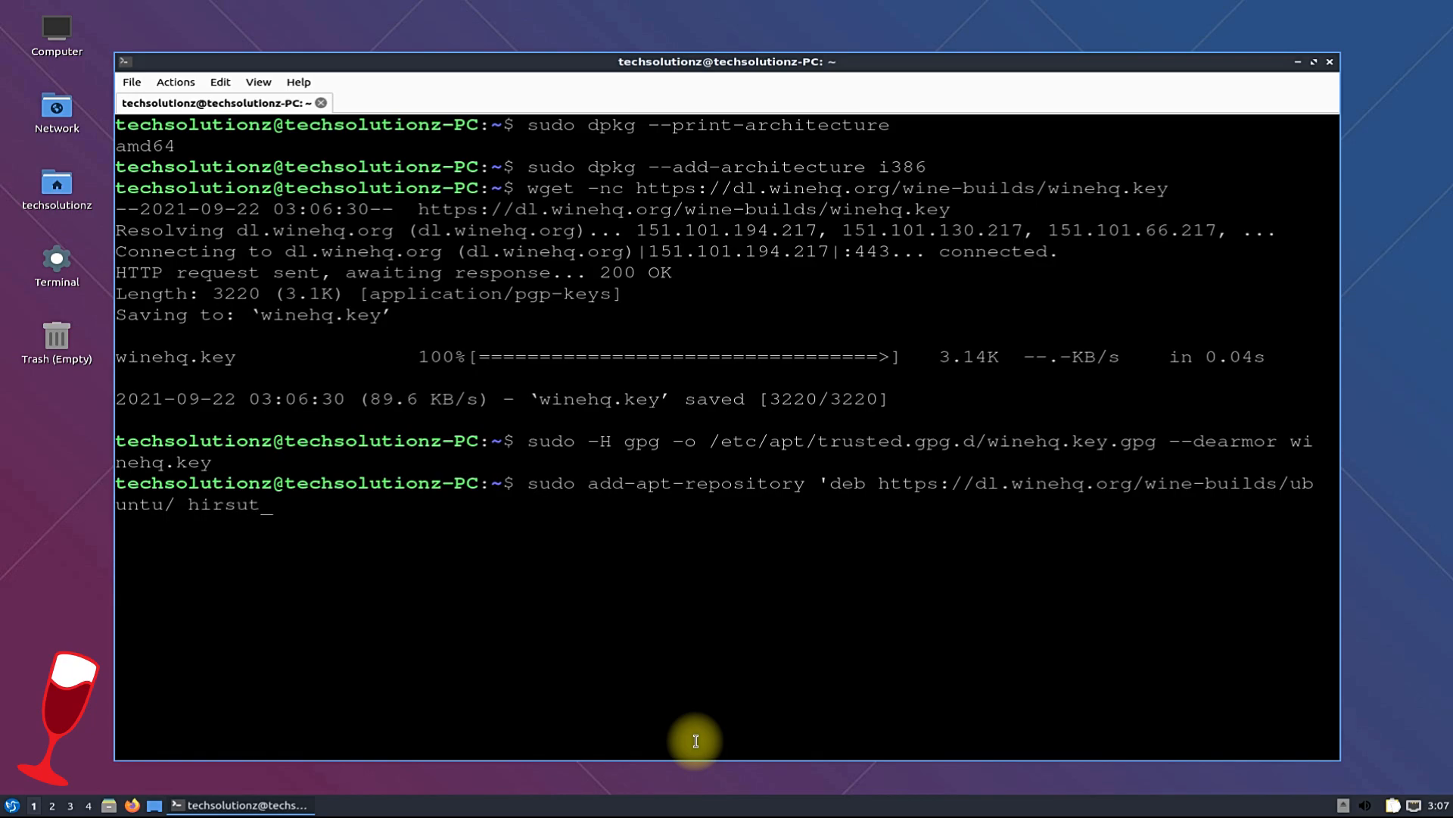
type("e")
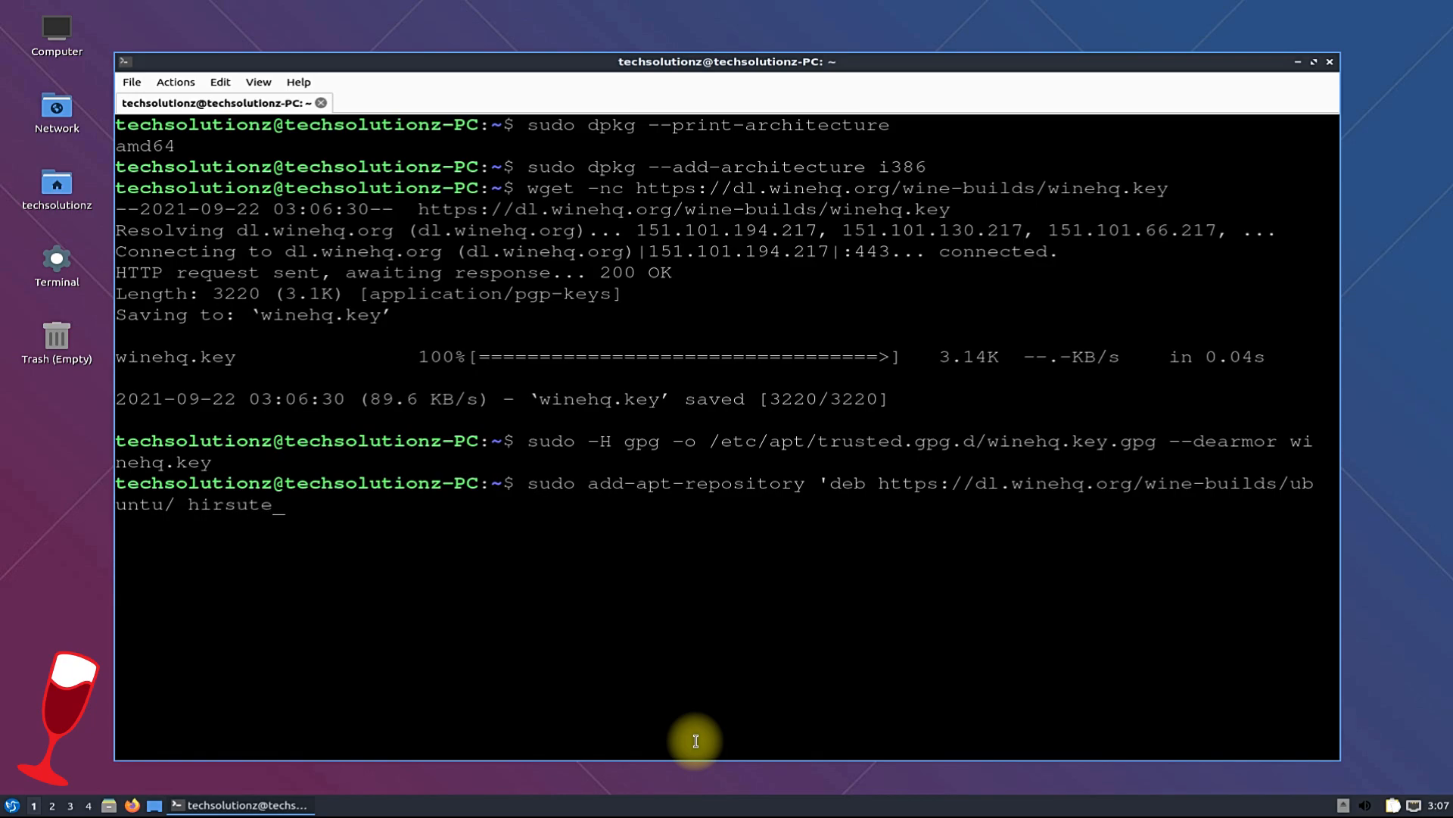
type("m")
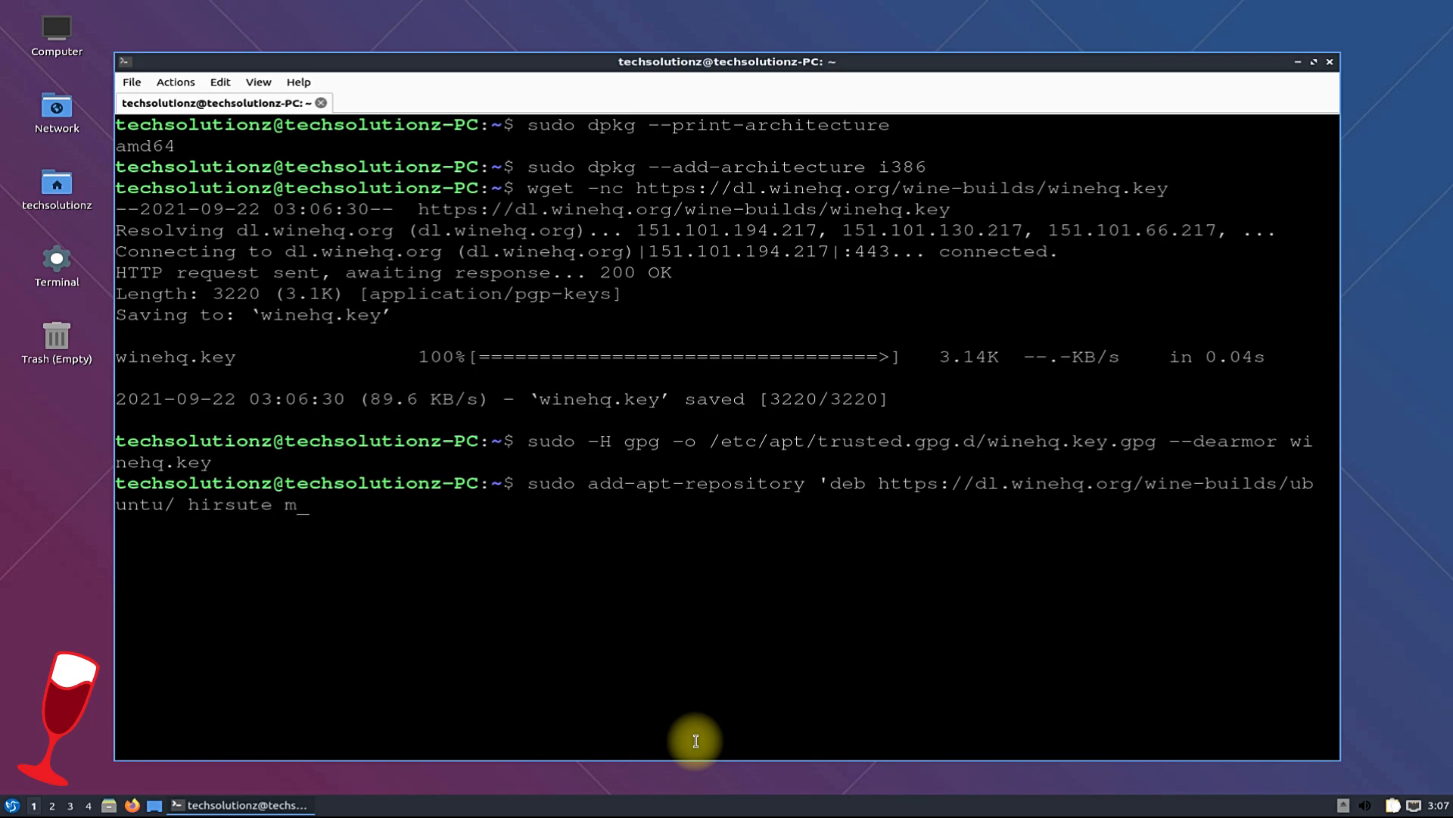
type("ain '")
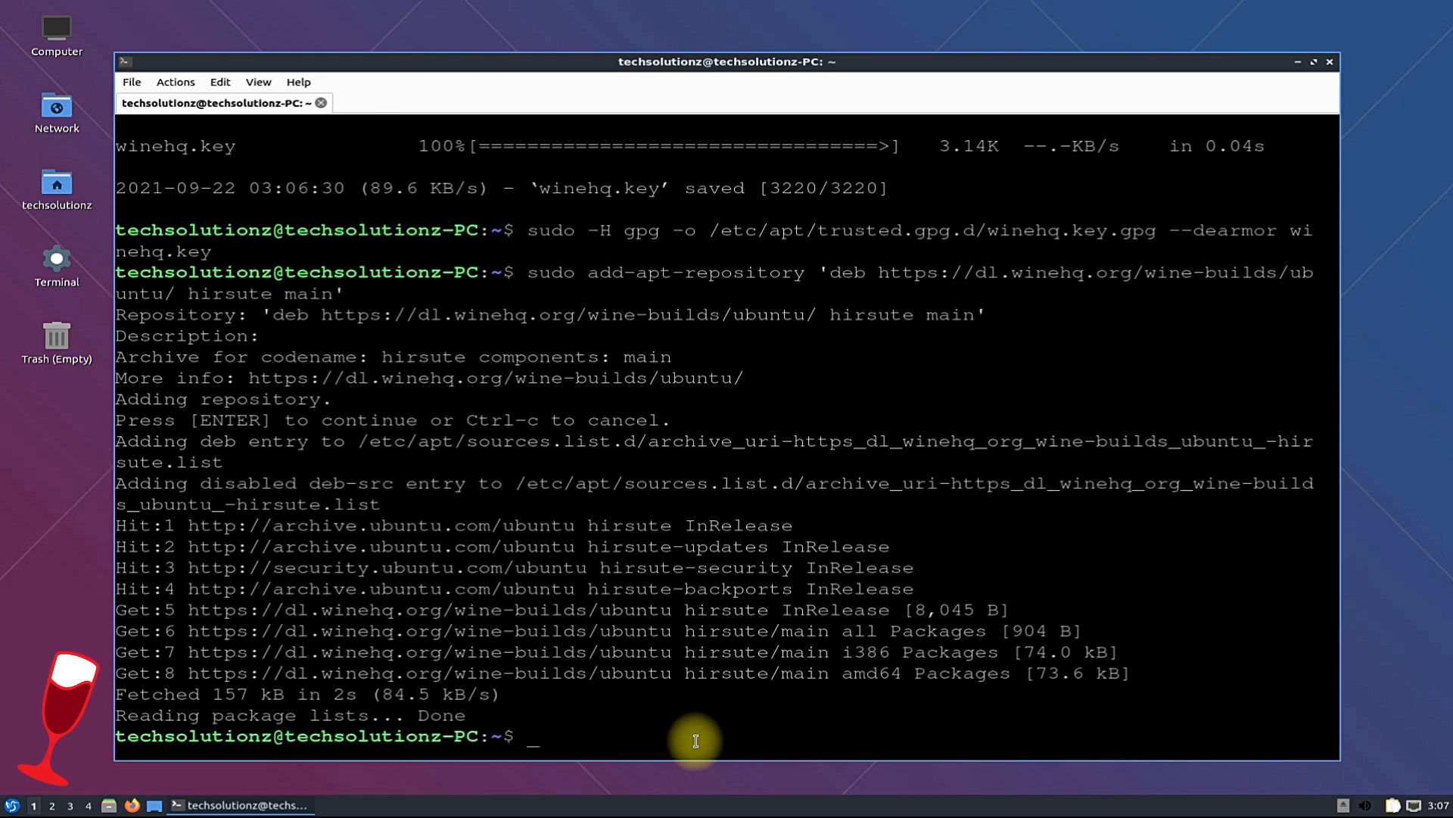
type("sudo a")
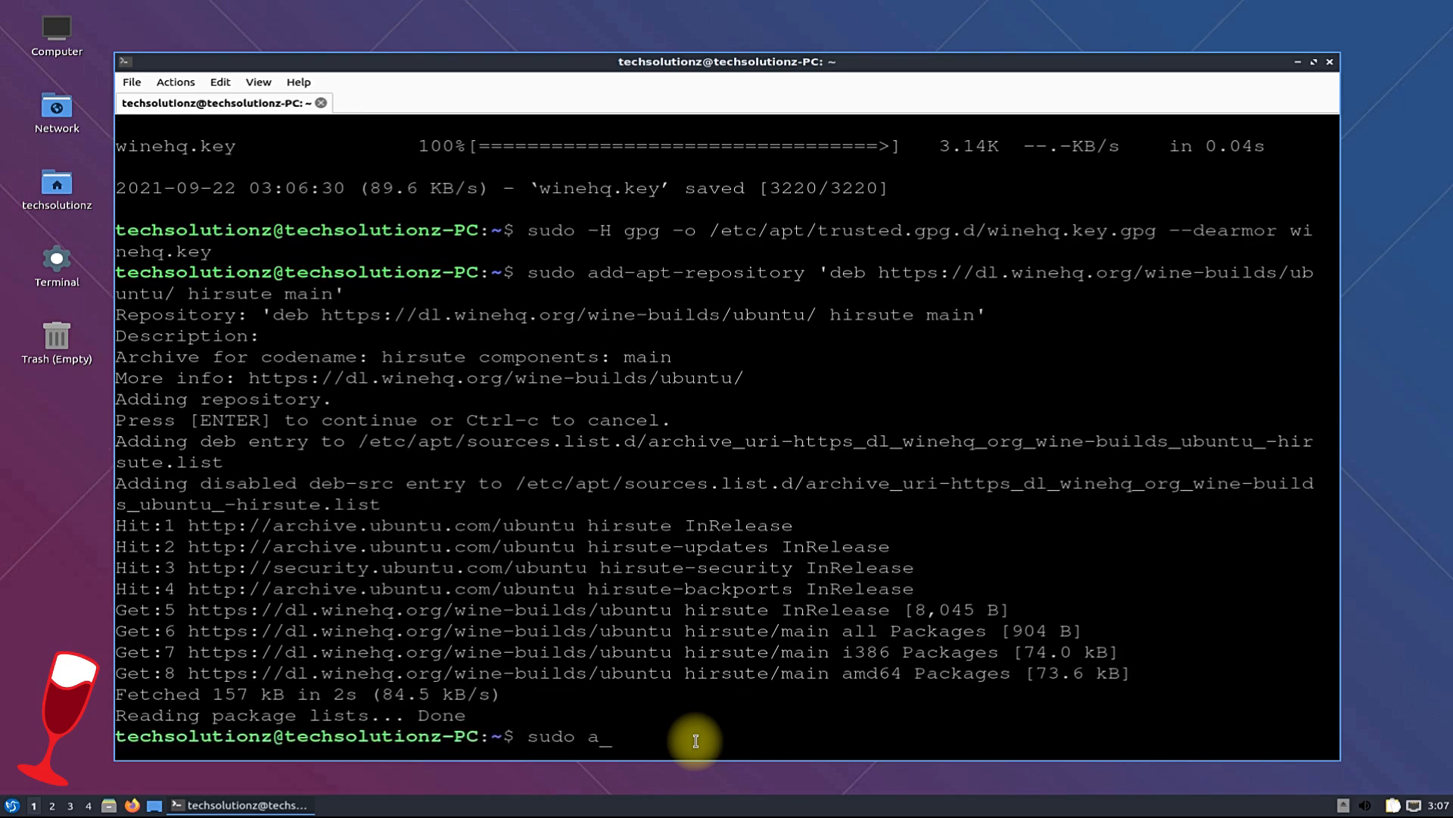
type("pt update")
type("s")
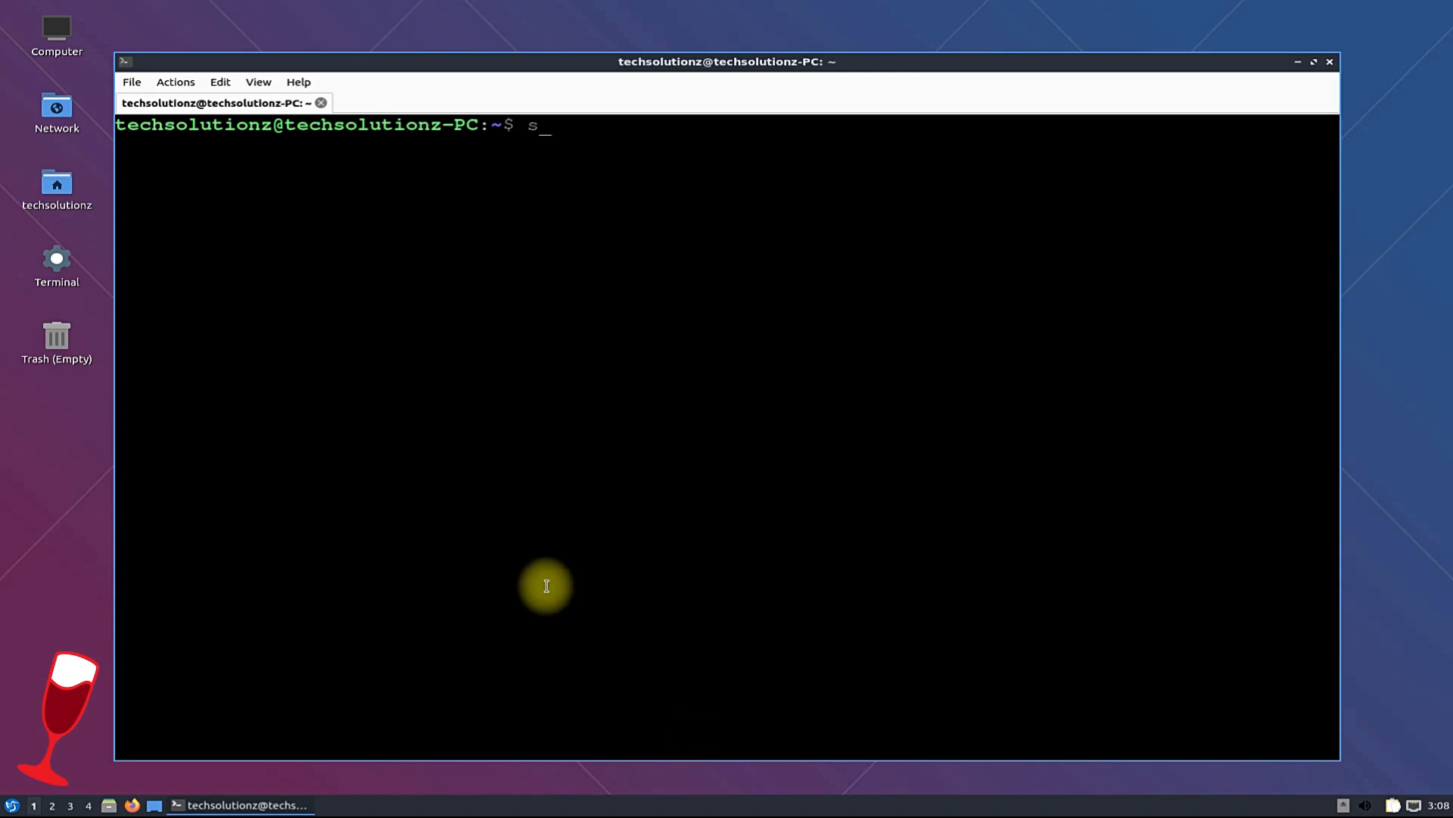
- Write sudo apt install --install-recommends winehq- at the prompt
type("udo apt")
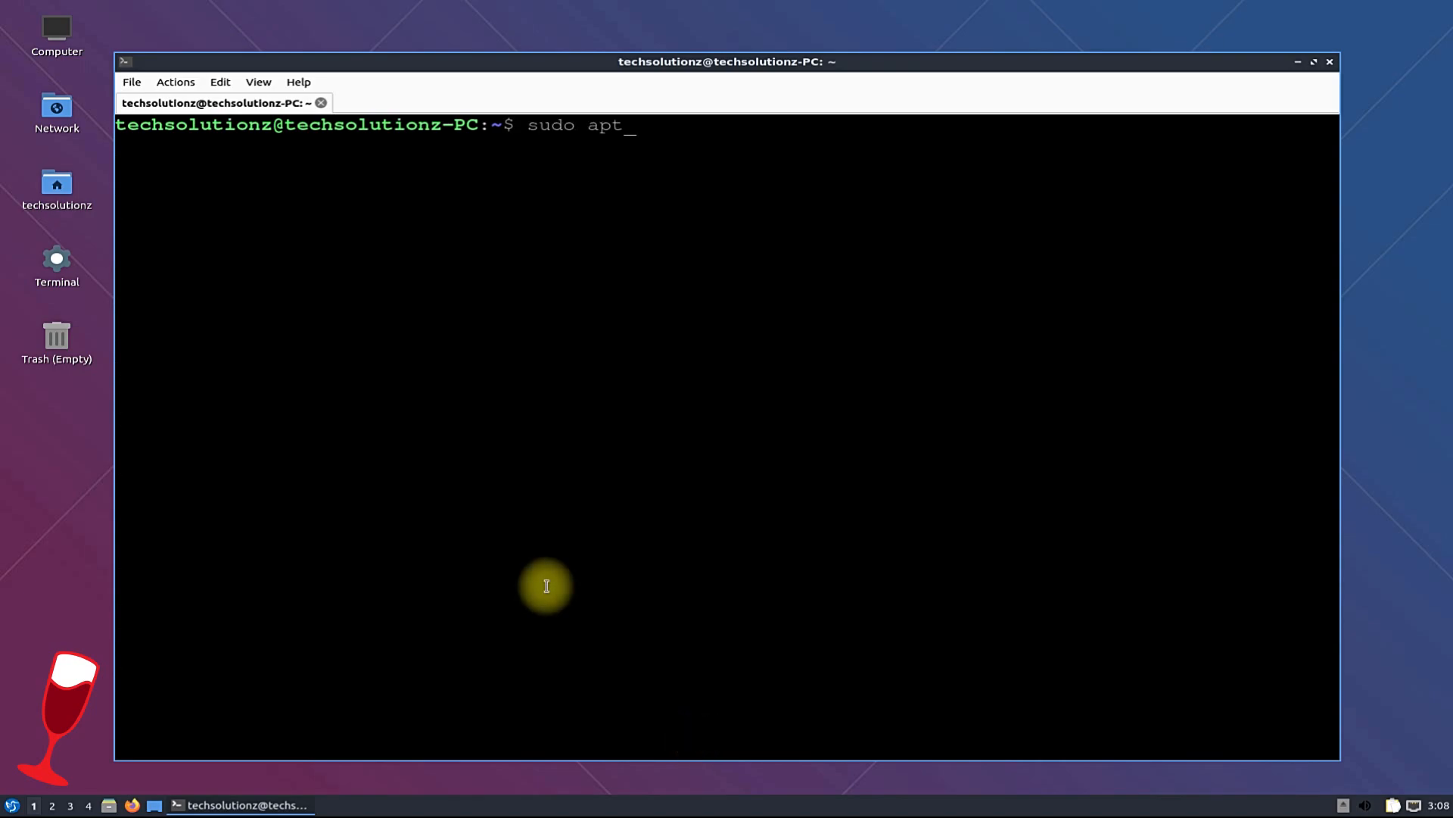
type("install --i")
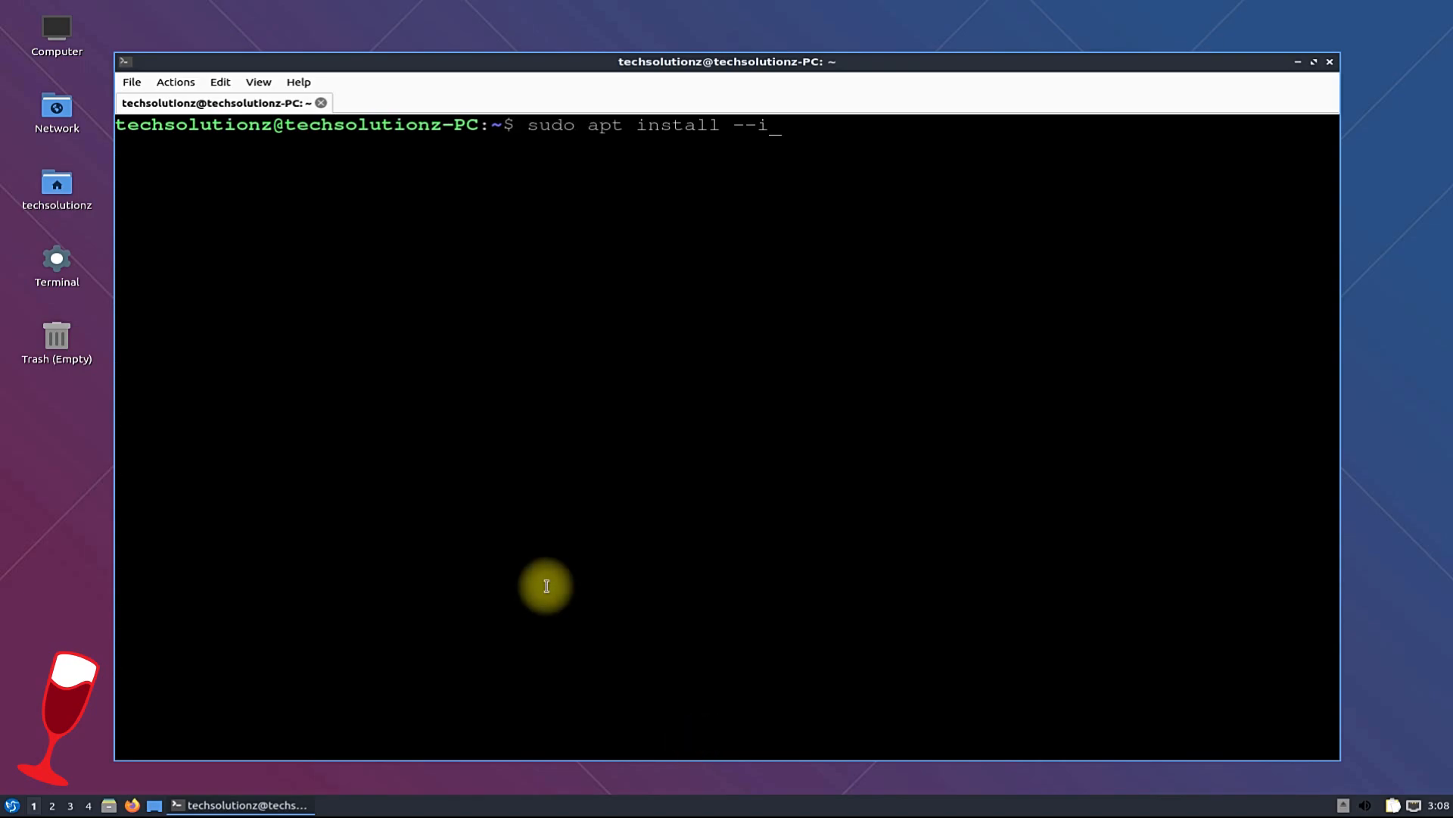
type("nstall-recomm")
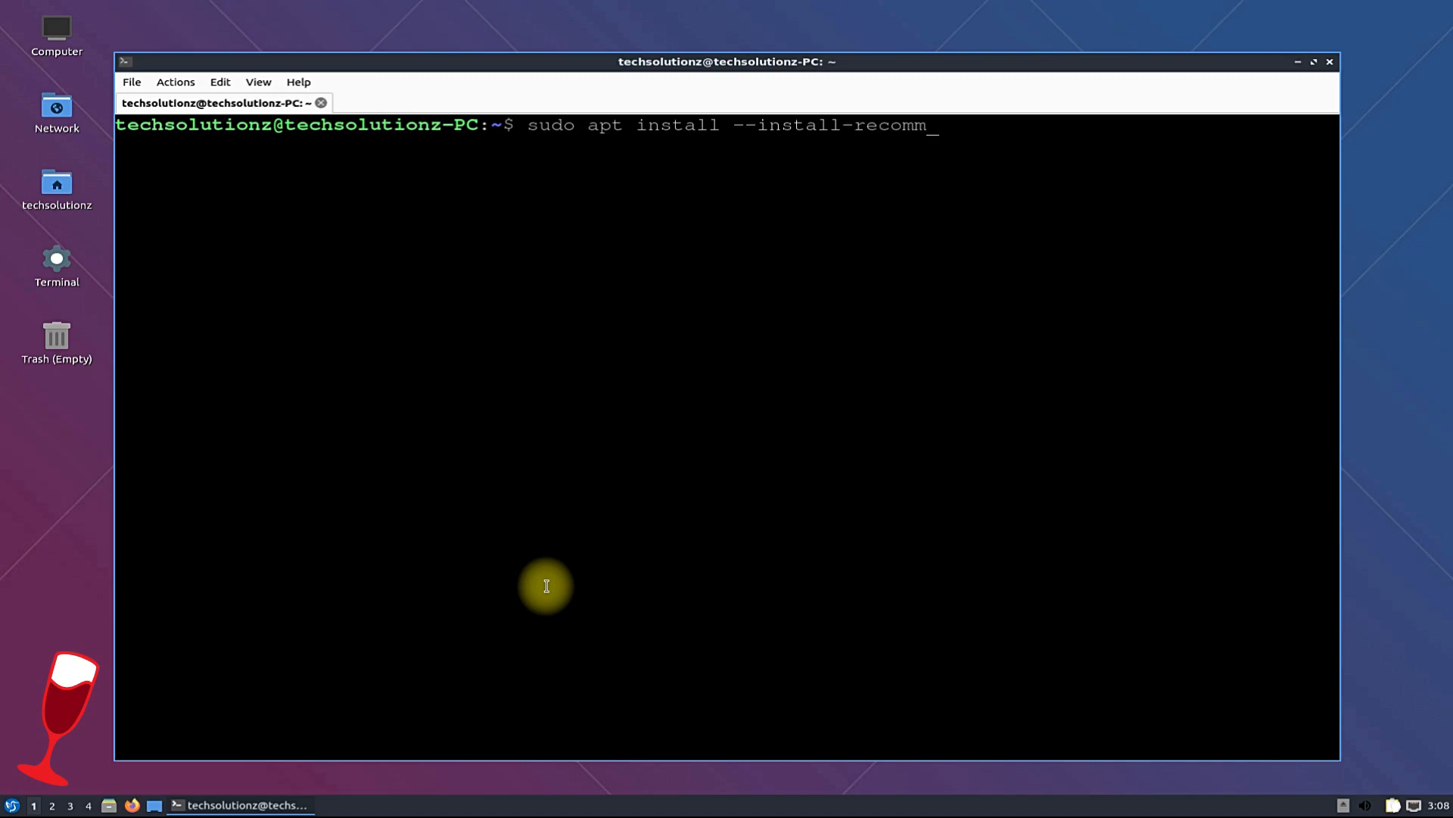
type("en")
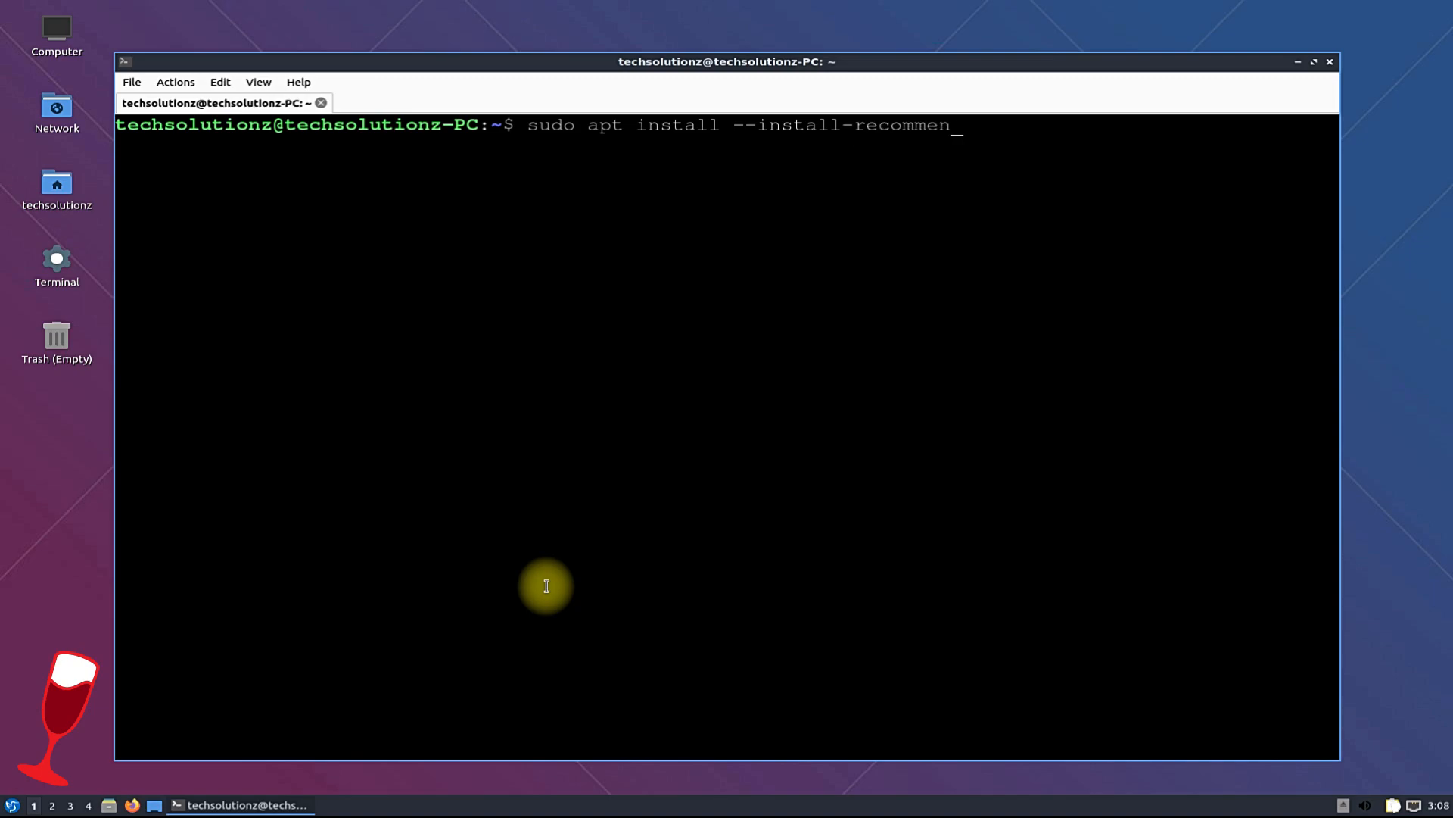
type("ds wi")
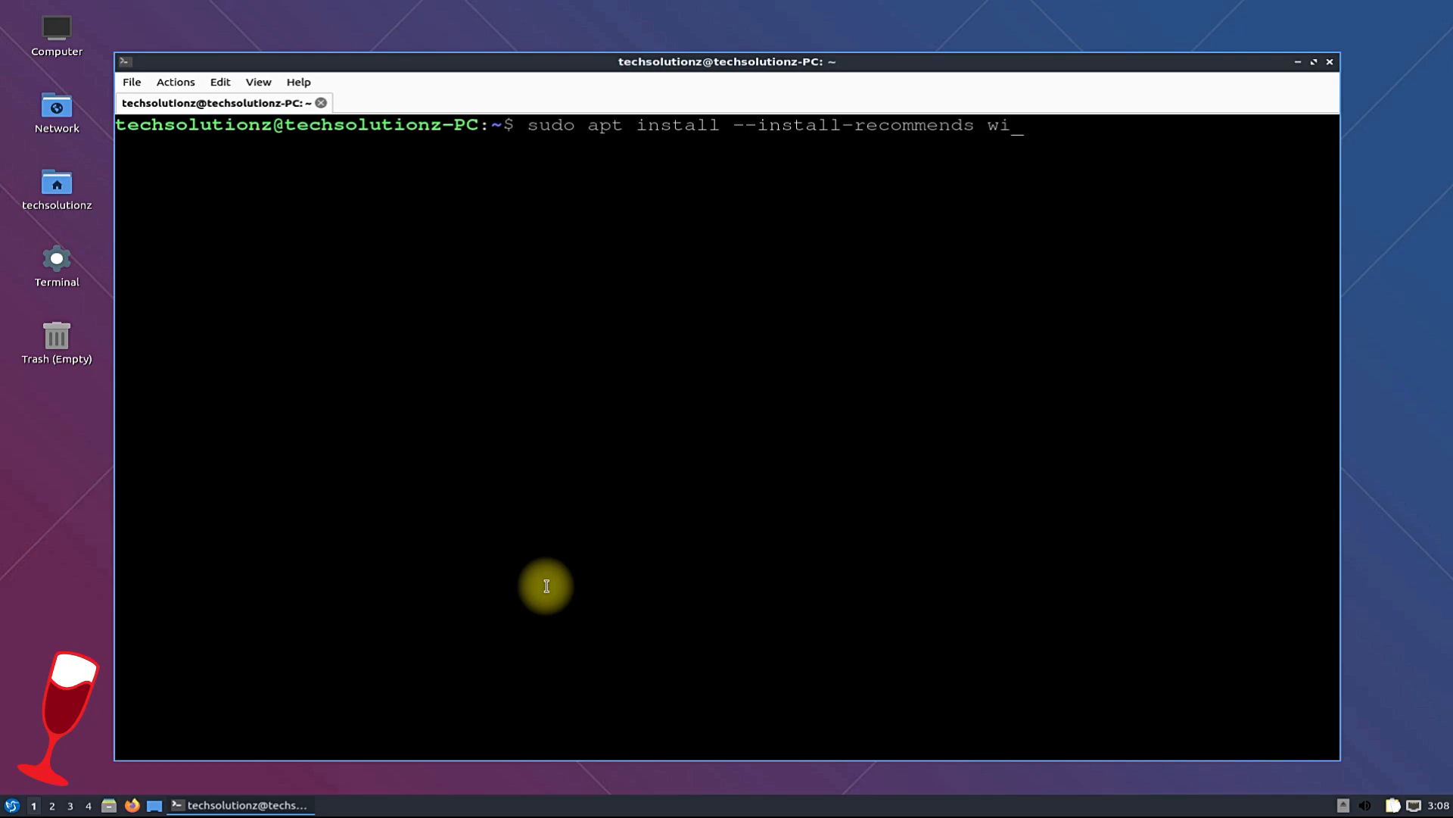
type("ne")
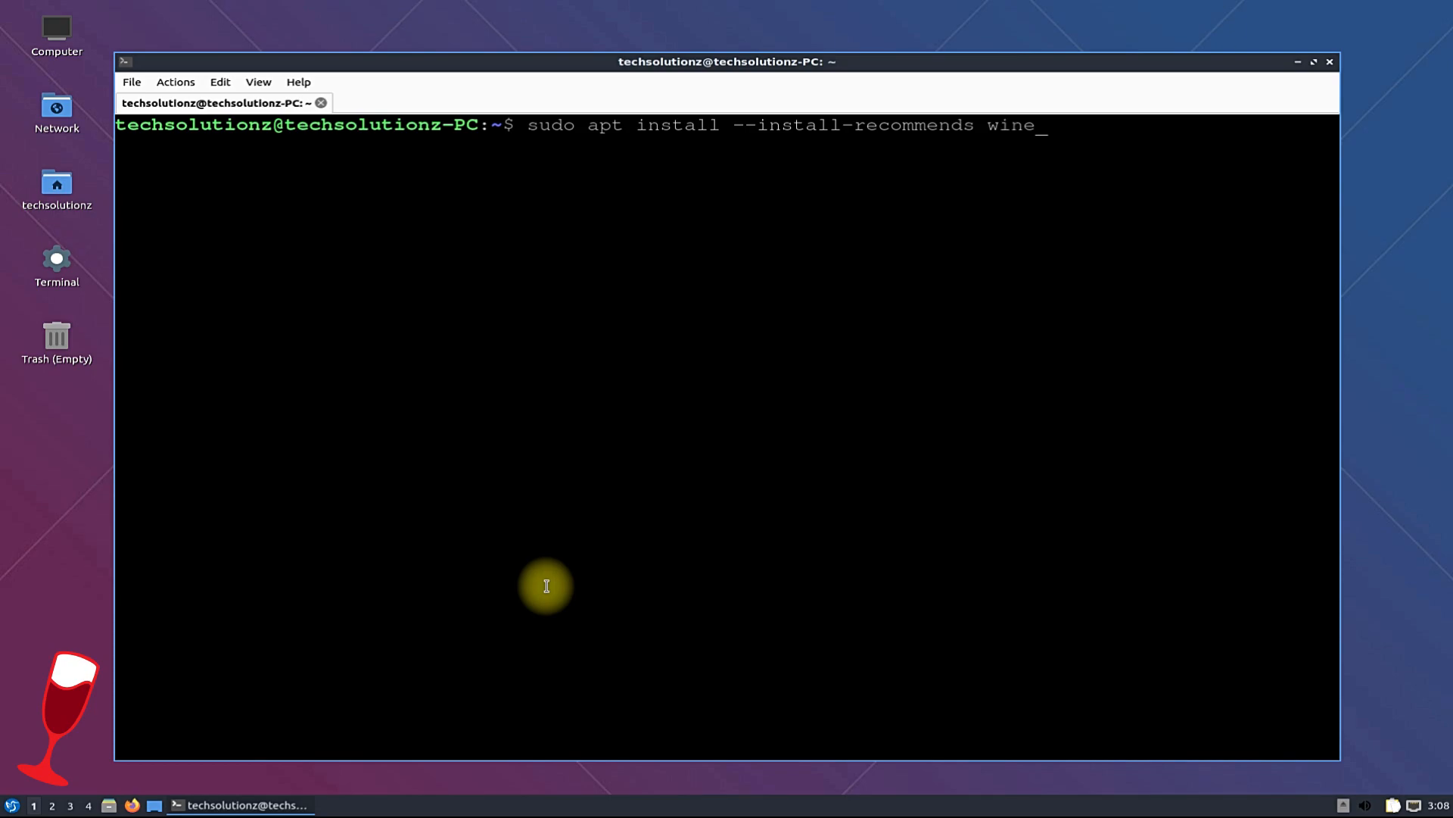
type("hq-")
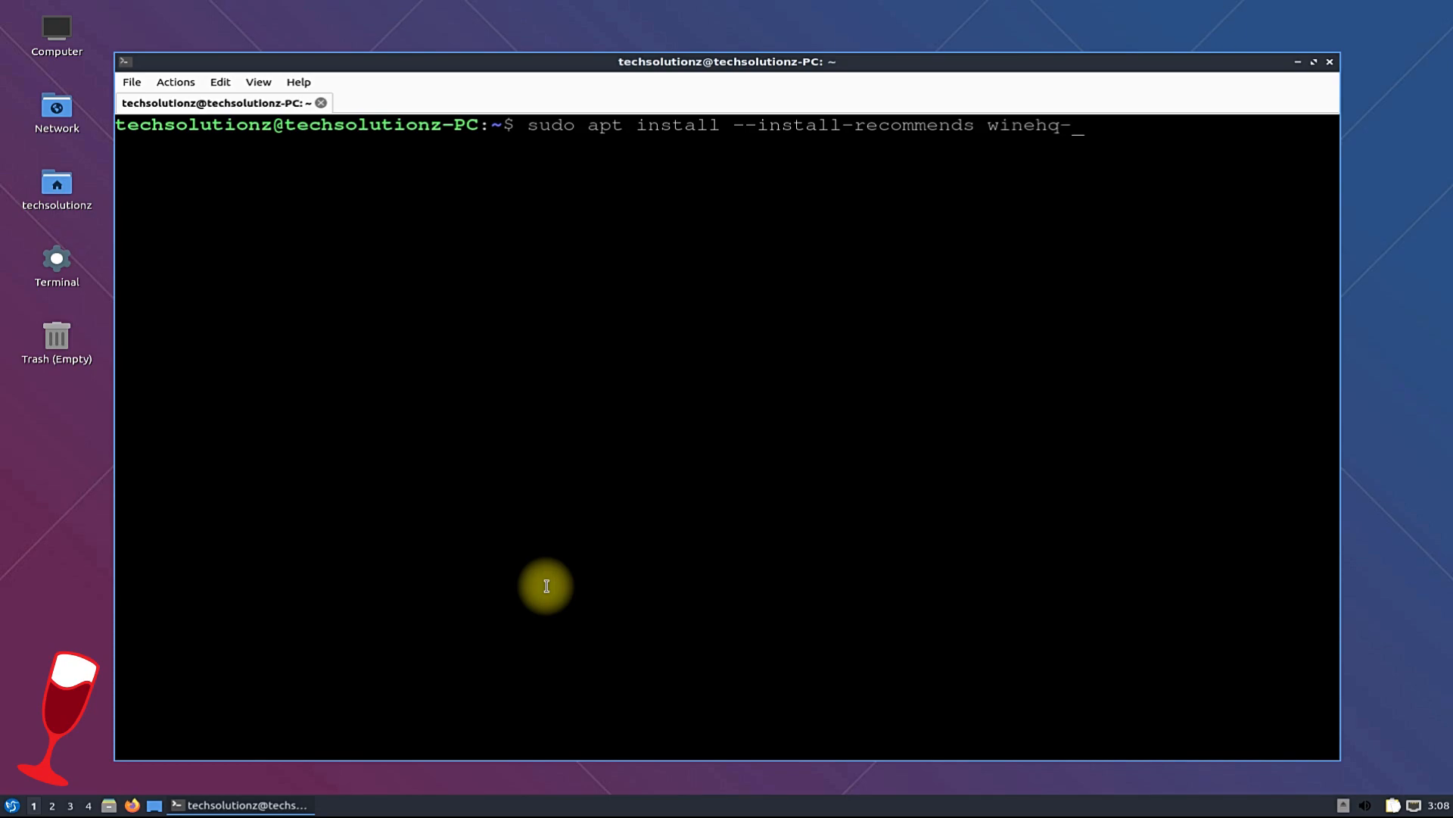
- Correct the mistyped package suffix so the command ends with winehq-devel
type("stable")
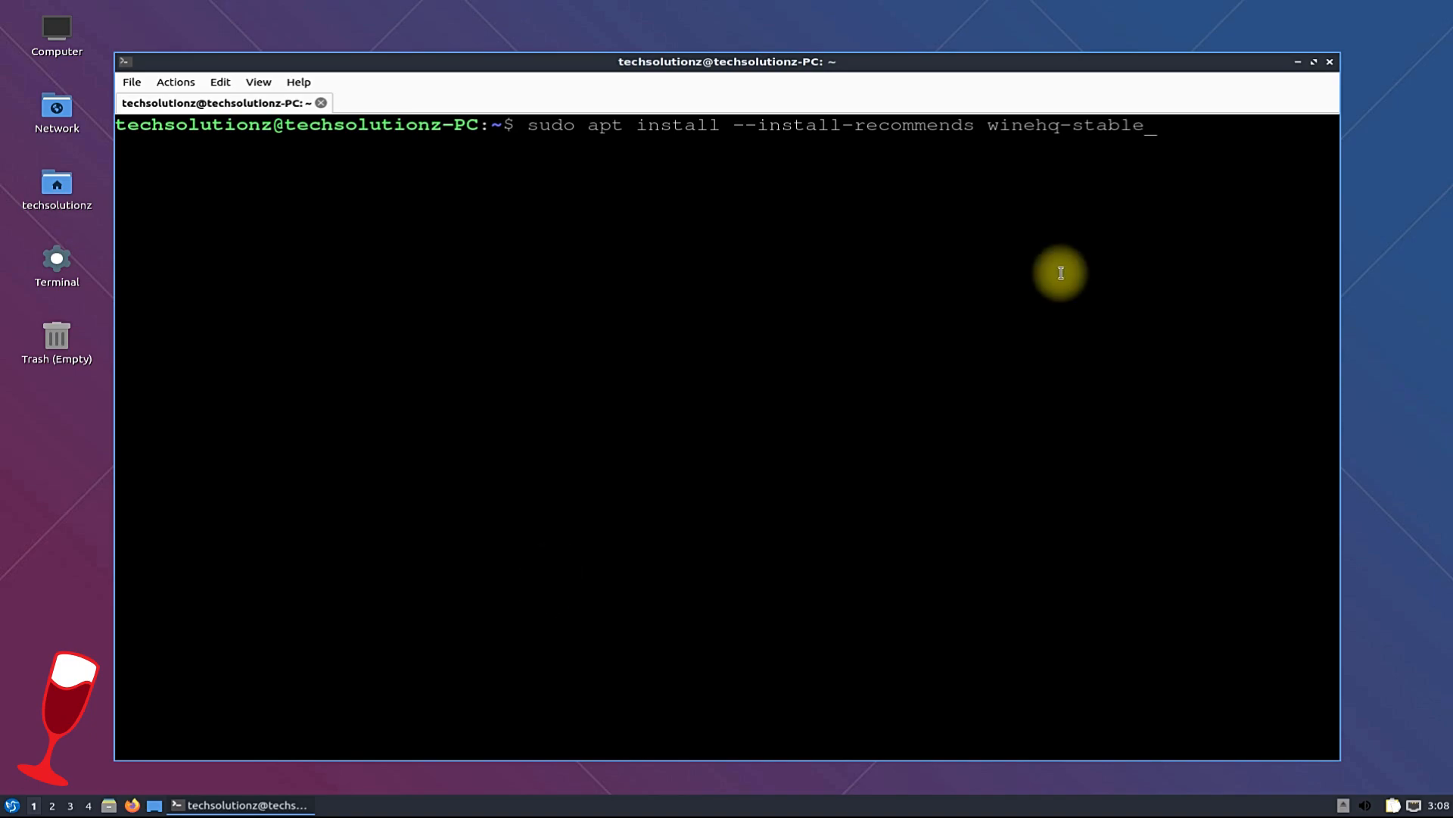
type("==")
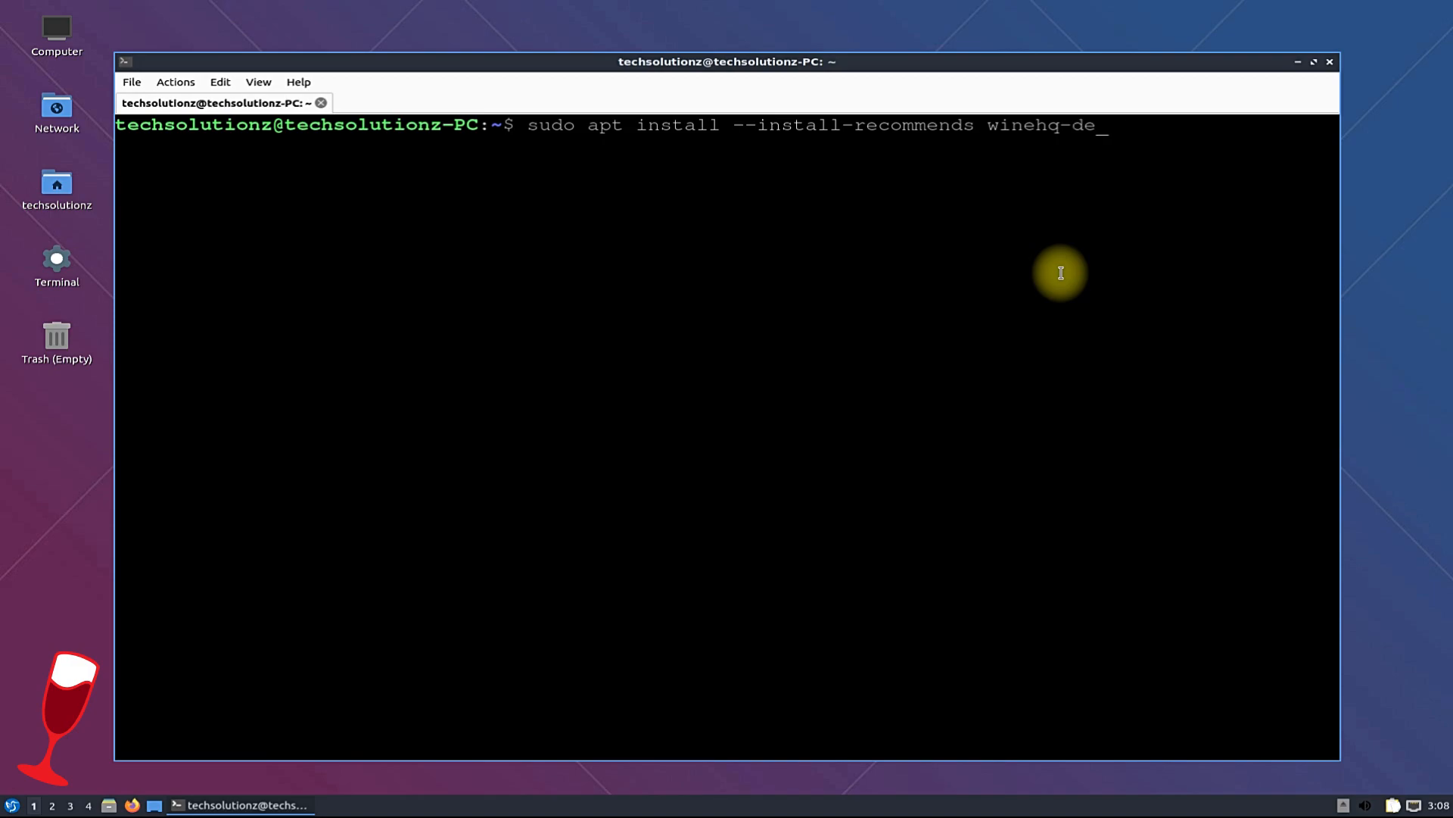
type("vel")
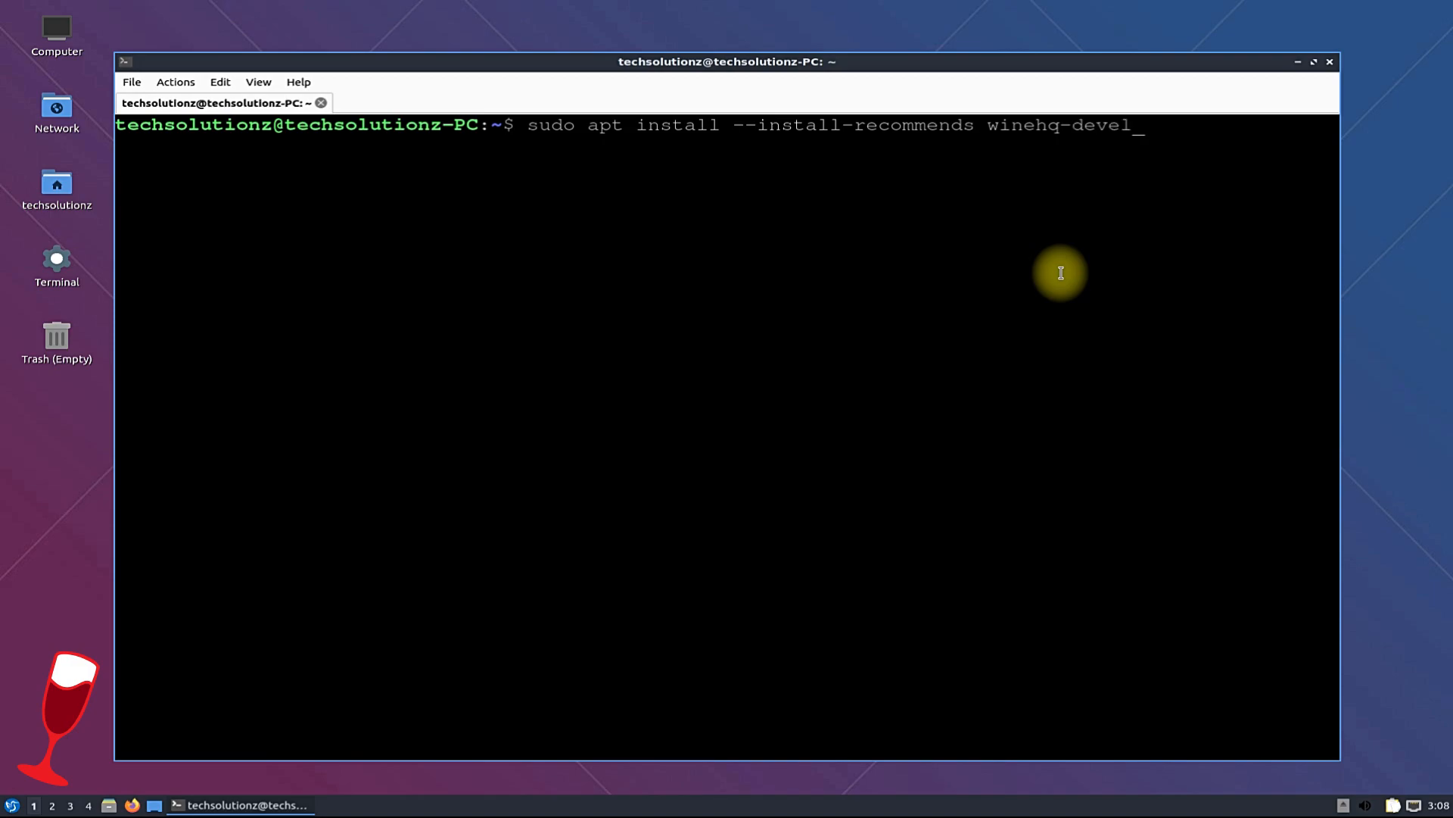
key("BackSpace")
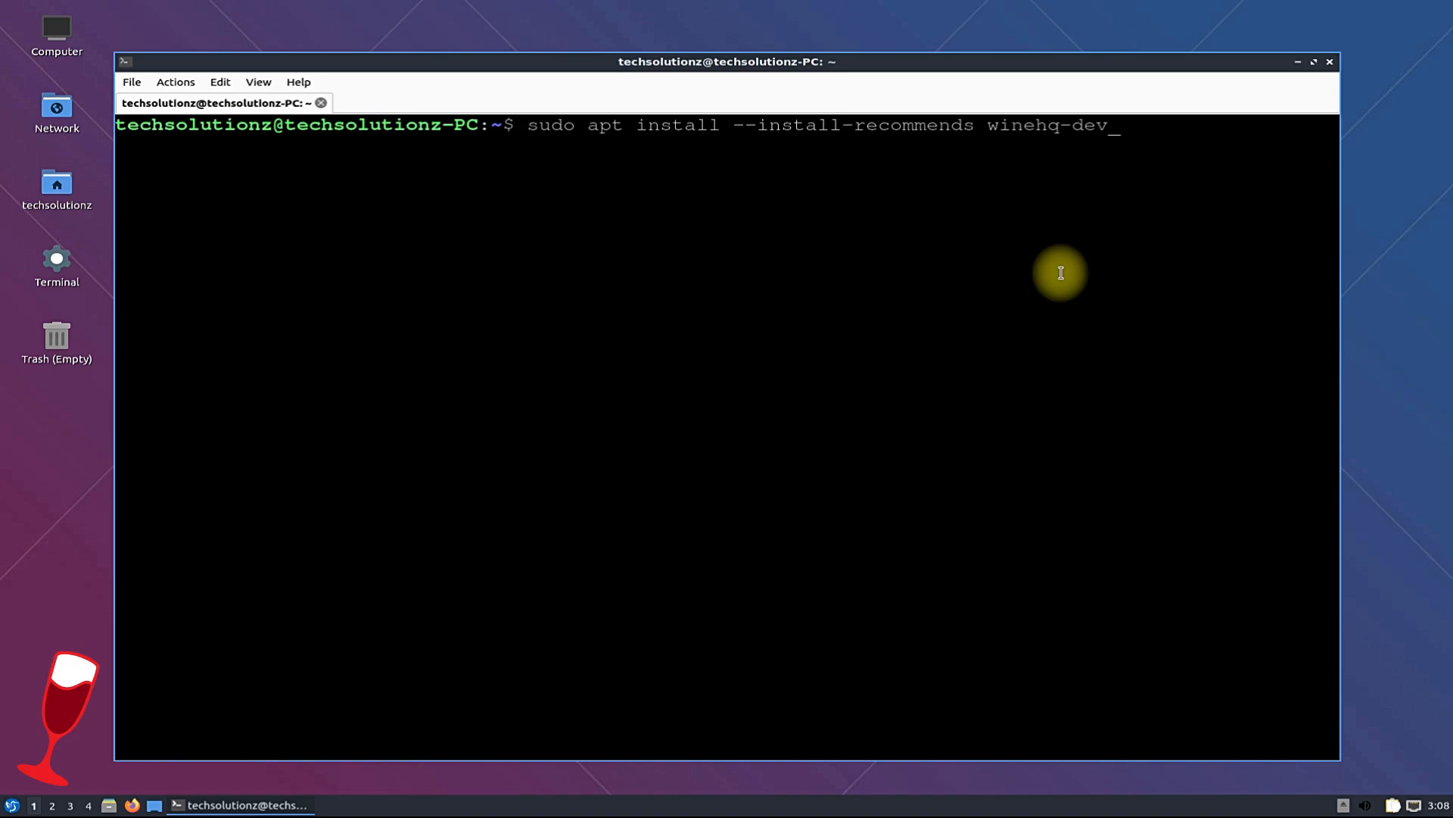
key("BackSpace")
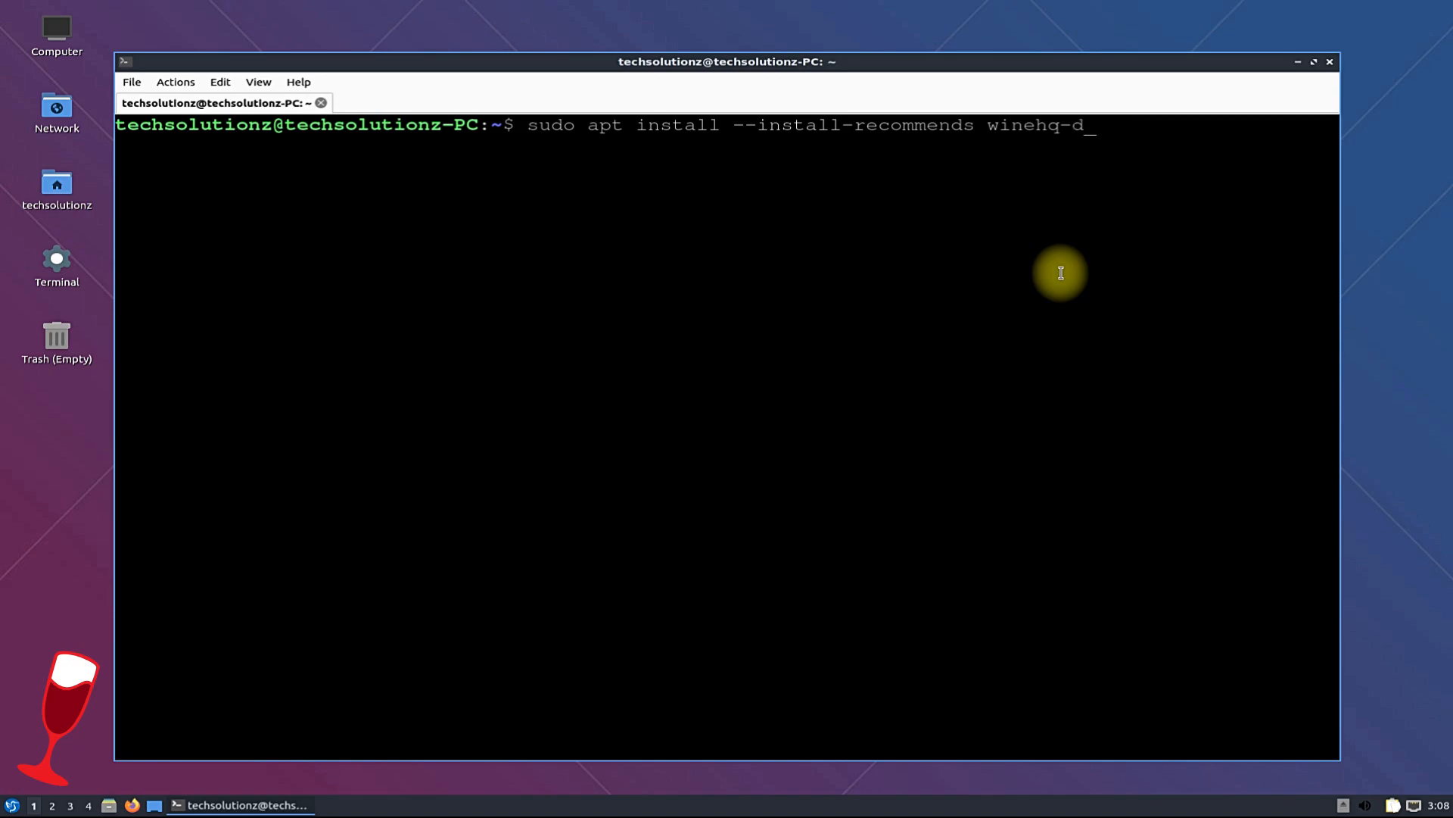
type("evel")
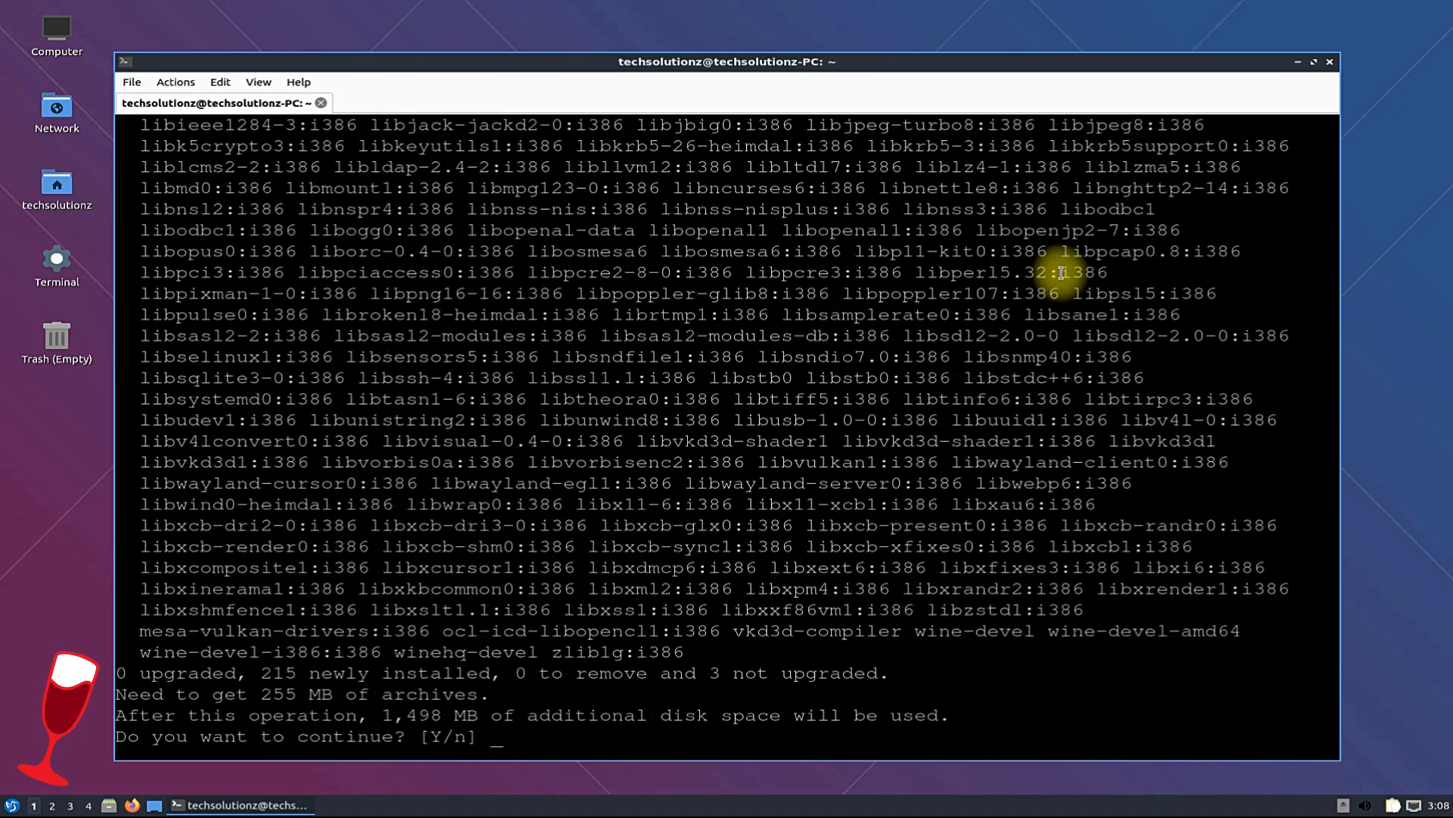
- Answer Y to install winehq-devel with its 215 required packages
type("Y")
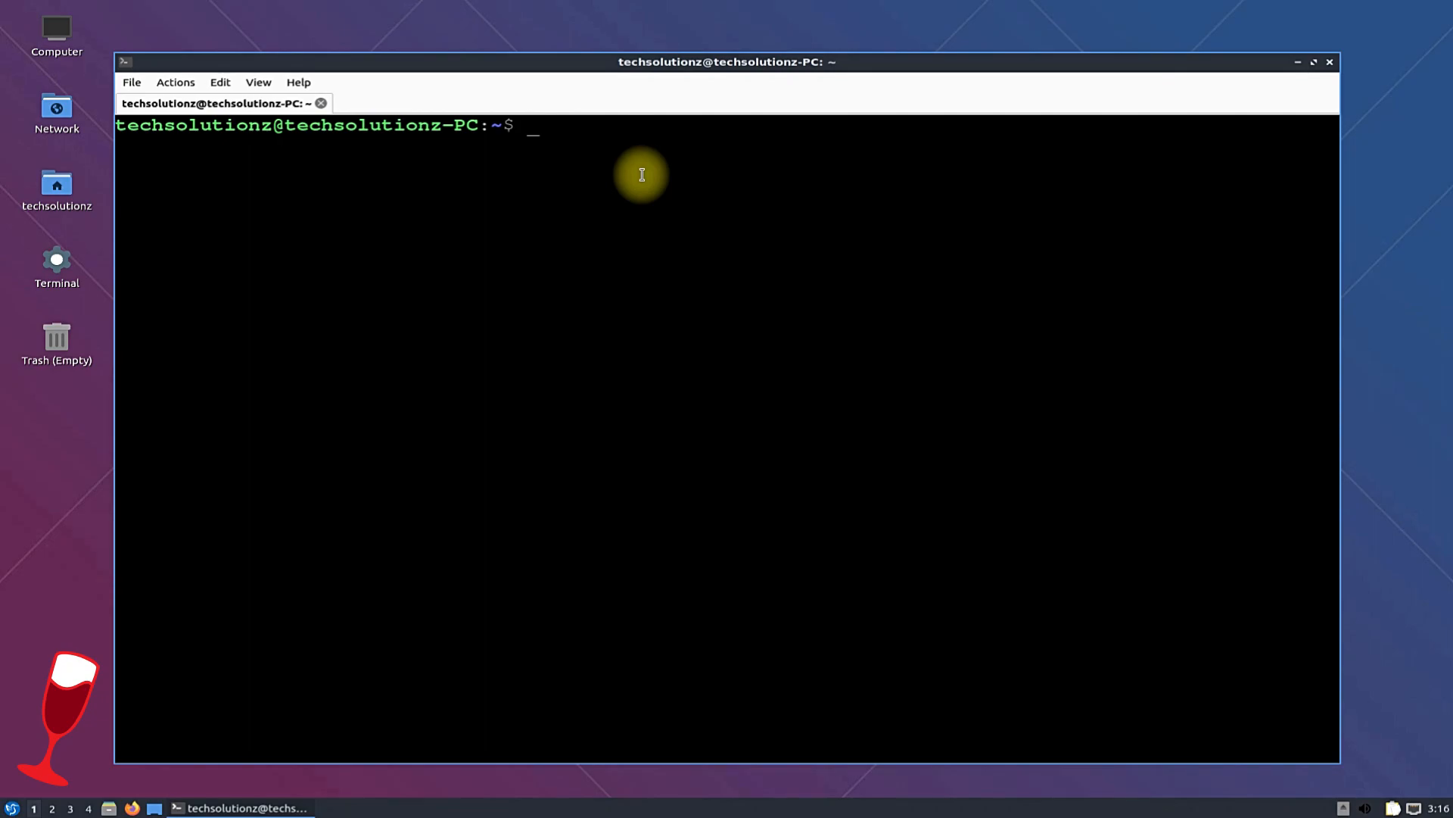
- Run wine --version to see wine-6.17 reported, then enter winecfg
type("wine --ve")
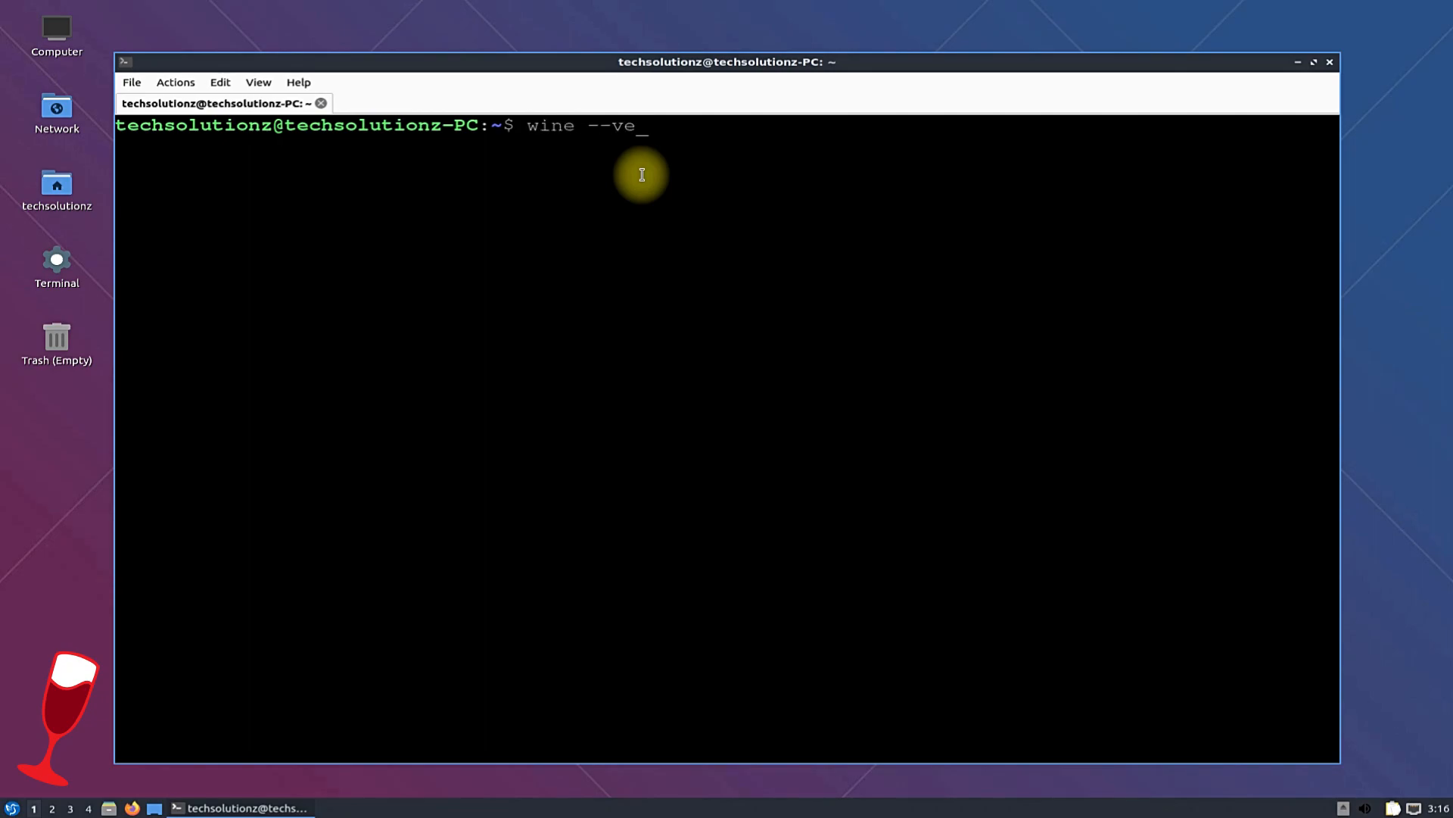
type("rsion")
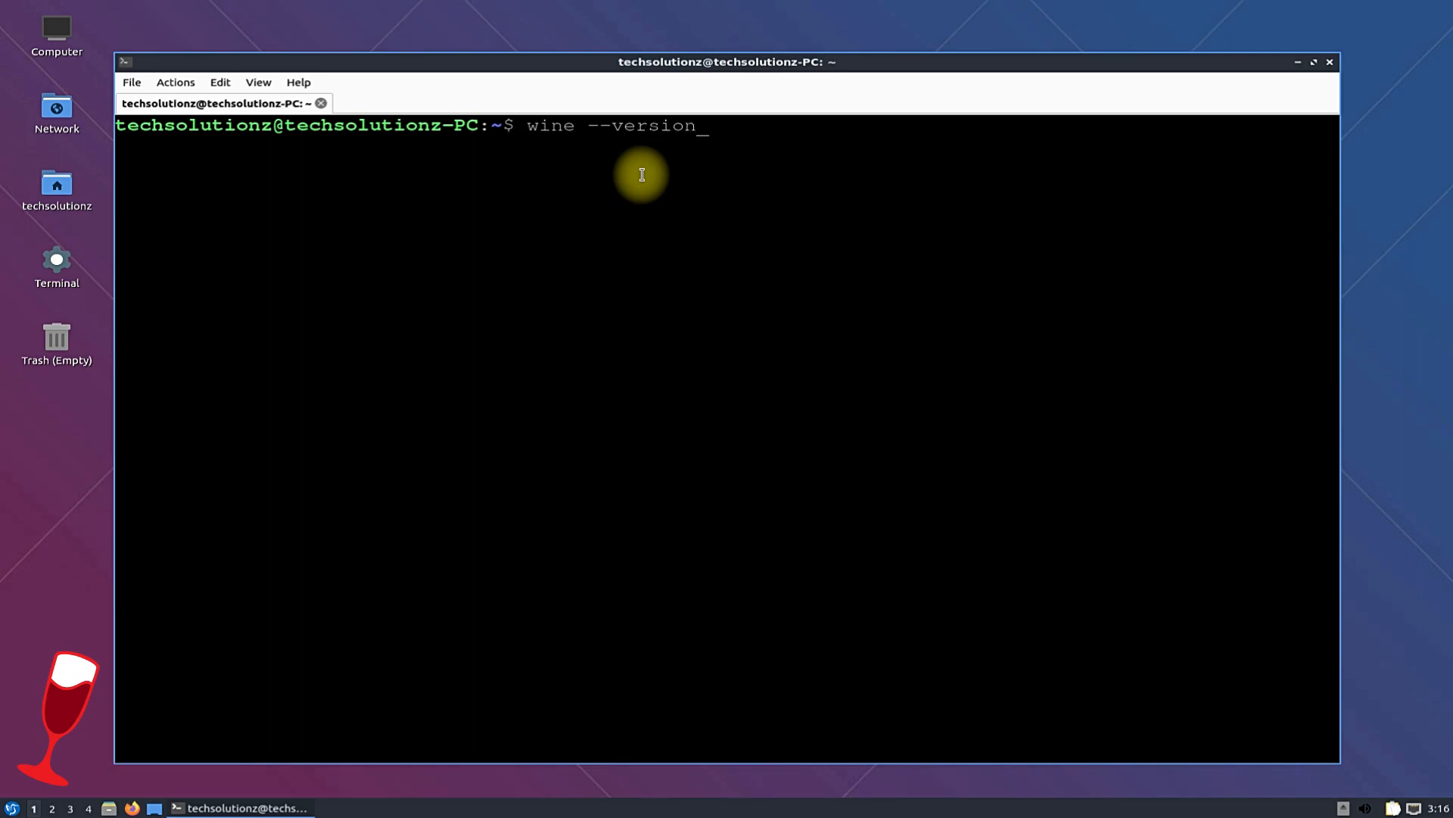
key("Return")
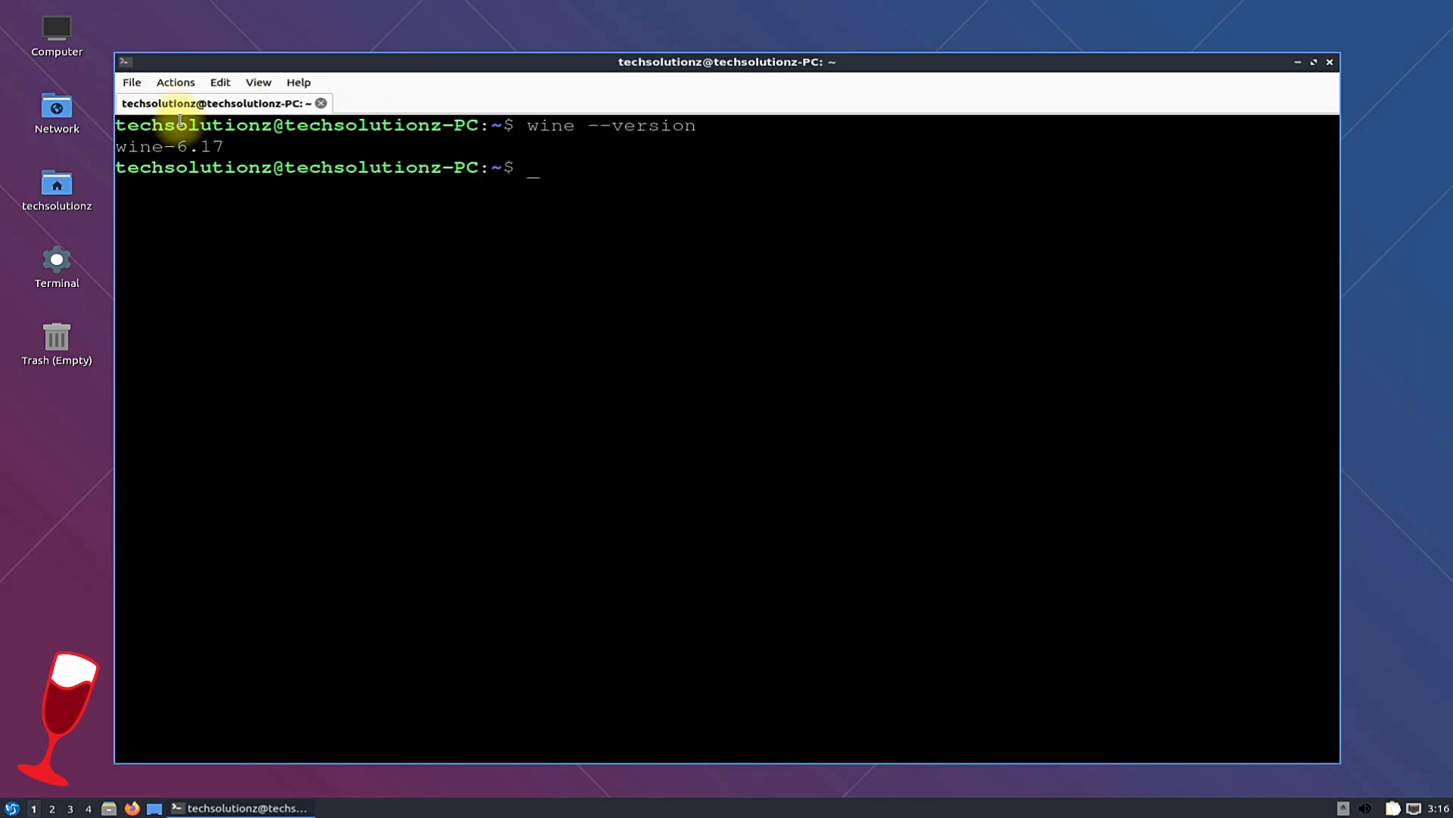
double_click(169, 146)
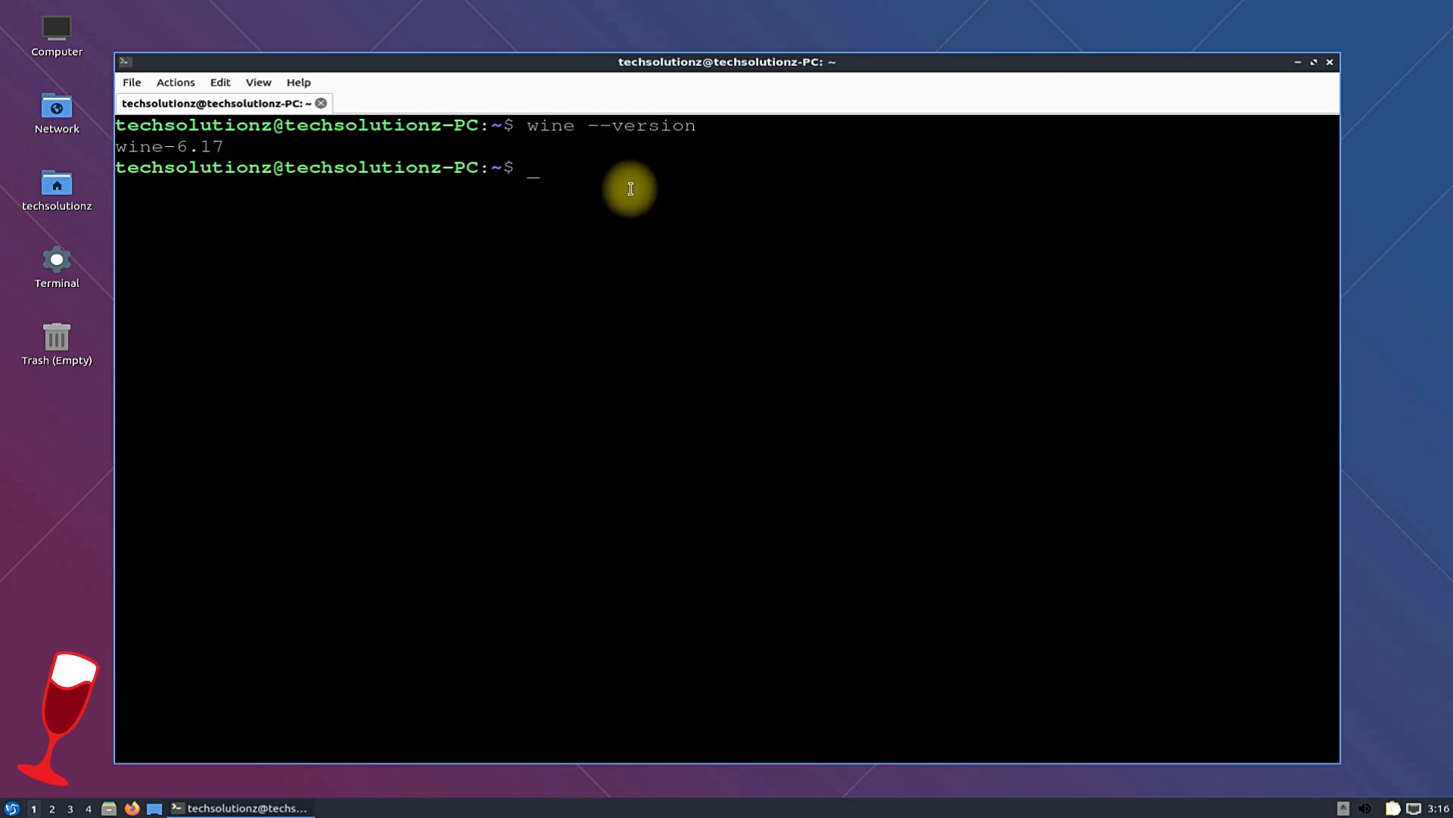
type("winecfg")
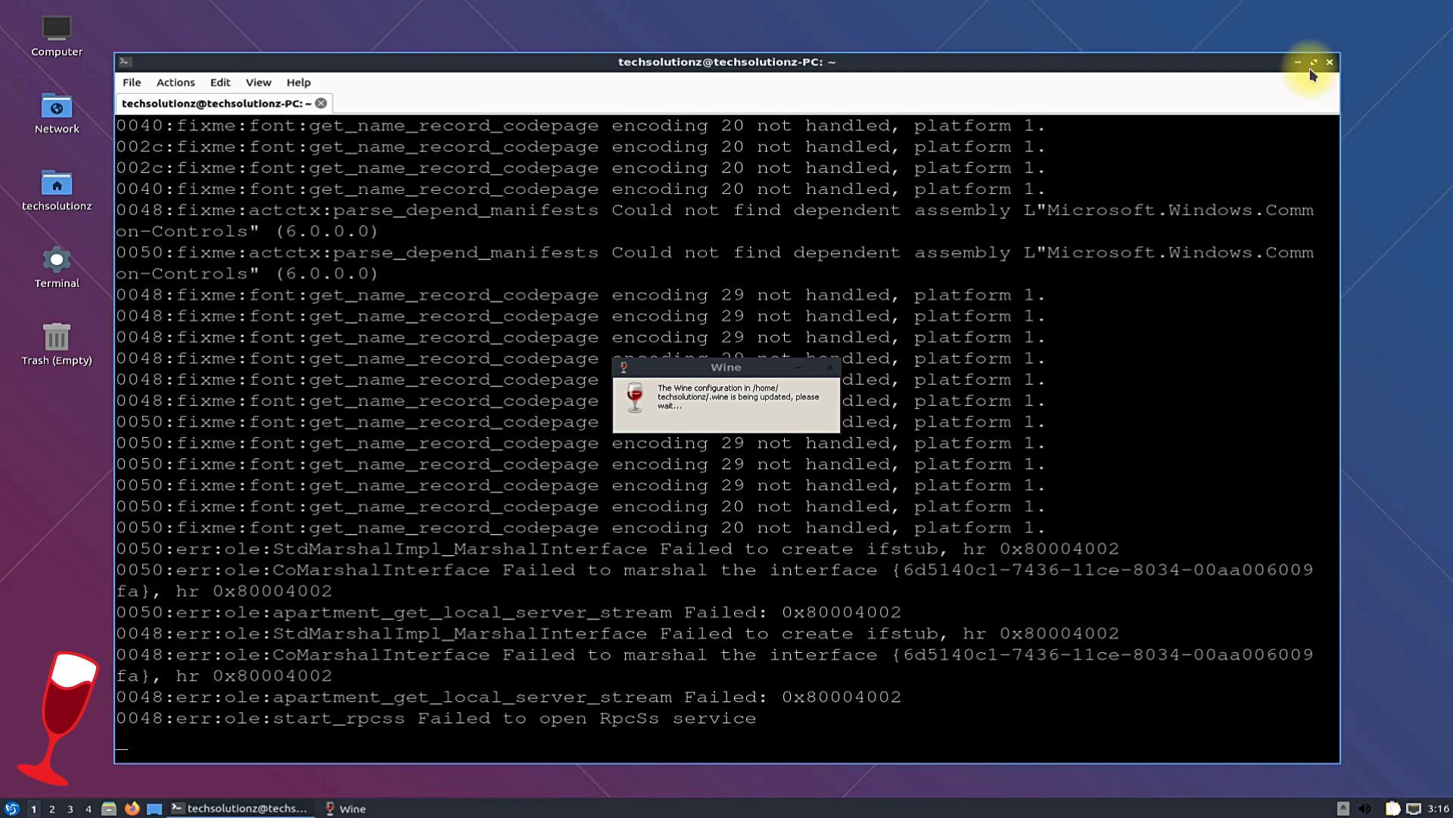
- Minimise the terminal, install Wine Mono when prompted, and OK the Wine 6.17 configuration dialog
left_click(1299, 62)
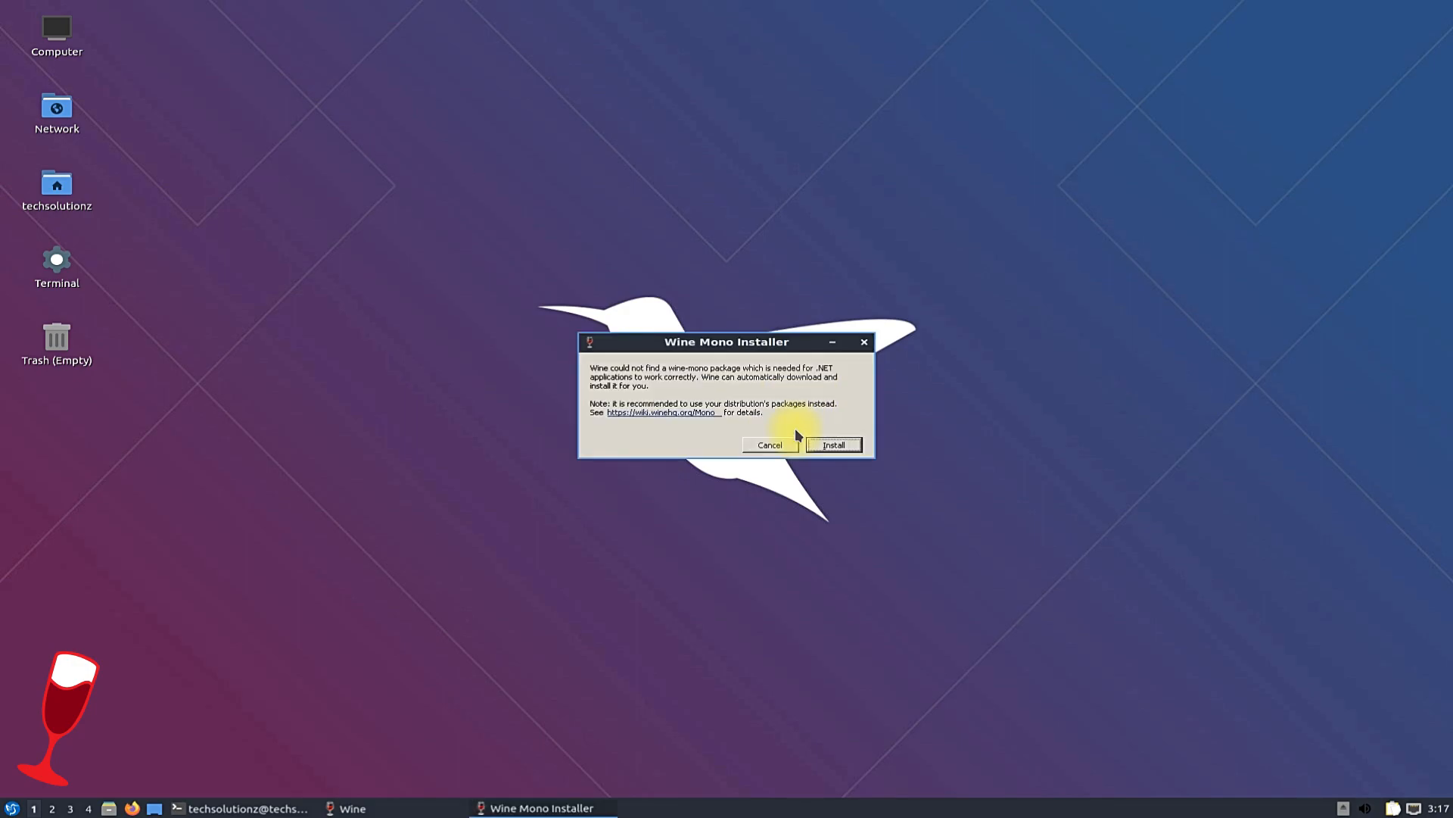
left_click(831, 445)
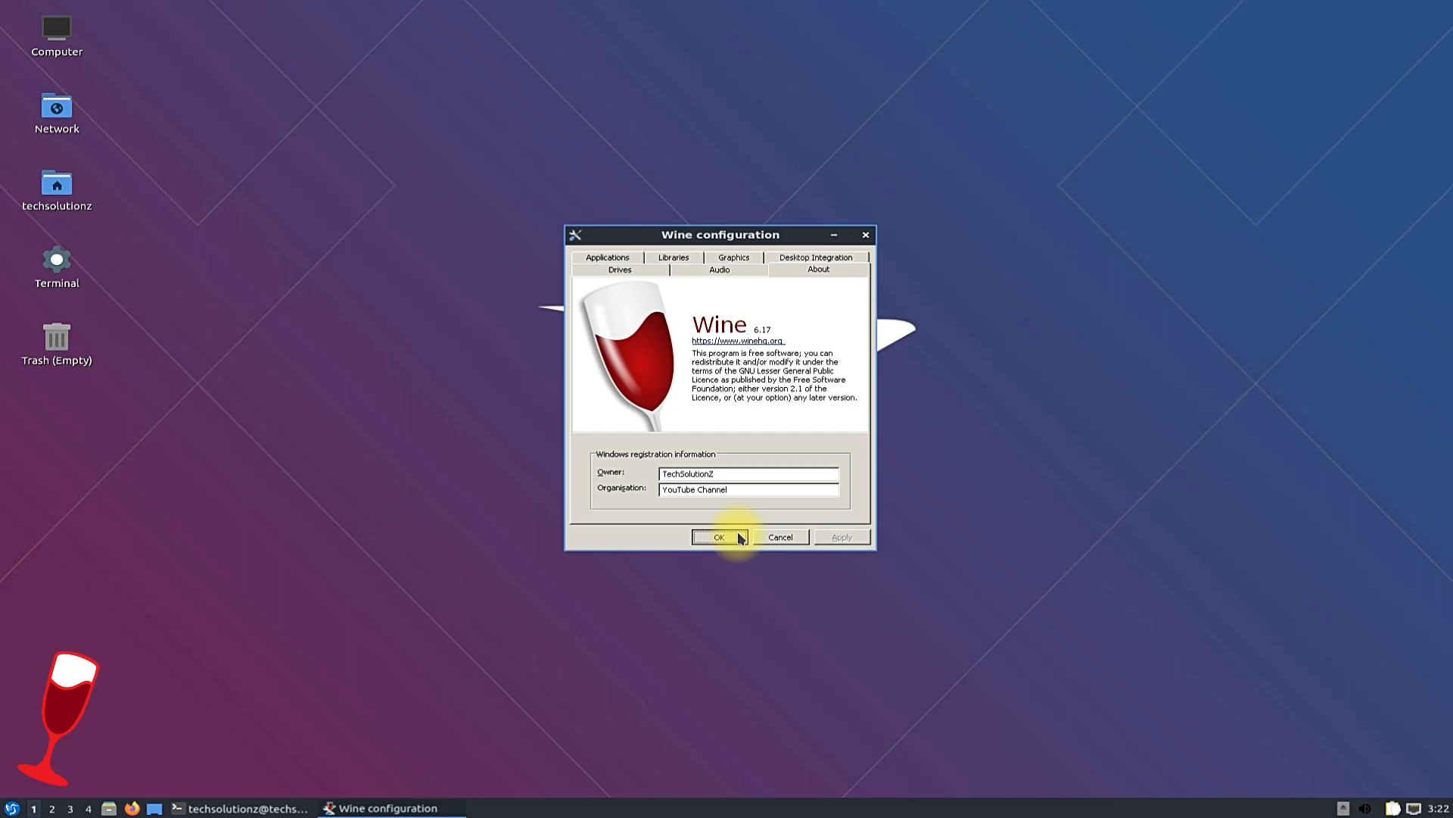
left_click(718, 536)
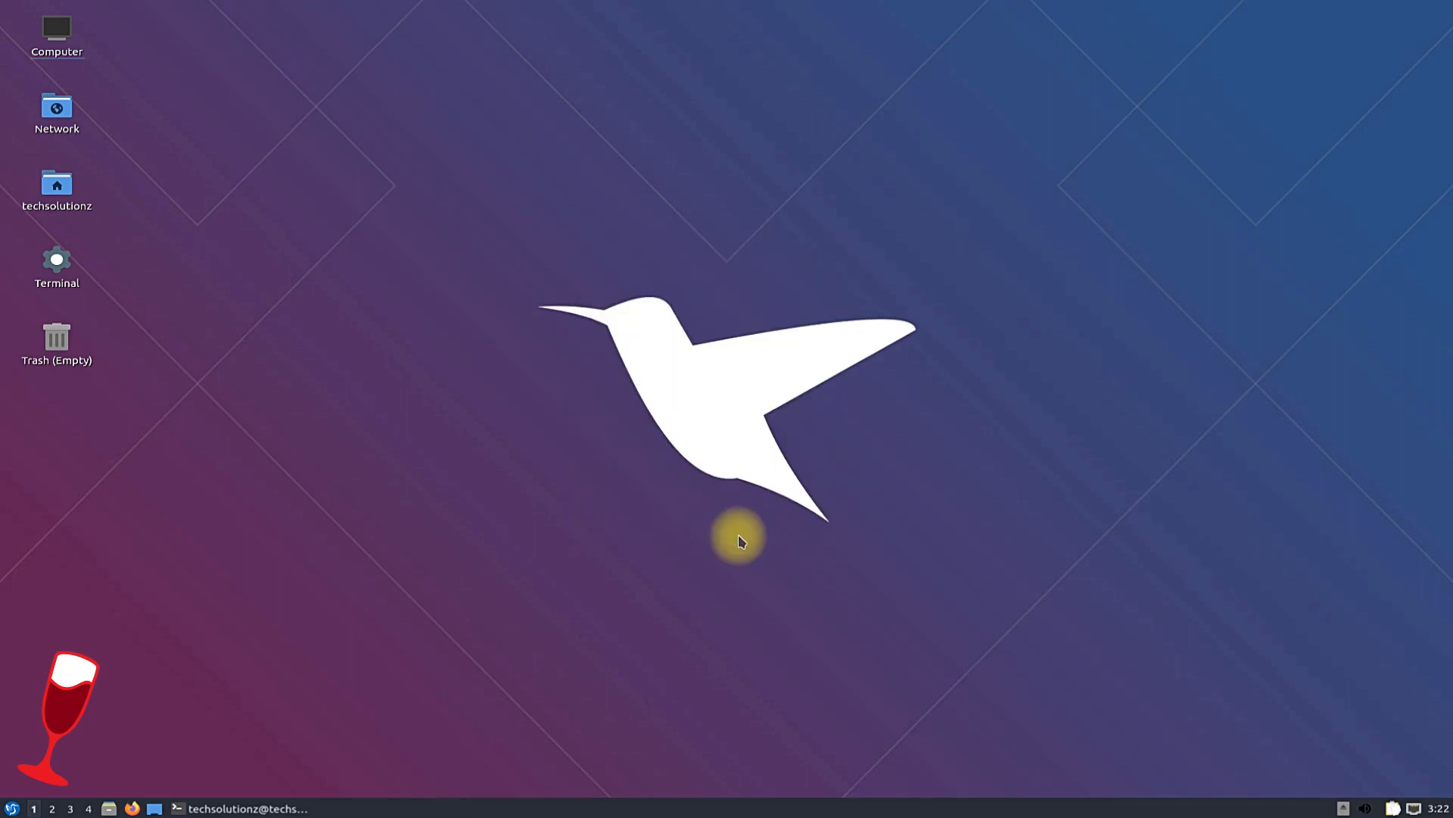
mouse_move(244, 794)
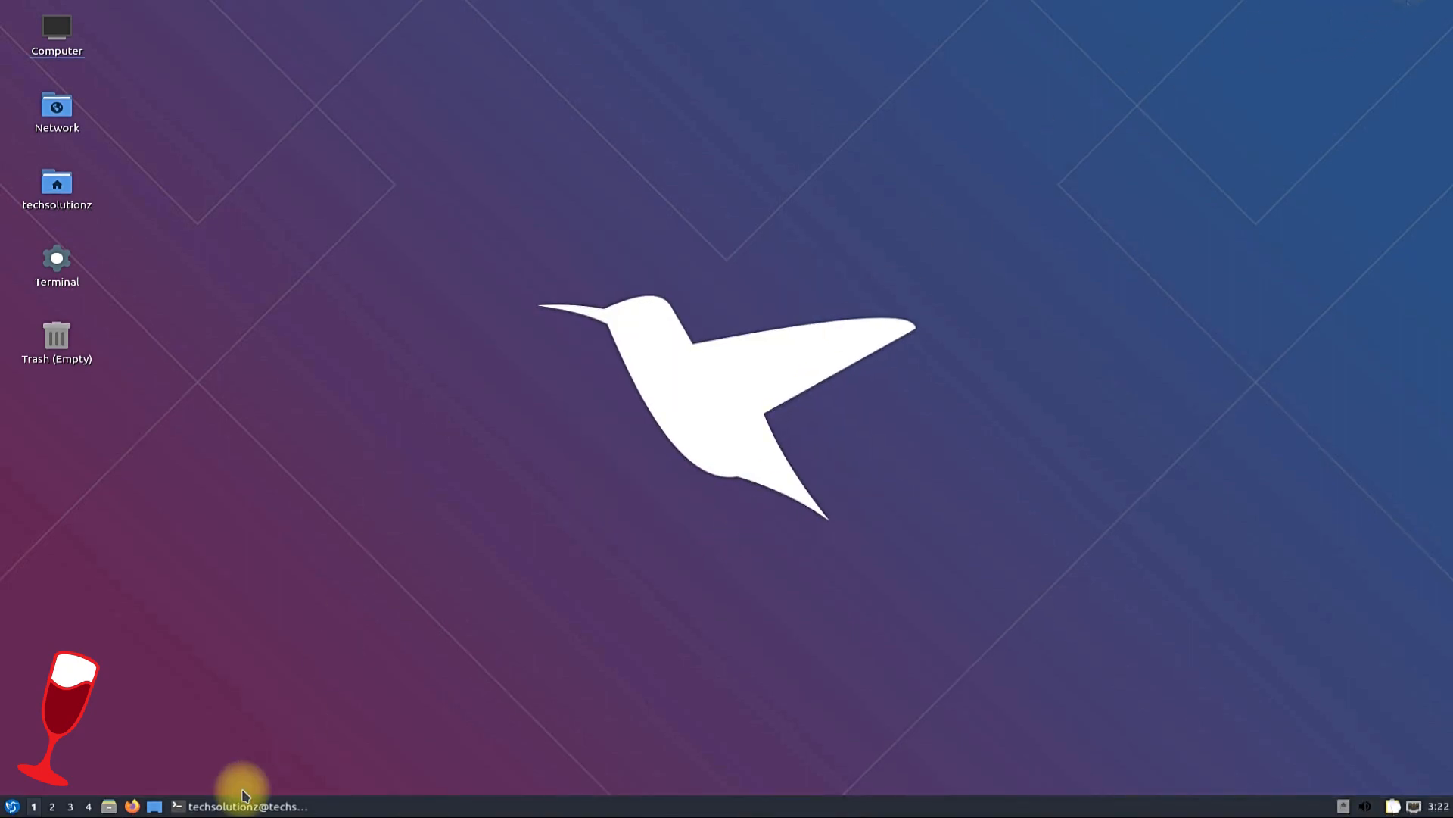
- Open the home folder in PCManFM-Qt and launch the Notepad++ 8.1.4 installer with Wine Windows Program Loader
left_click(55, 186)
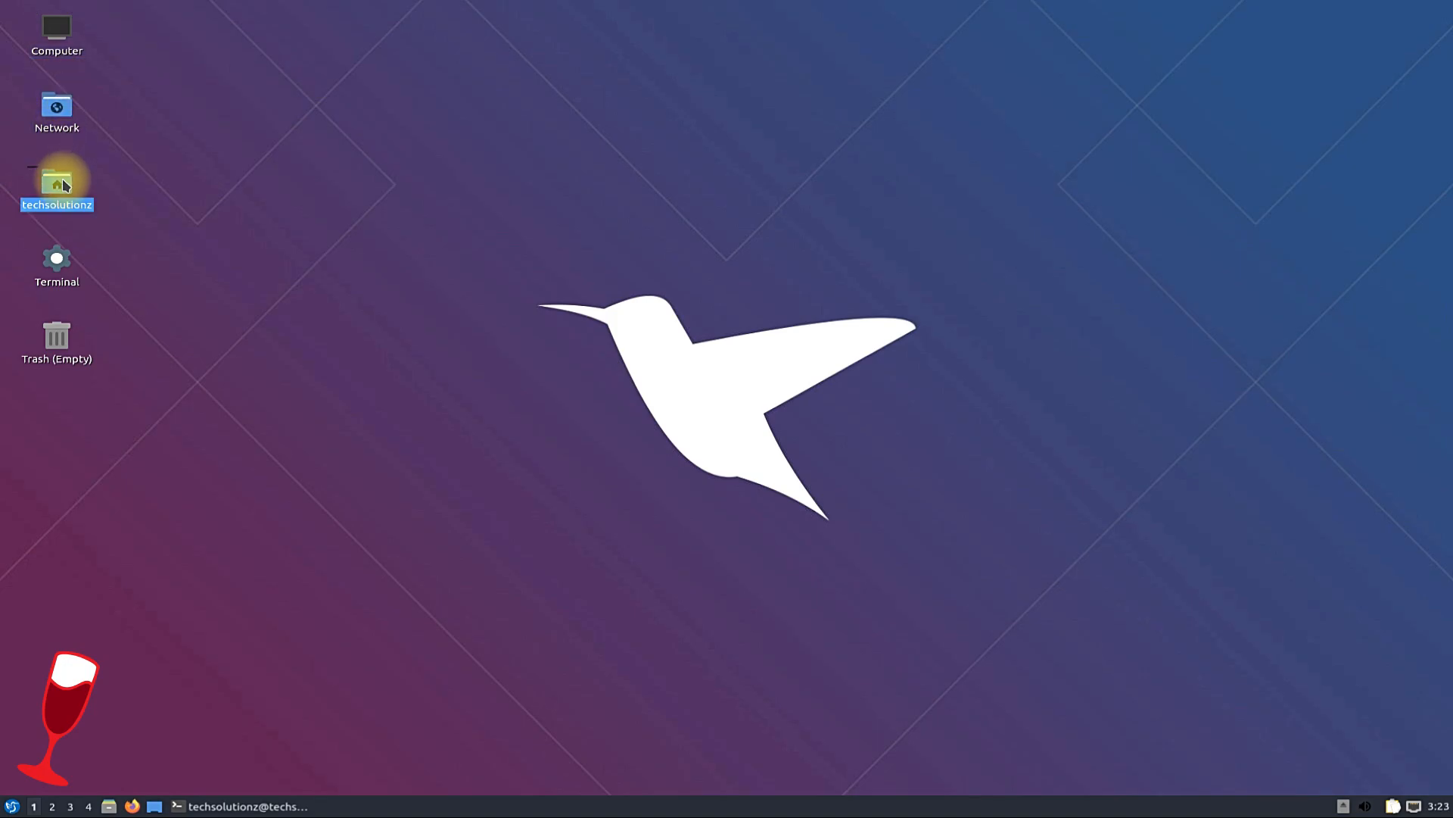
double_click(55, 181)
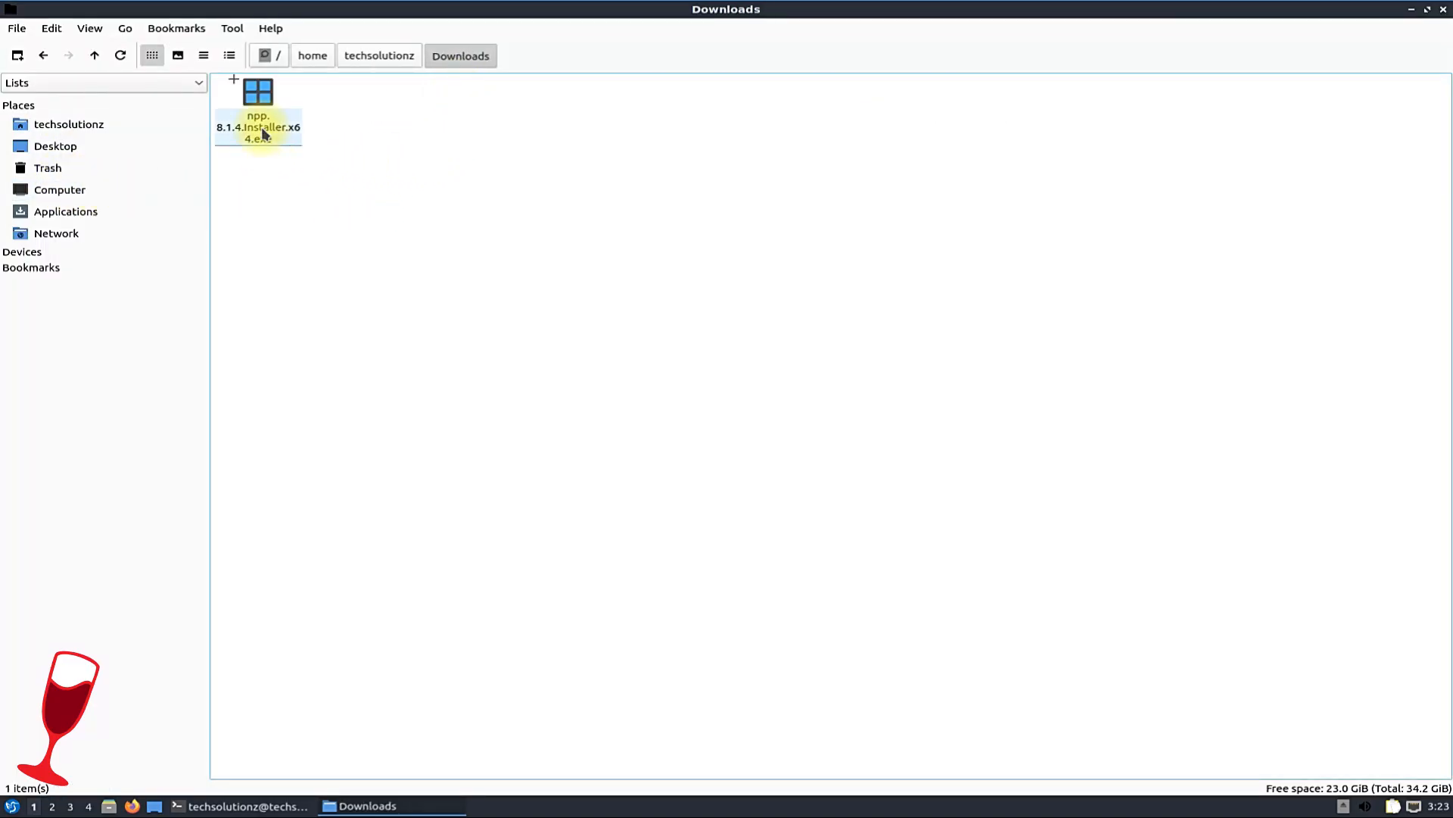
right_click(257, 107)
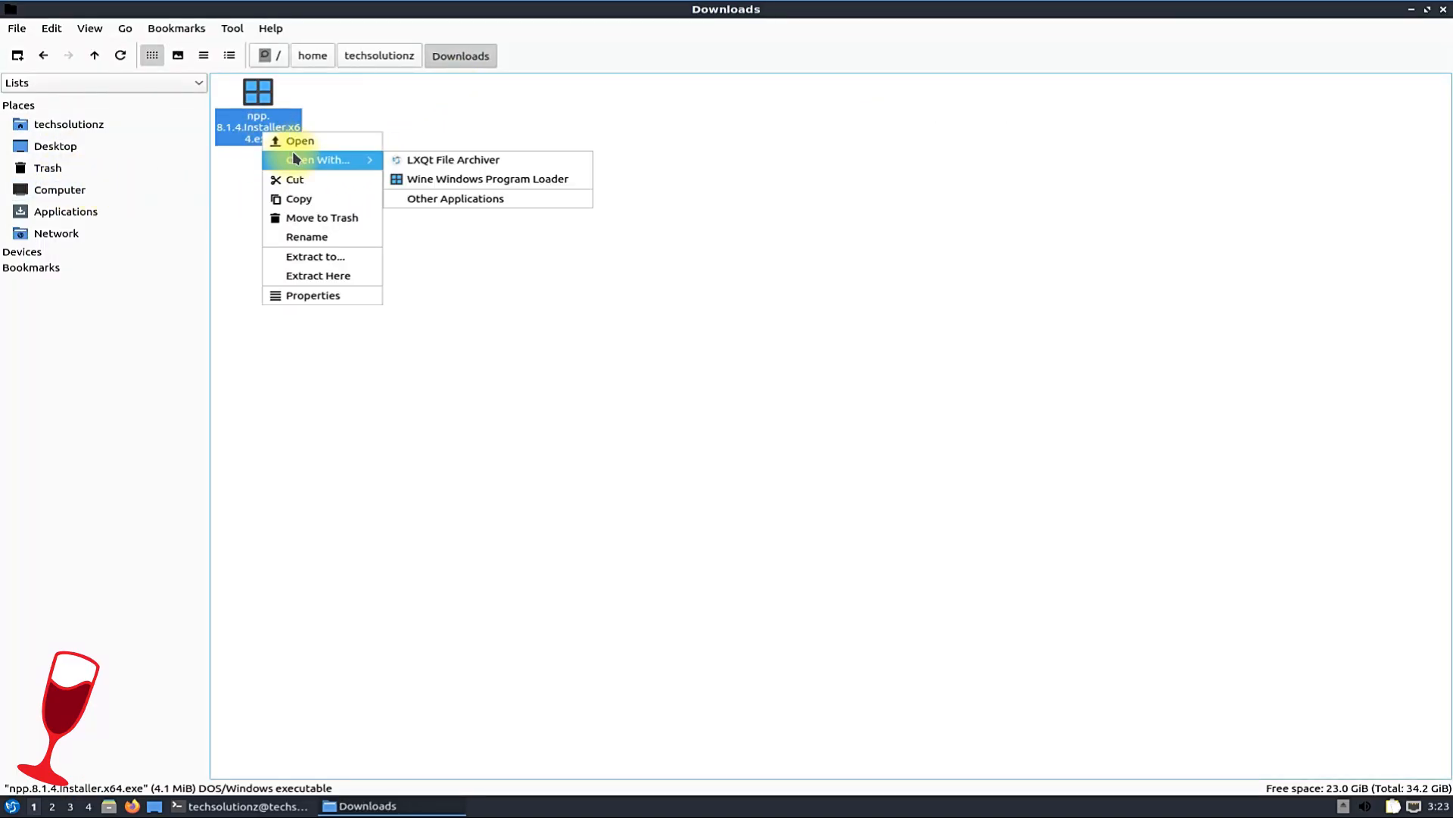
mouse_move(488, 179)
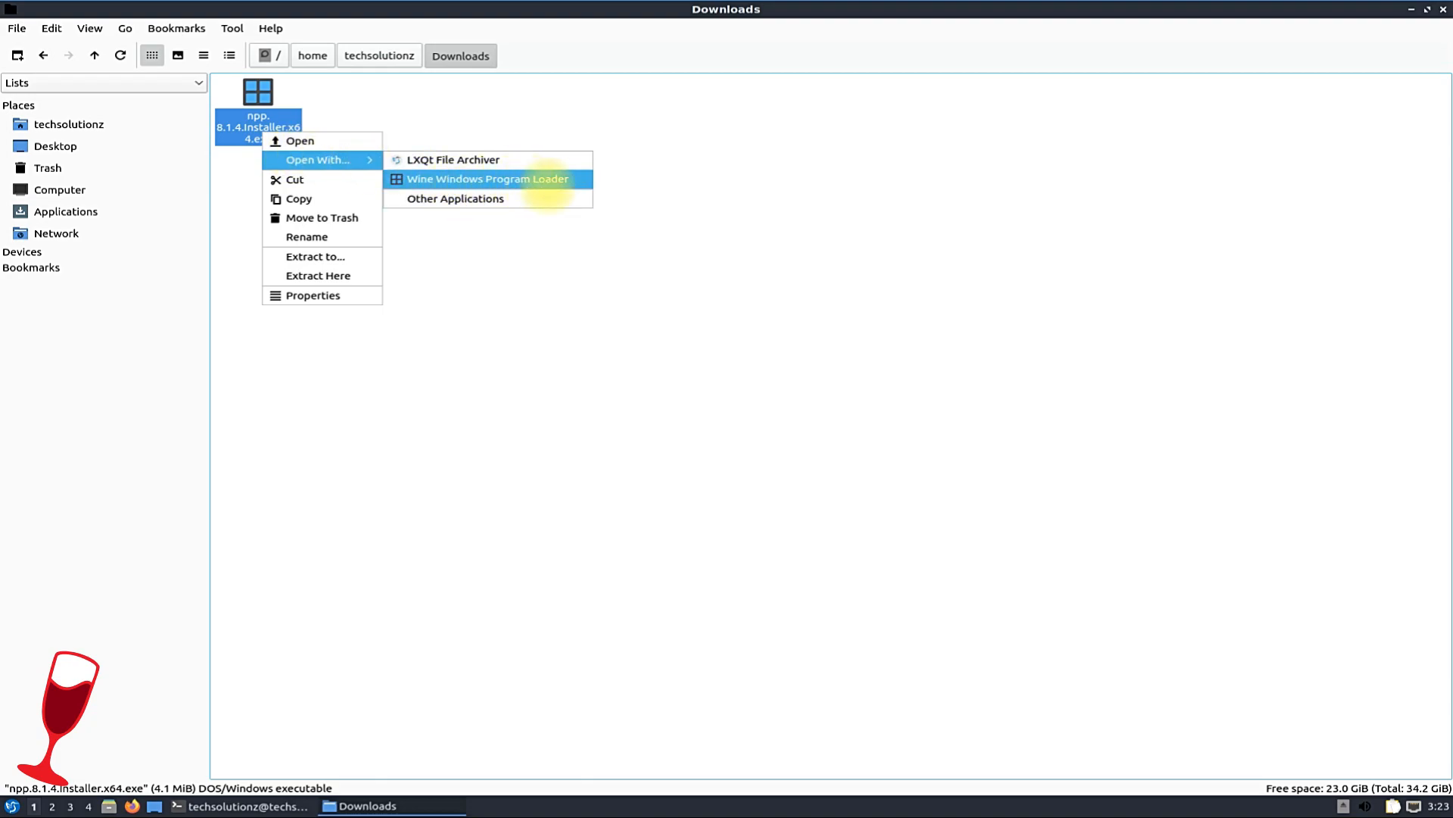
left_click(488, 178)
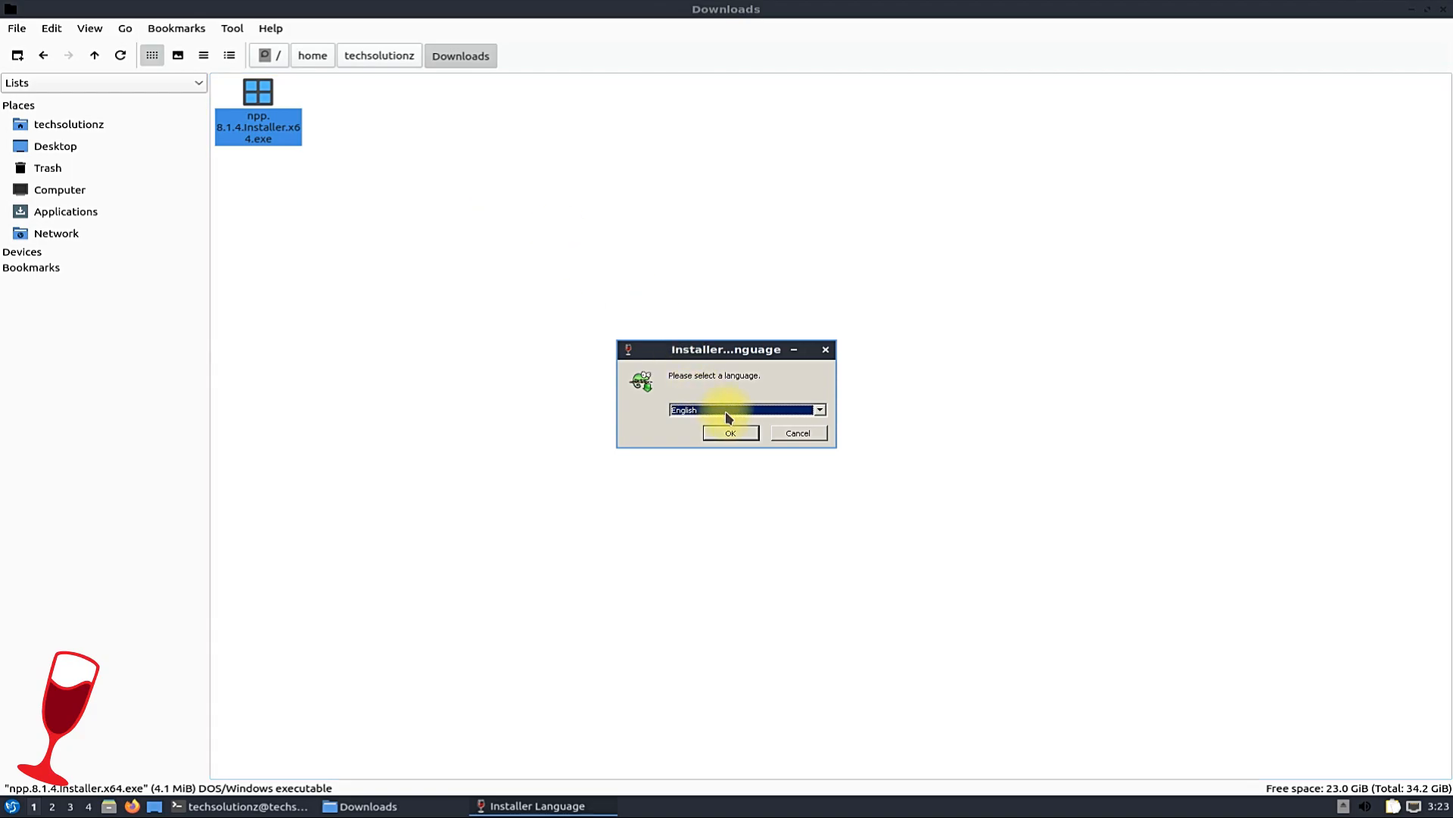
- Run the installer in English with default components and a desktop shortcut, then finish setup
left_click(731, 433)
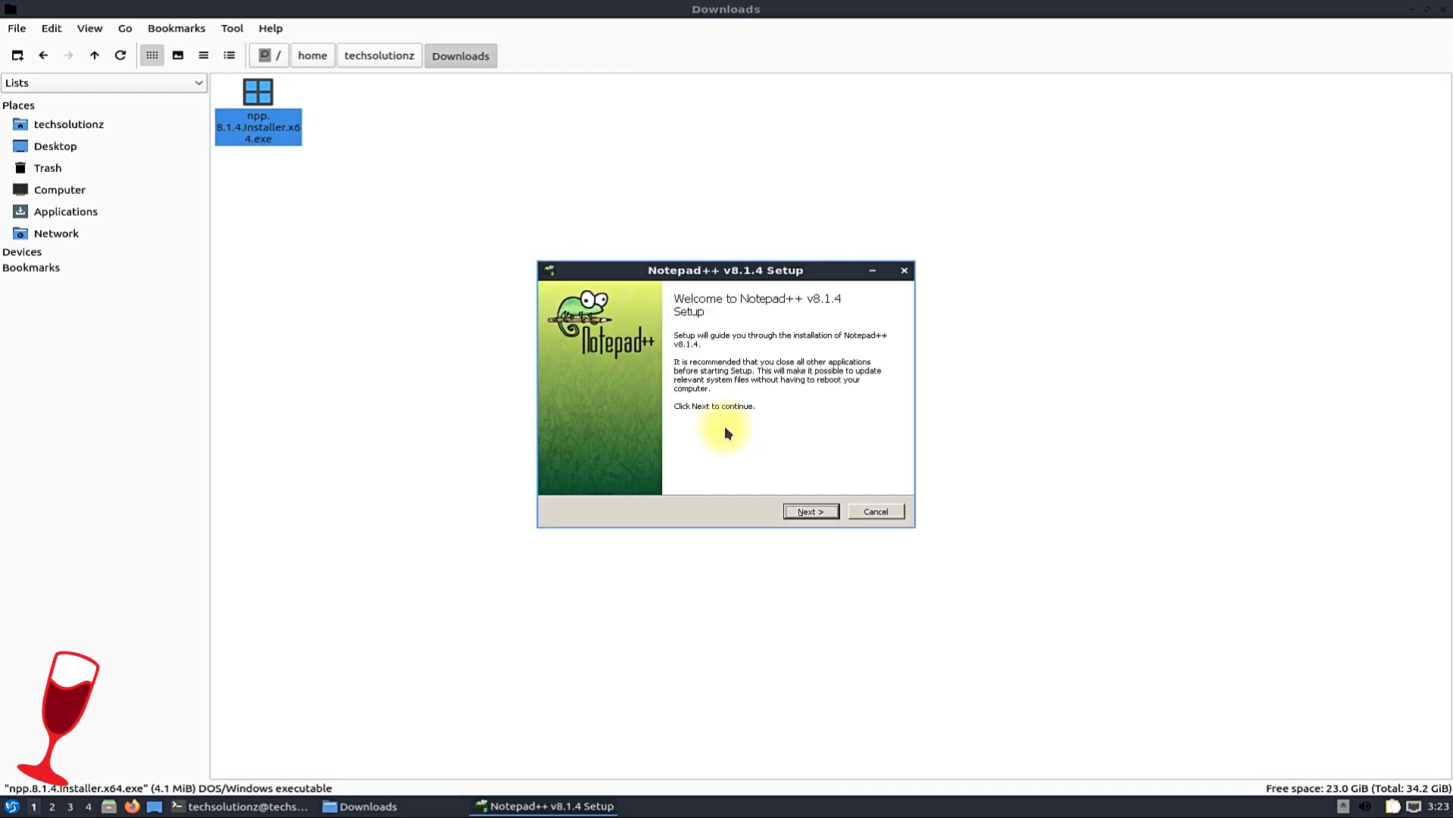
left_click(808, 511)
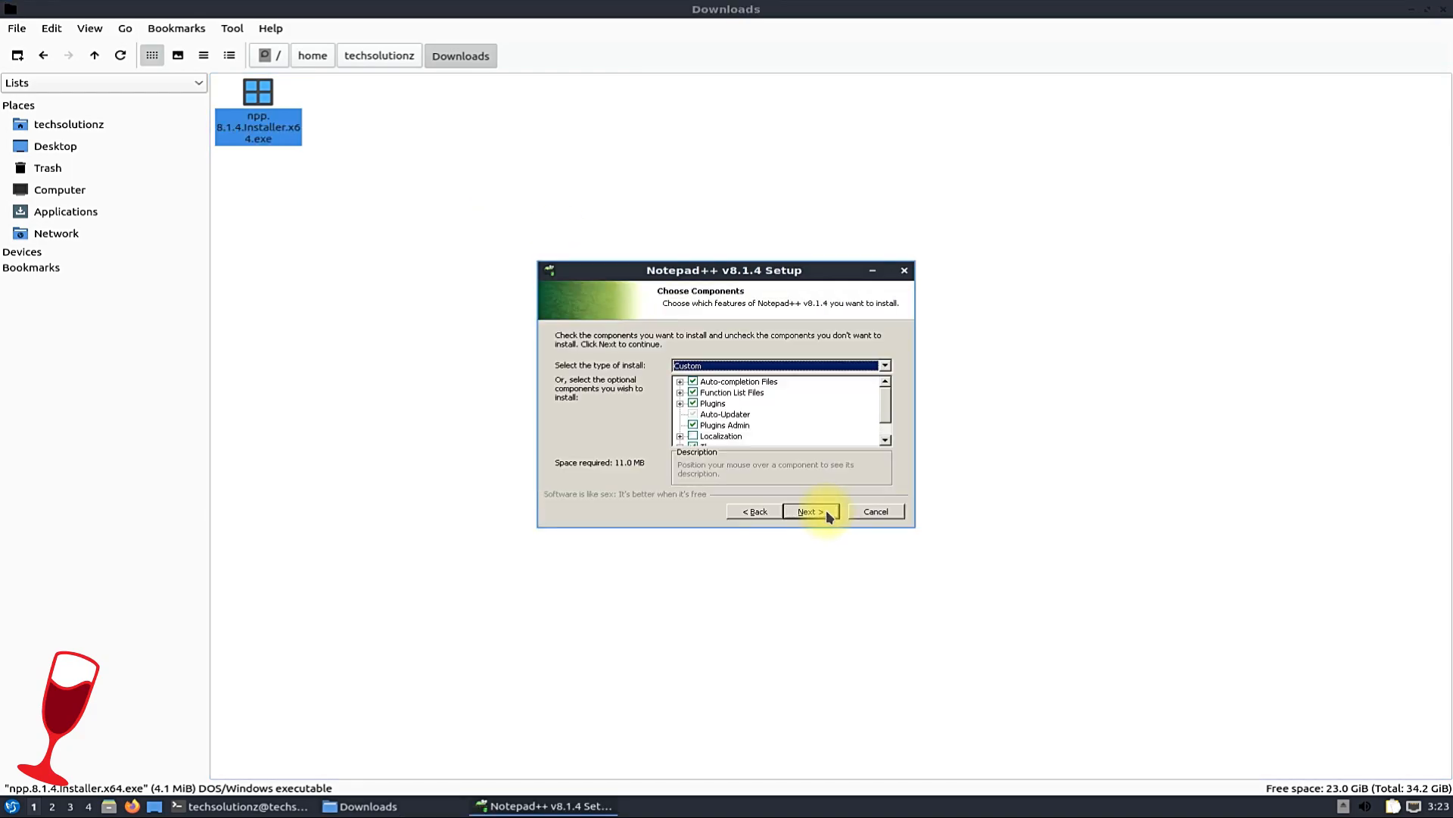
left_click(808, 511)
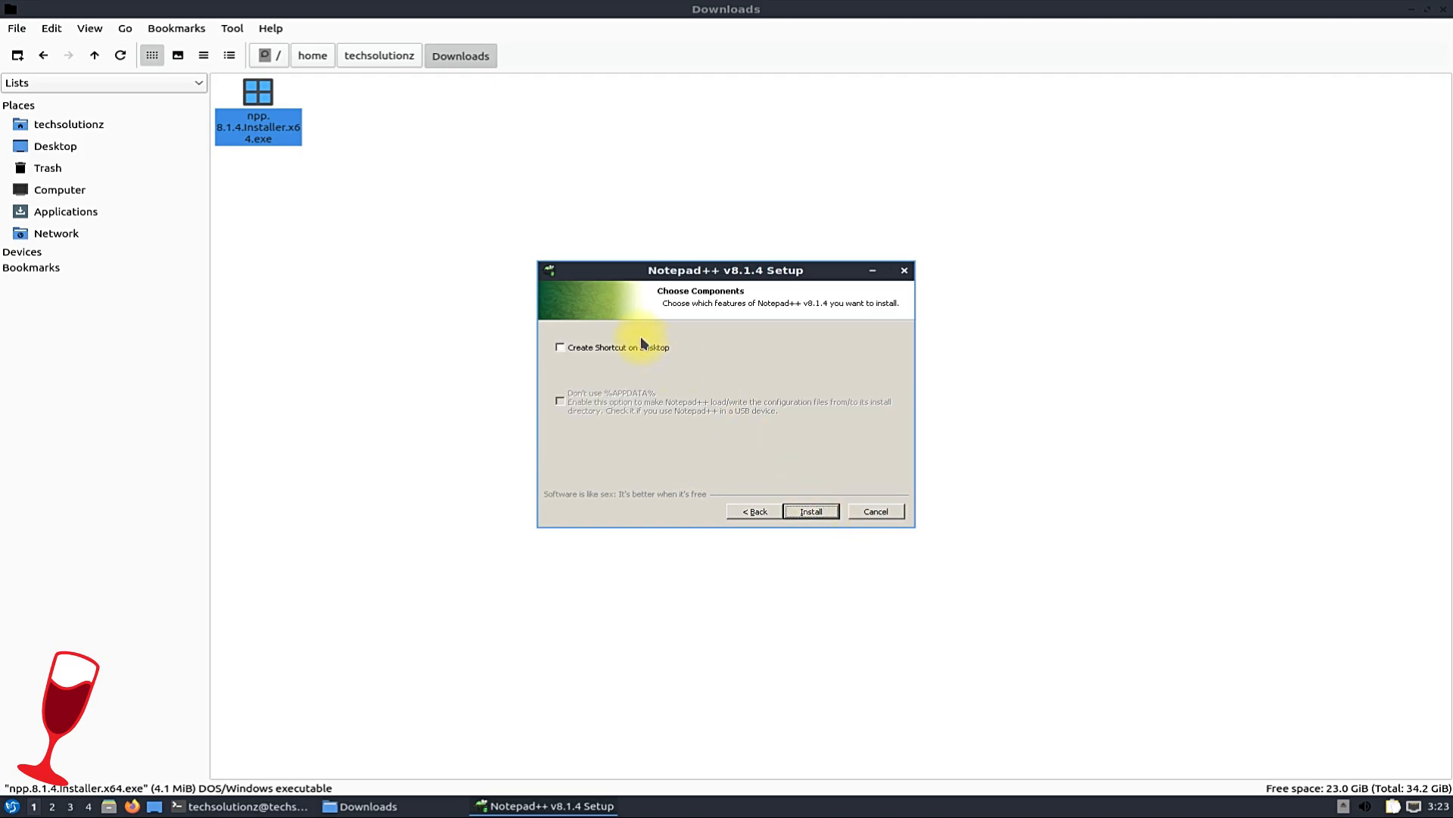
left_click(809, 511)
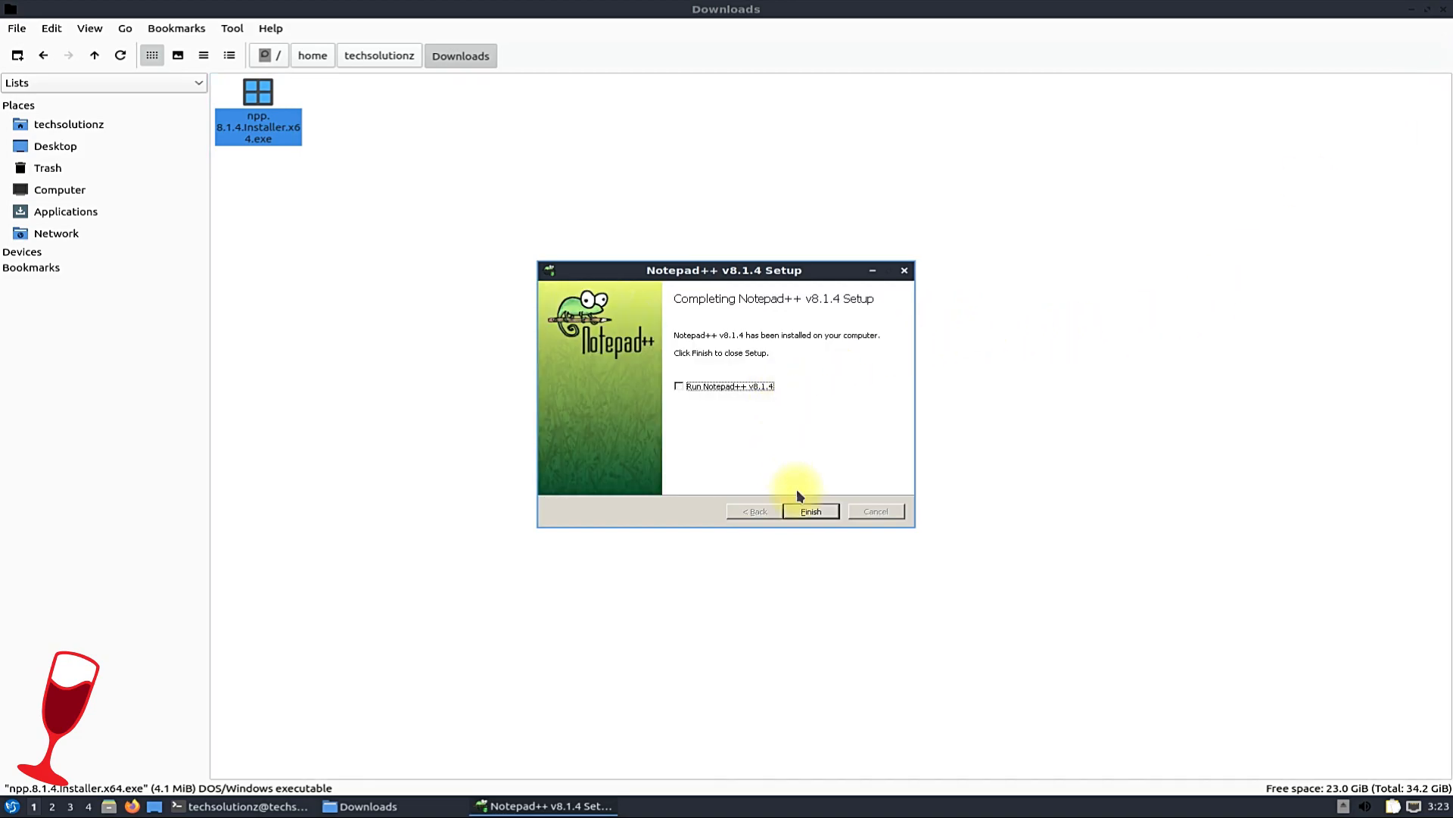
left_click(809, 511)
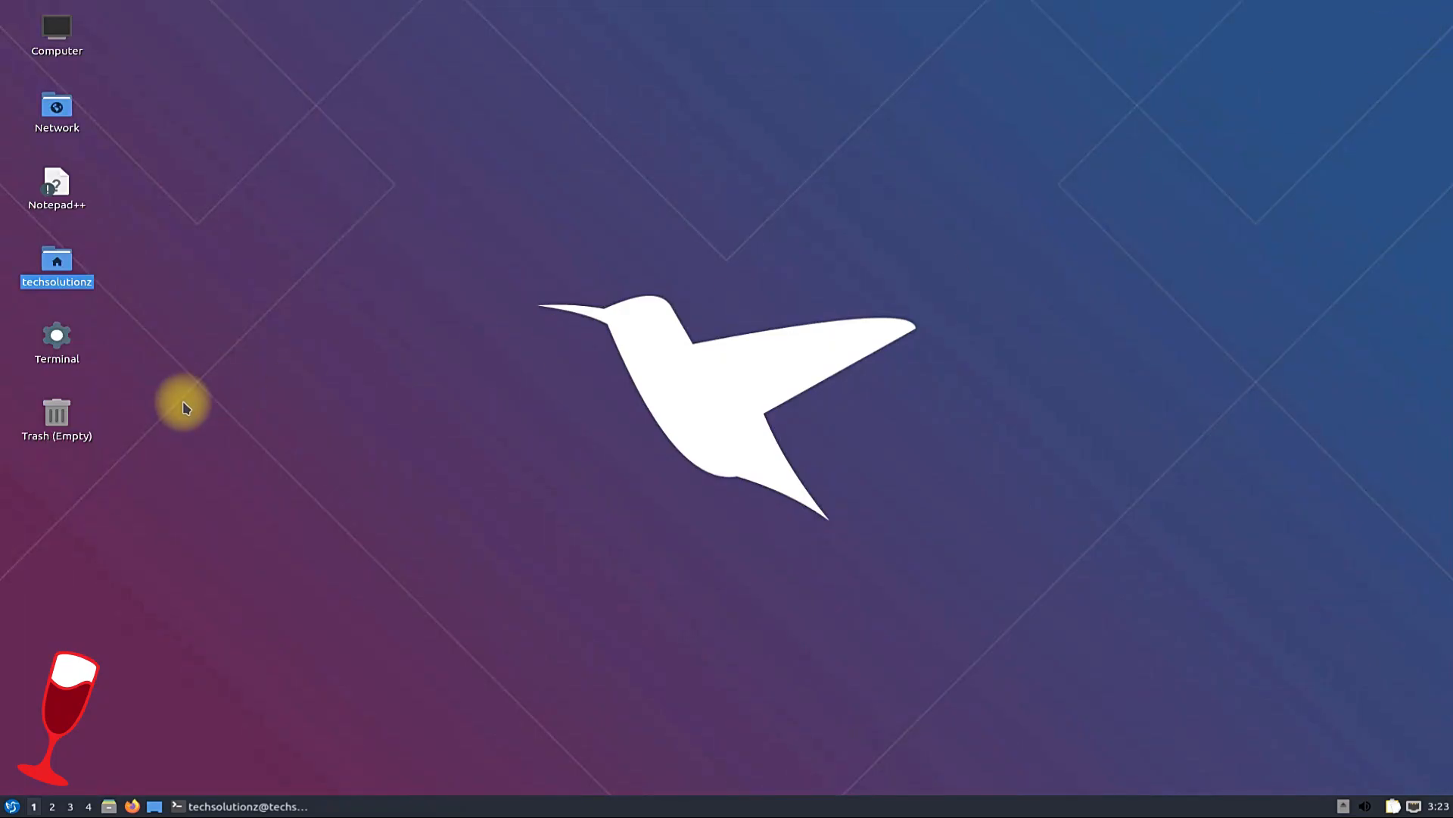
- Start Notepad++ from the desktop shortcut and view its About dialog showing v8.1.4 64-bit
left_click(55, 185)
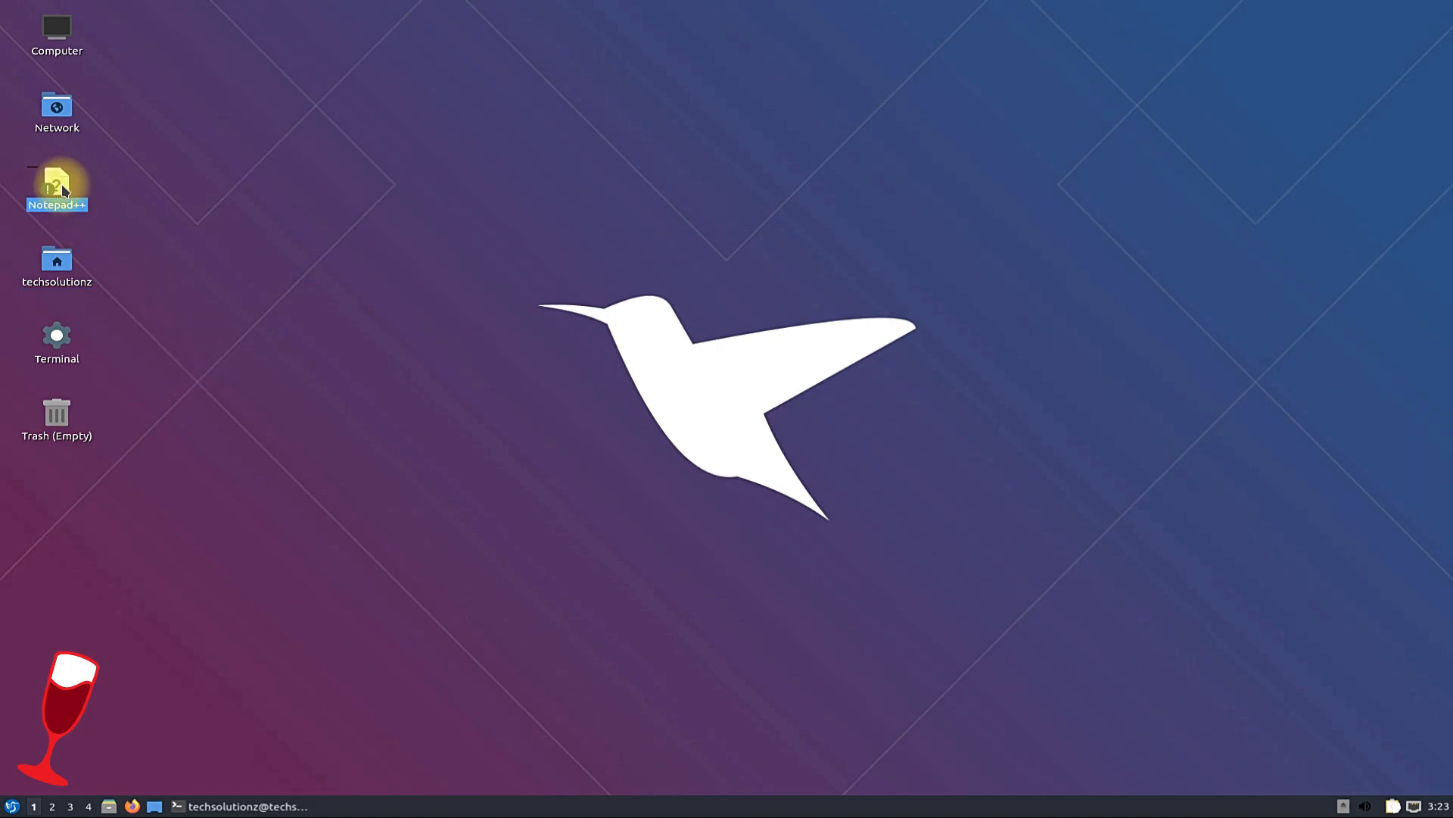
left_click(632, 173)
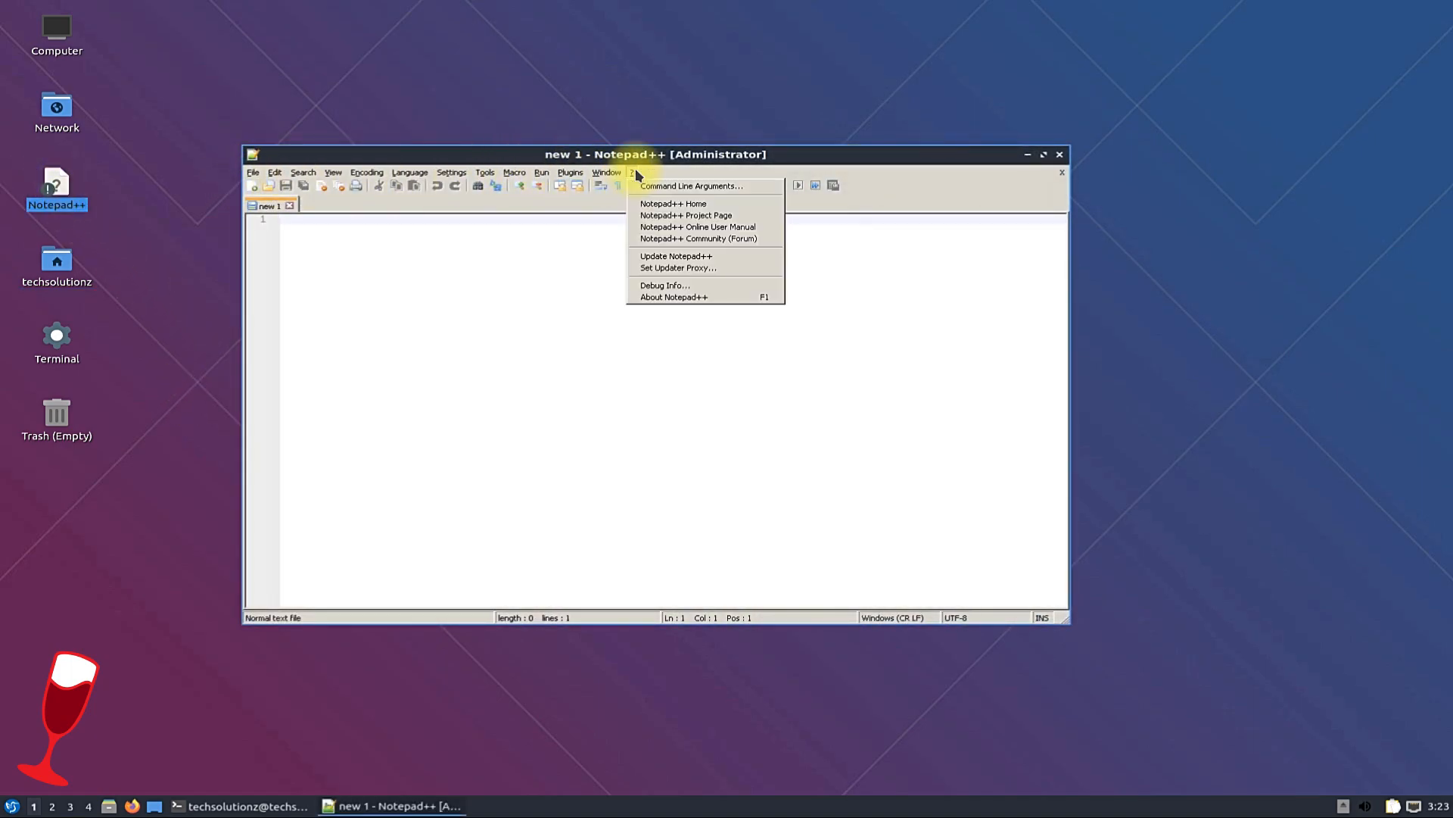
left_click(674, 297)
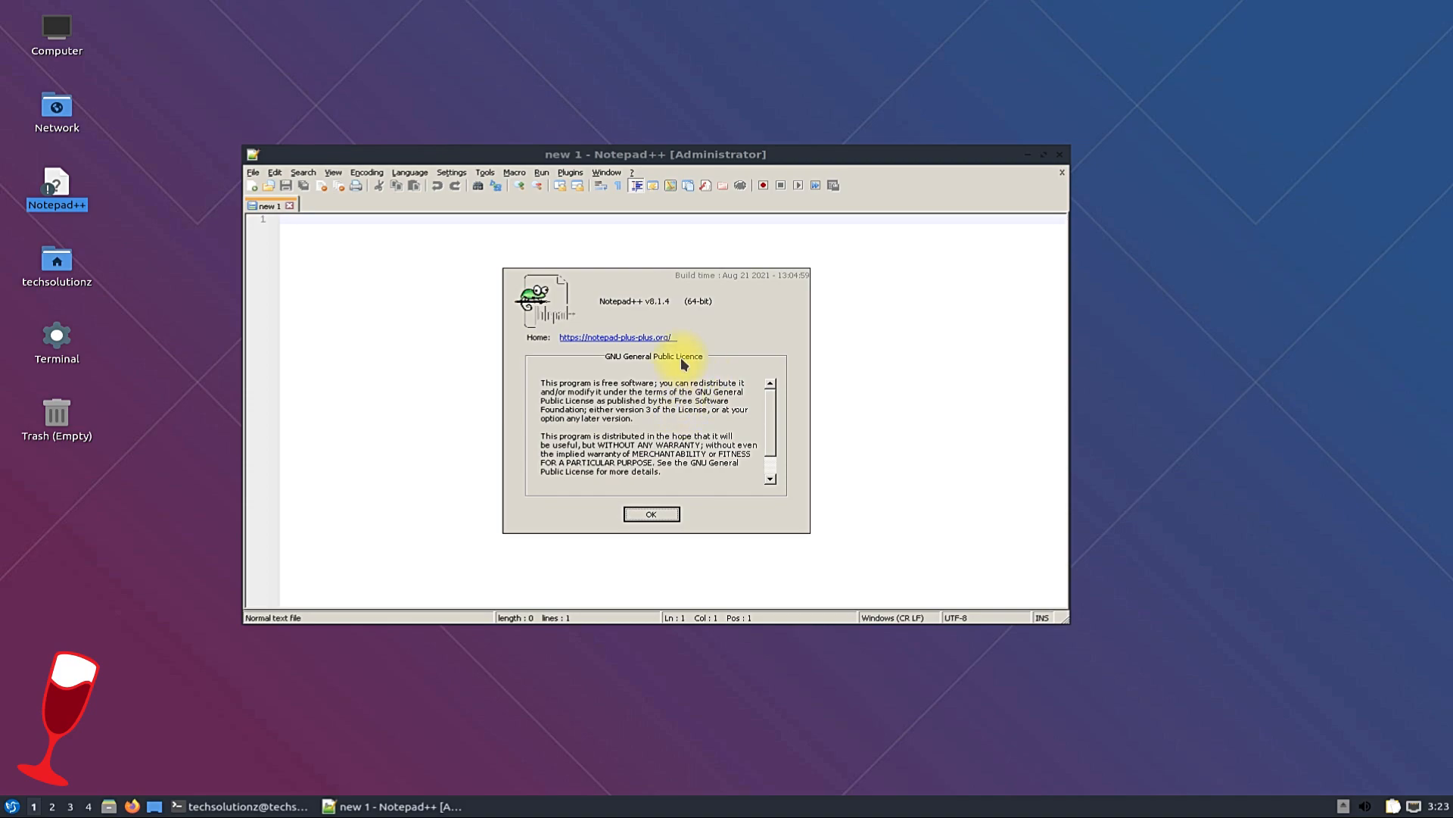
mouse_move(753, 282)
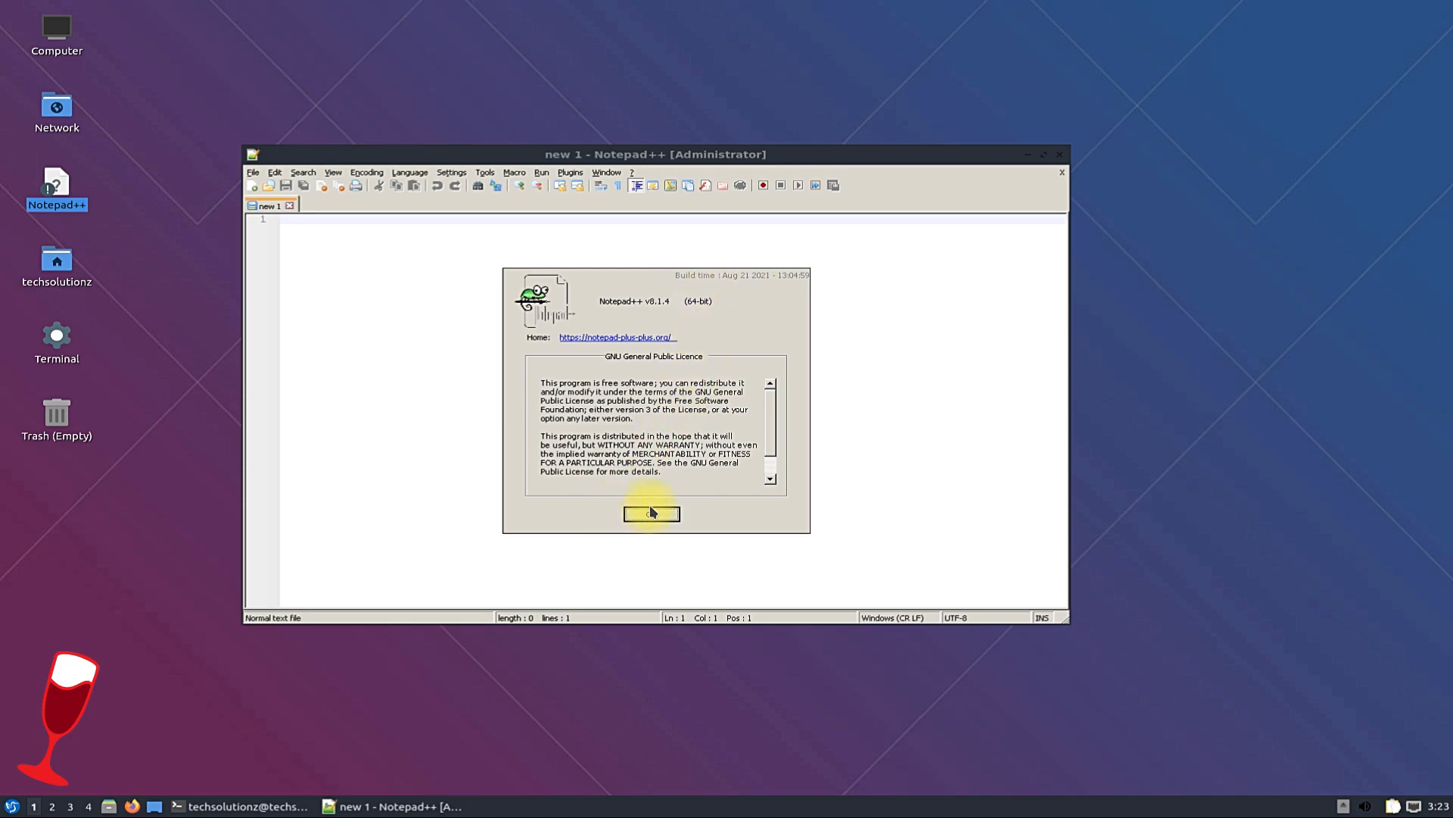
left_click(652, 514)
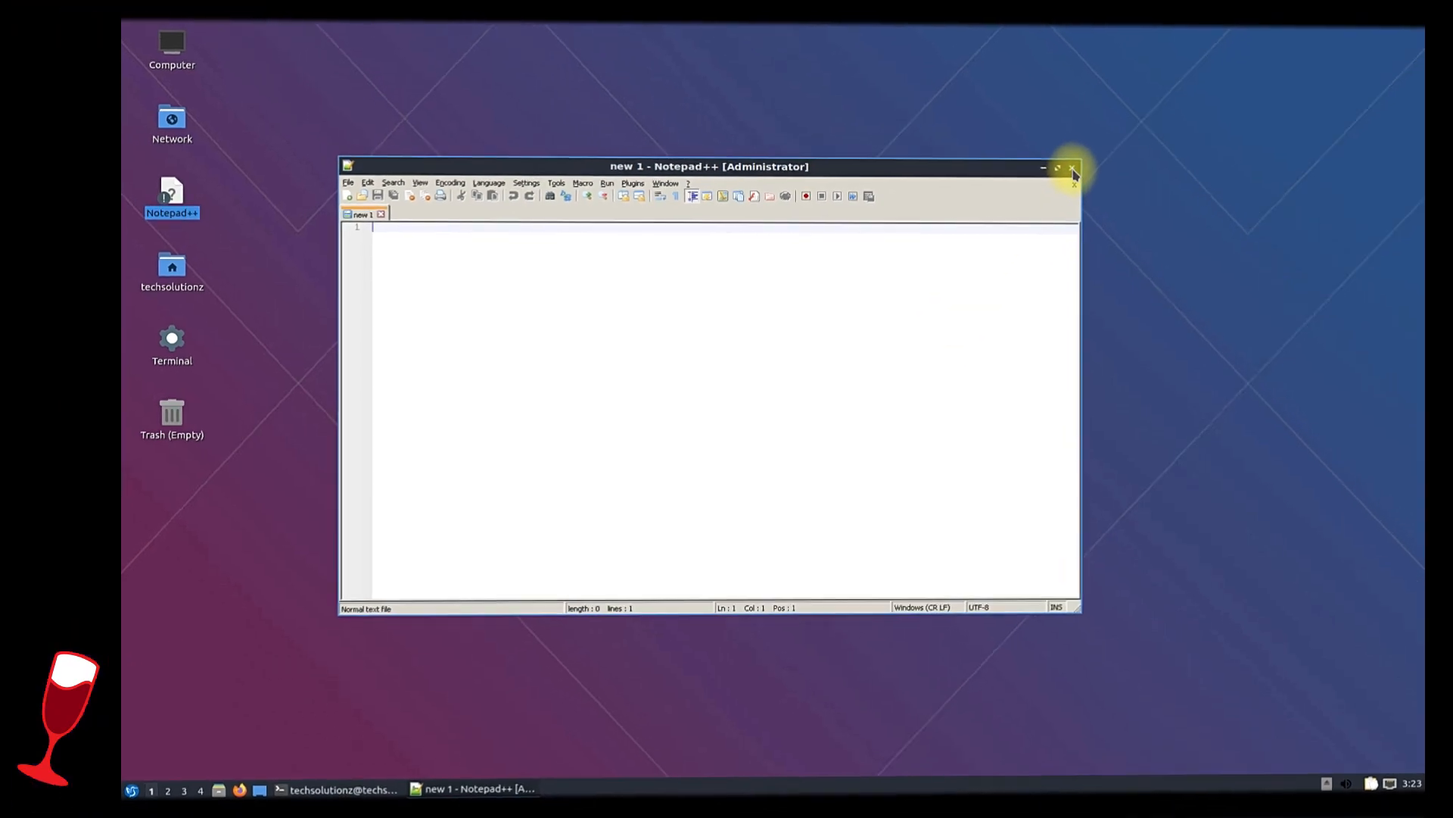